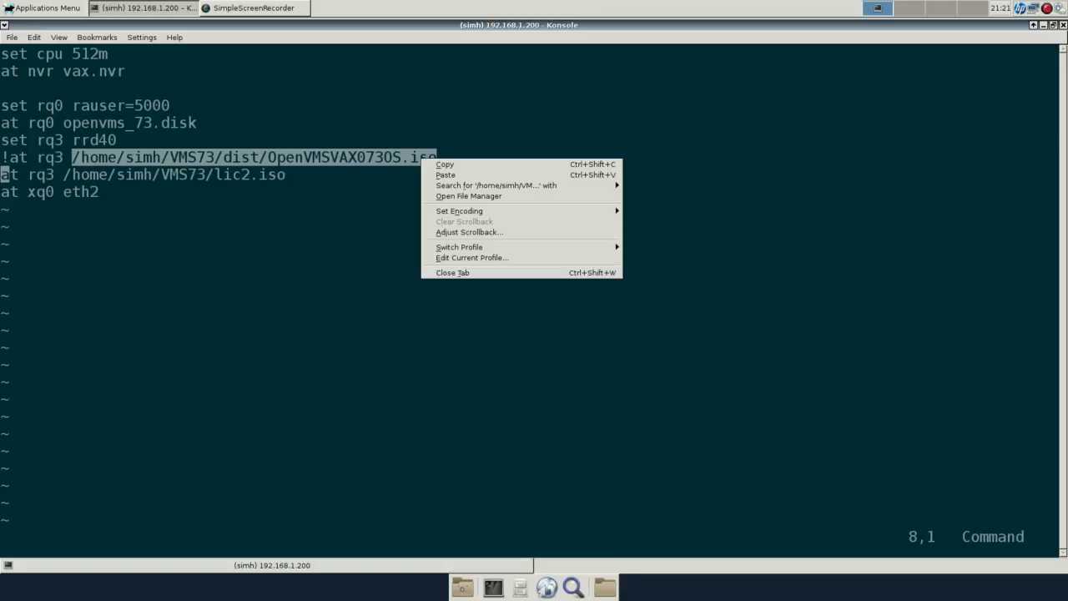
Step: Exit vi and launch /opt/simh_icc/vax so SIMH loads vax.ini and opens eth2
click(444, 163)
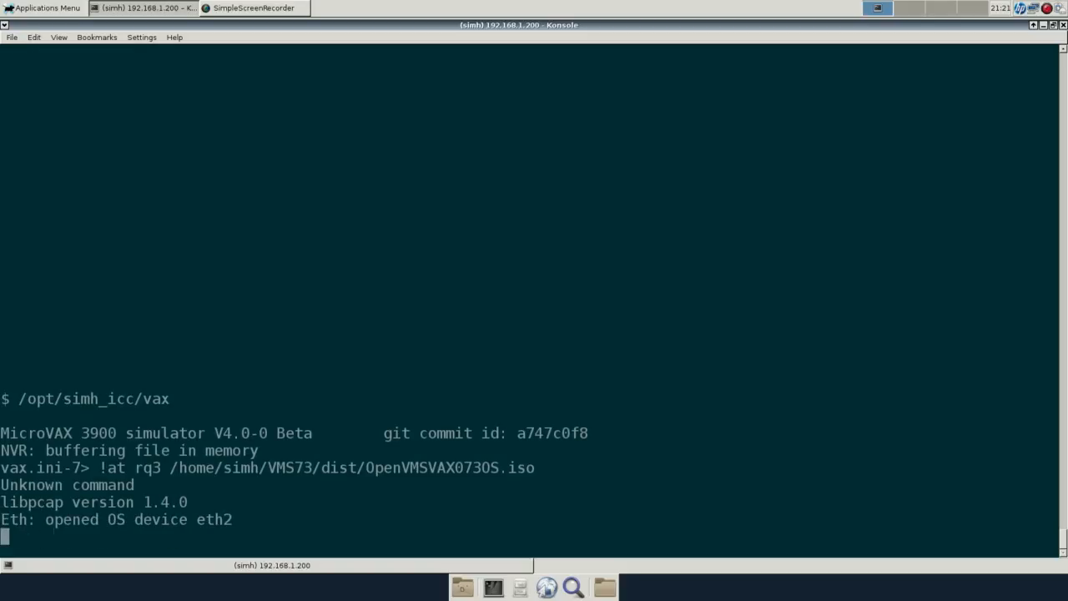
Step: Boot the simulated VAX with 'boot cpu' and 'boot' to reach the OpenVMS V7.3 login
text(boot cpu)
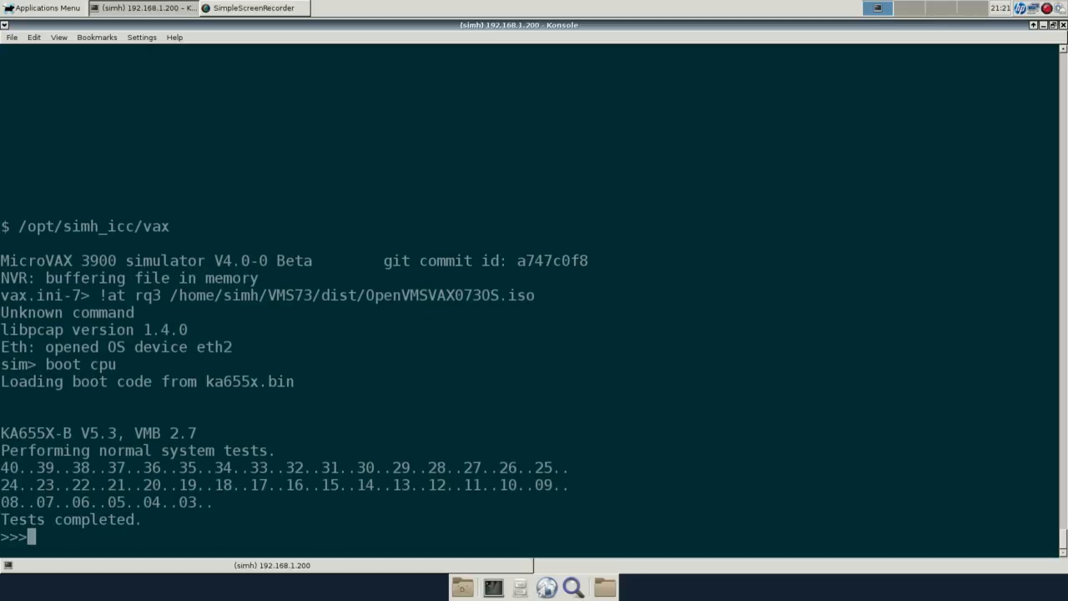
text(boot)
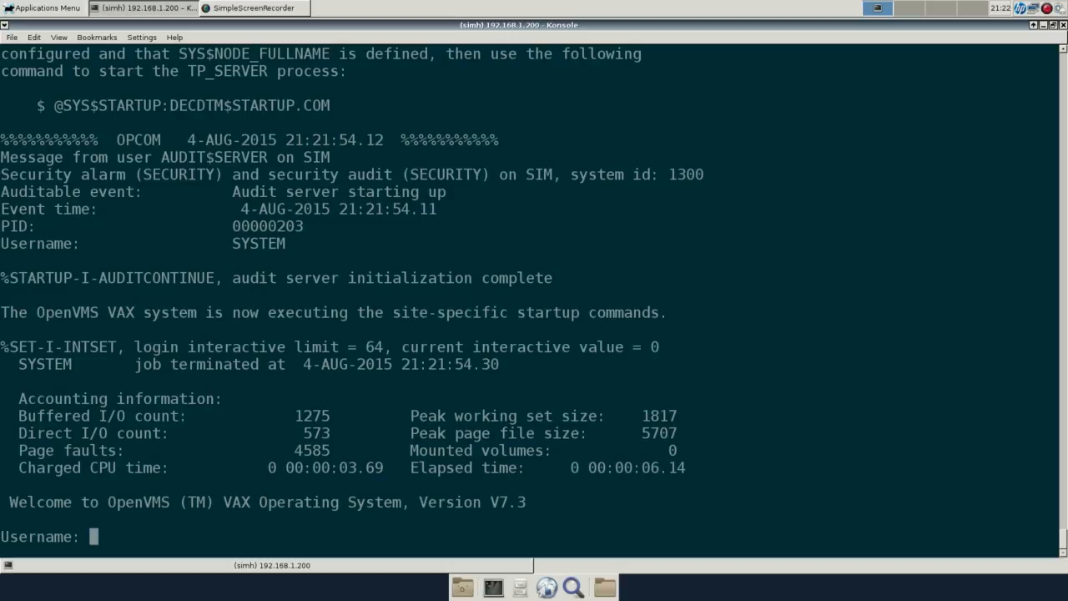
Step: Log in as SYSTEM and mount the license CD on DUA3 with /over=id
text(system)
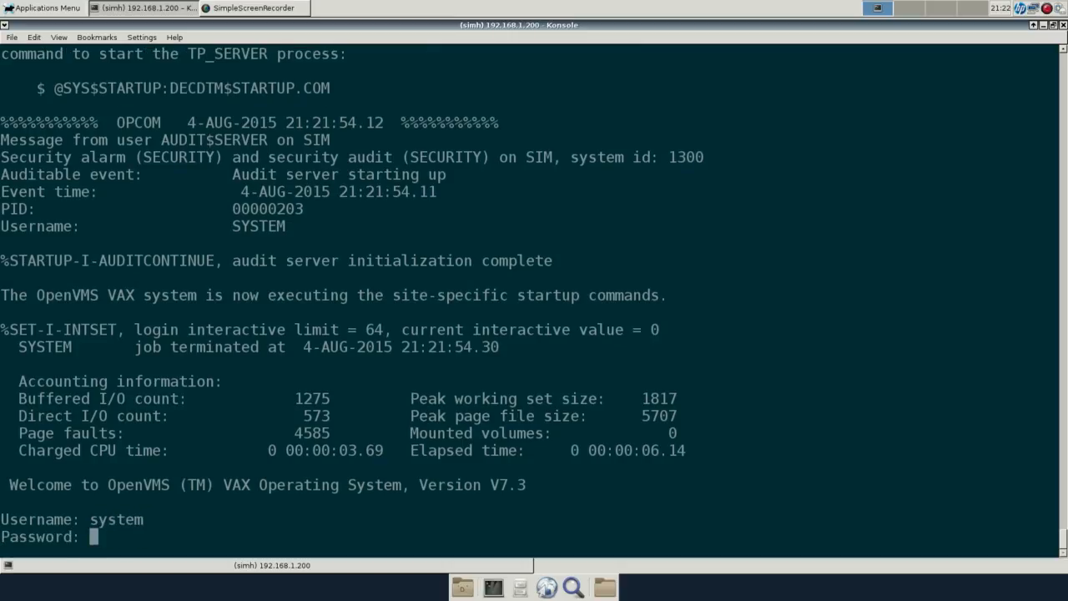
key(Return)
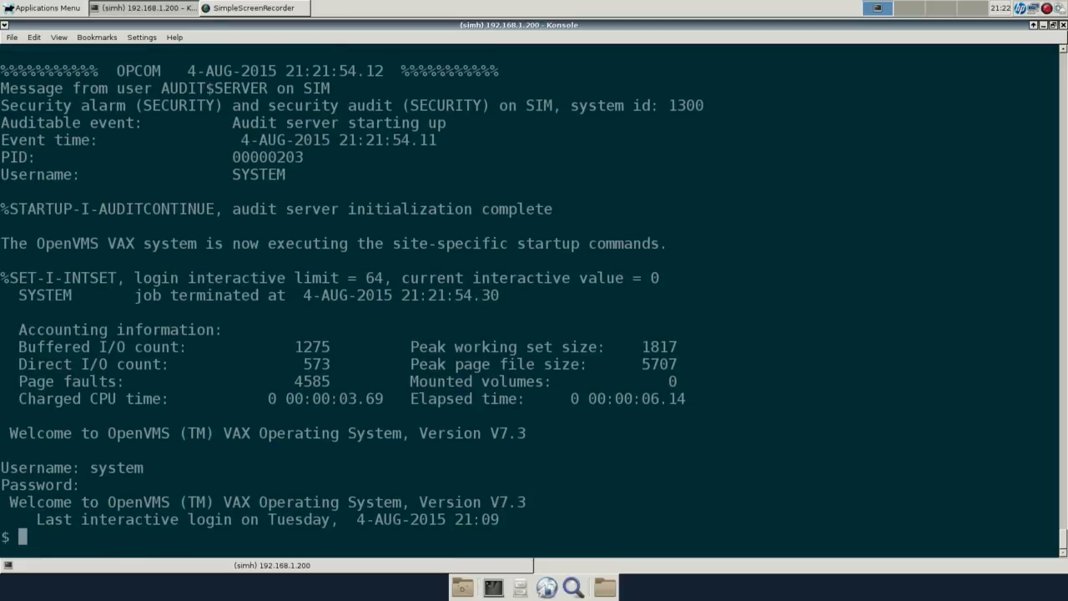
text(mount /)
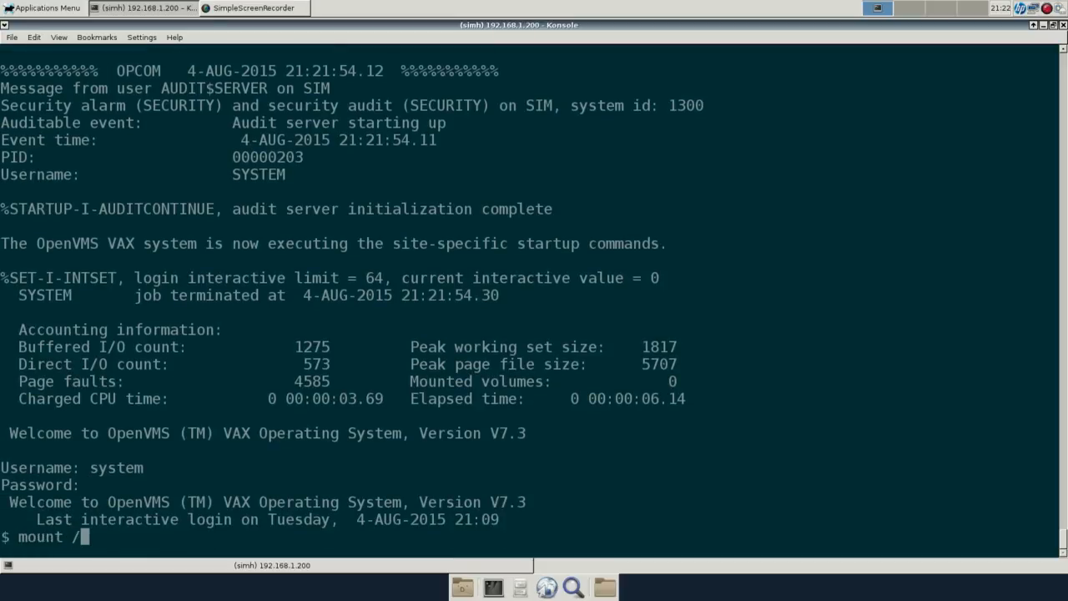
text(over=)
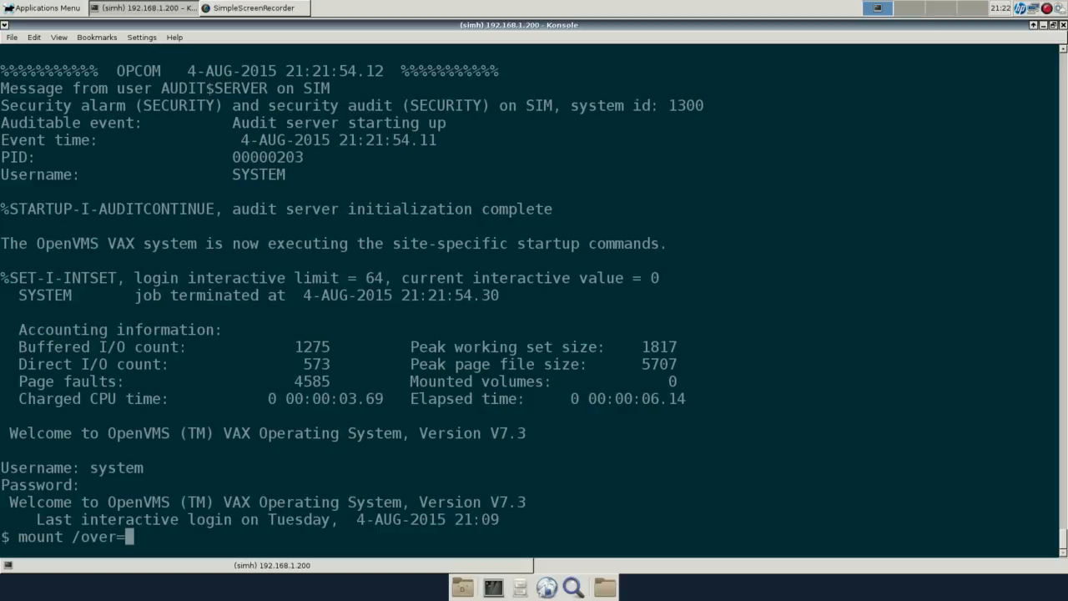
text(id)
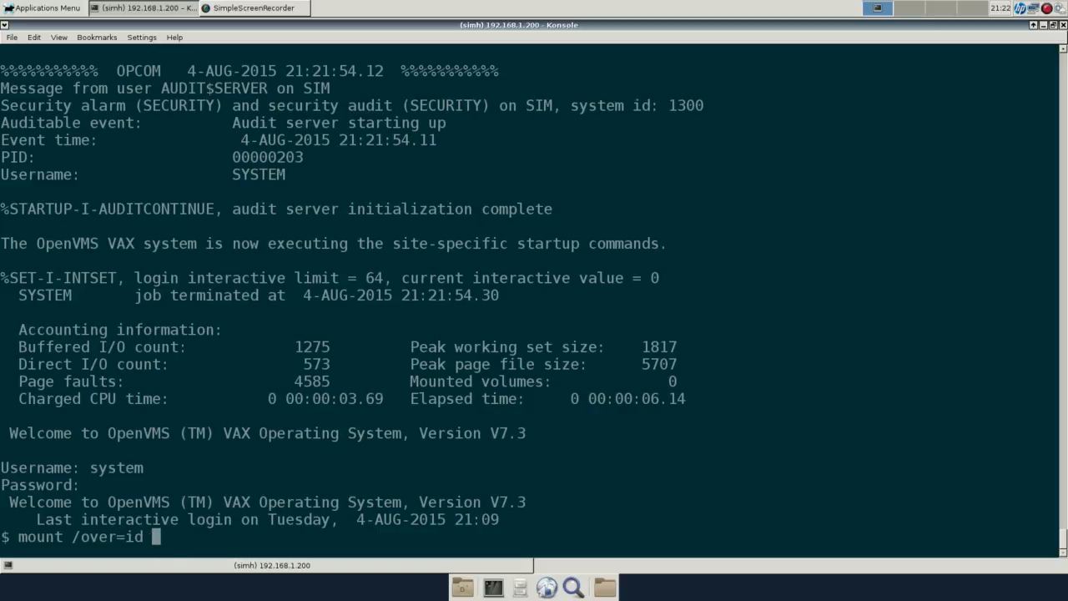
key(Return)
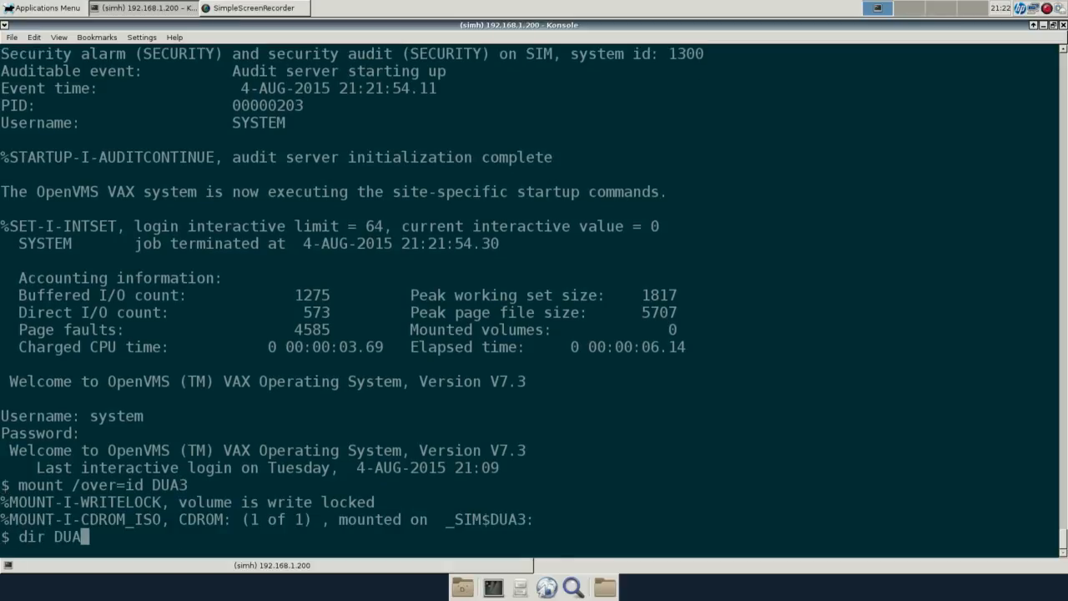
Step: List DUA3:[000000] and copy NEW.LIC from the CD to LICS.COM
text(3:[000)
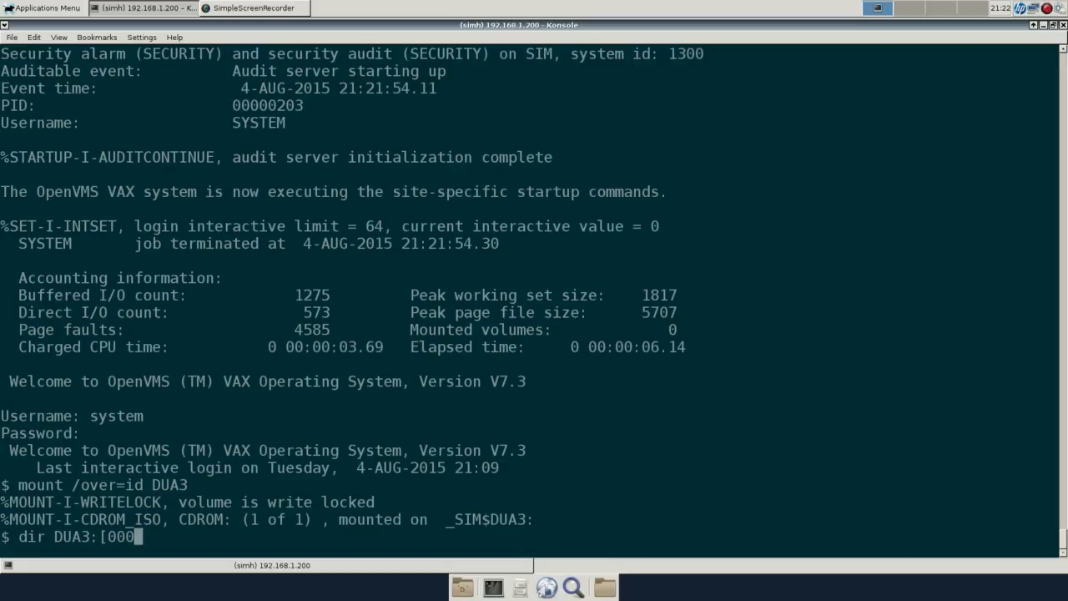
key(Return)
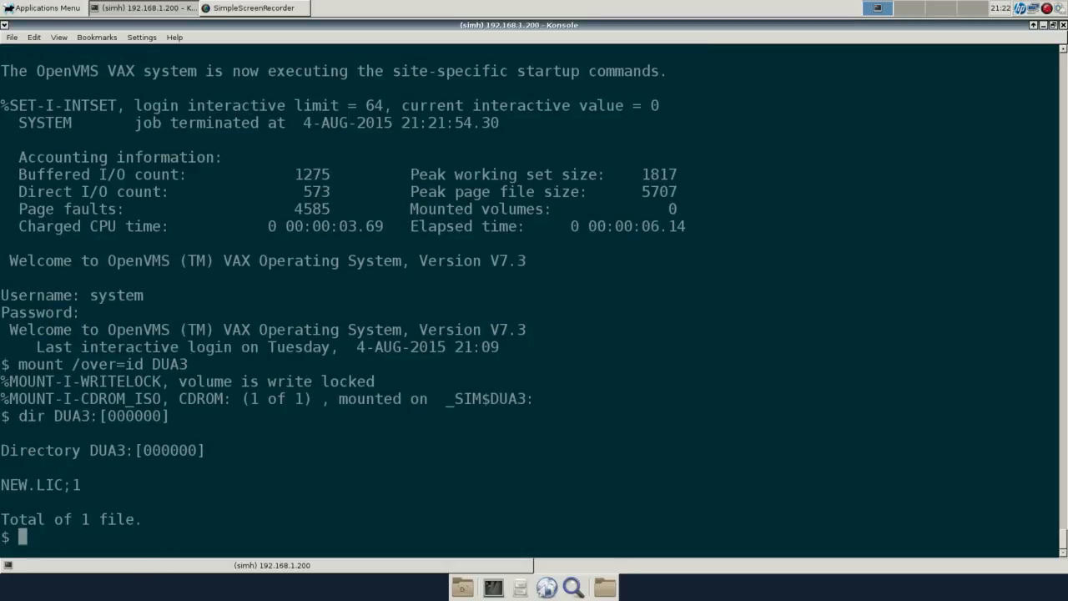
text(cop)
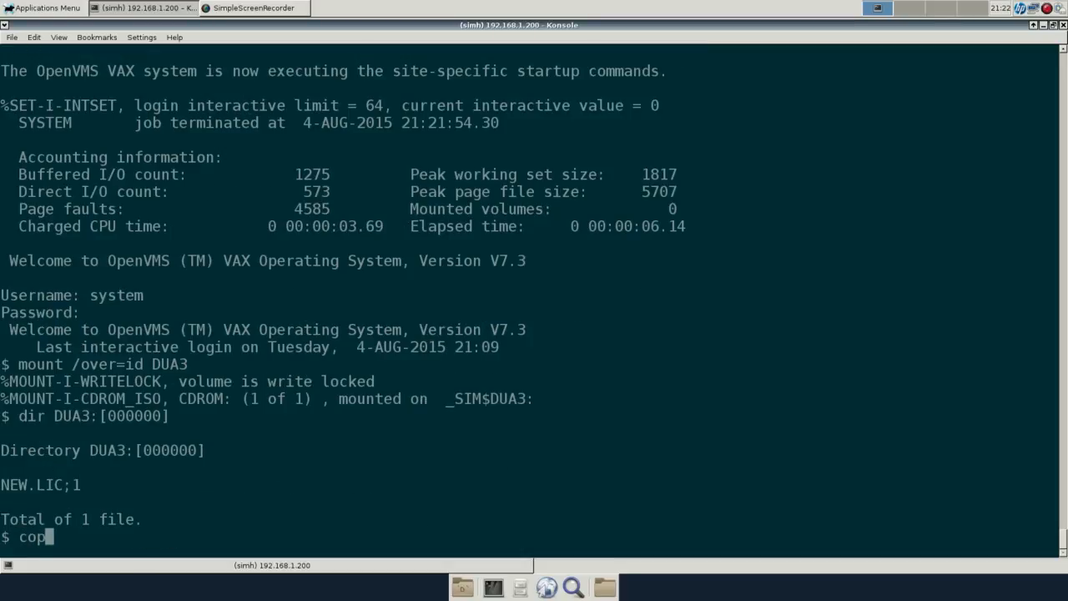
text(y NE)
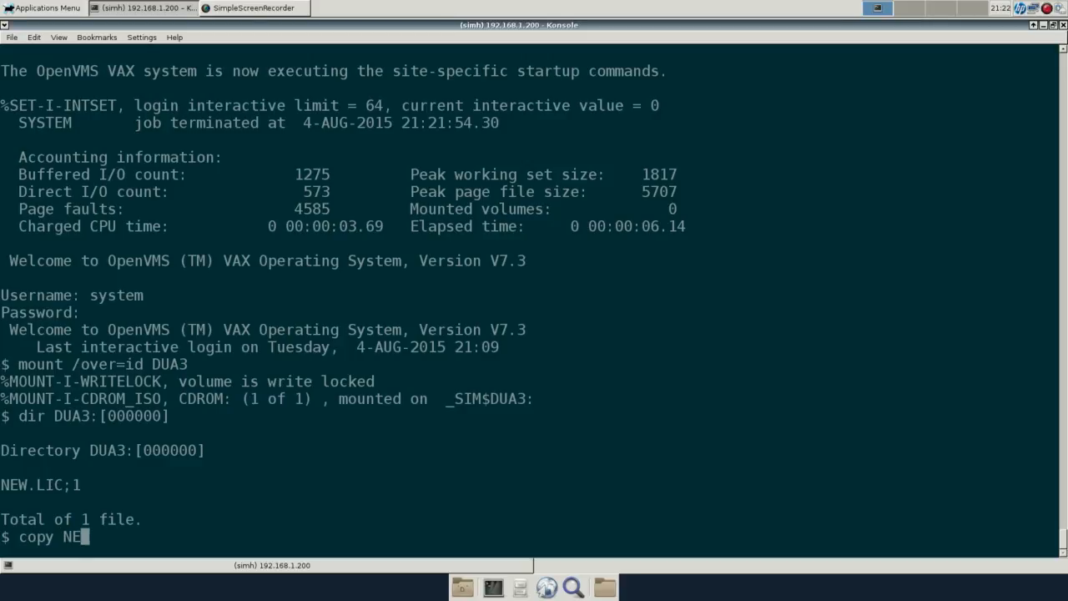
text(DUA3:)
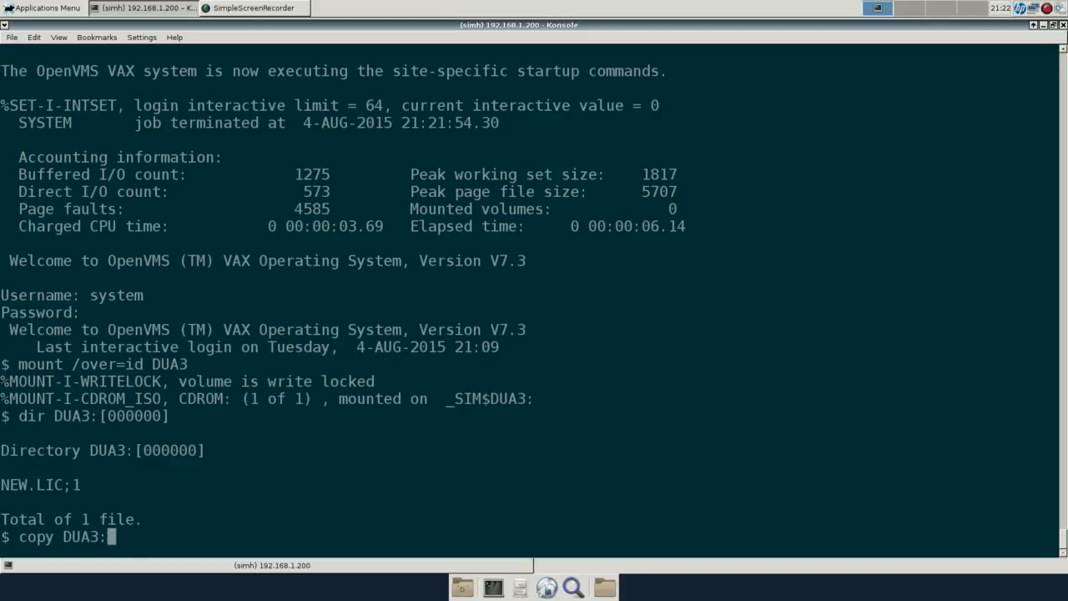
text([000000])
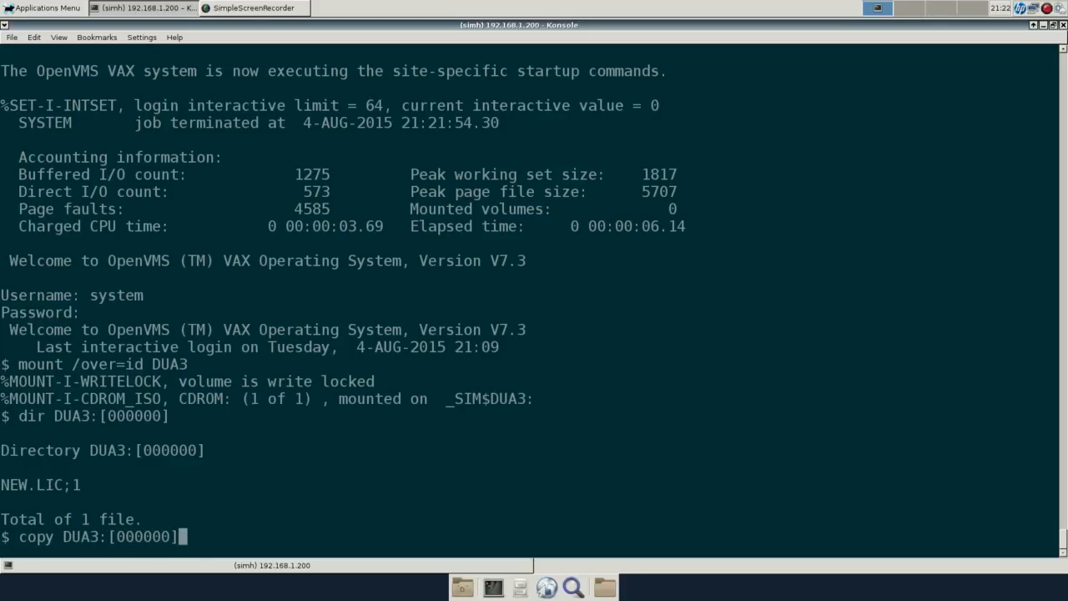
text(NEW.LOC)
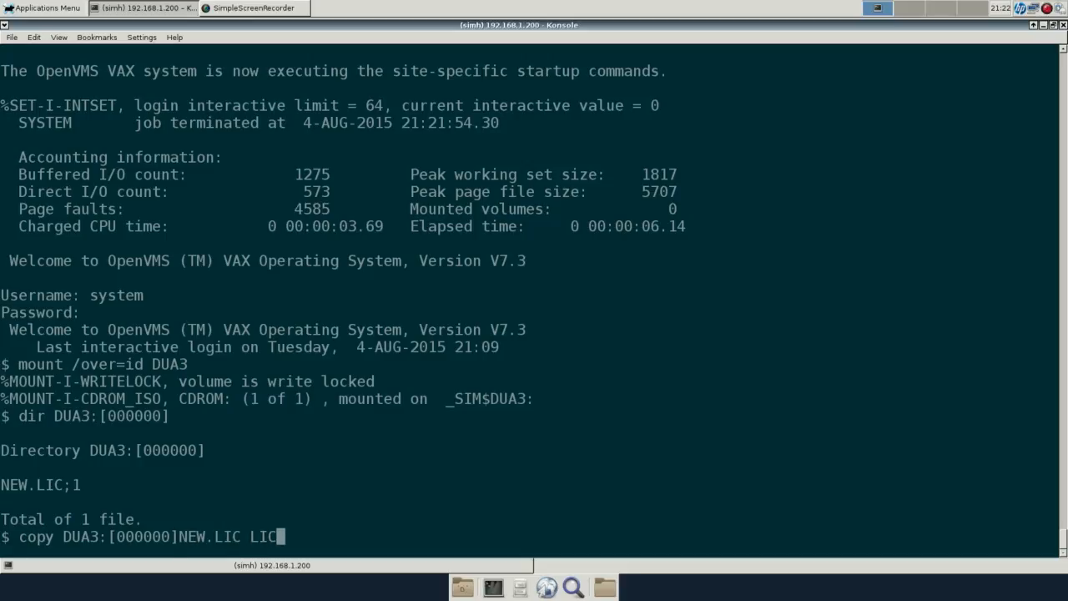
text(S.COM)
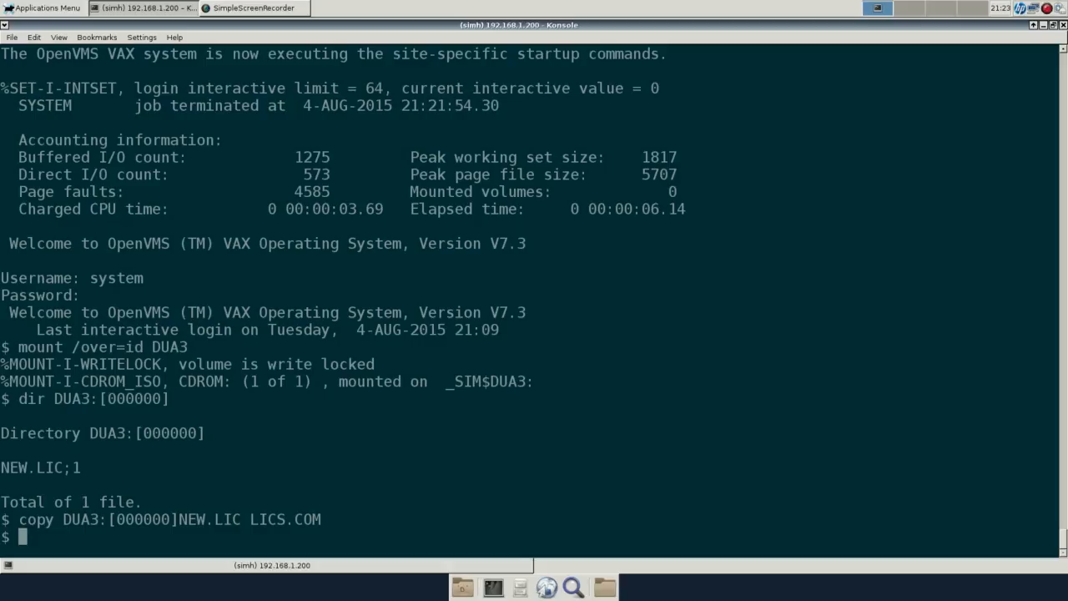
Step: Show the full directory attributes of LICS.COM
text(dir /full)
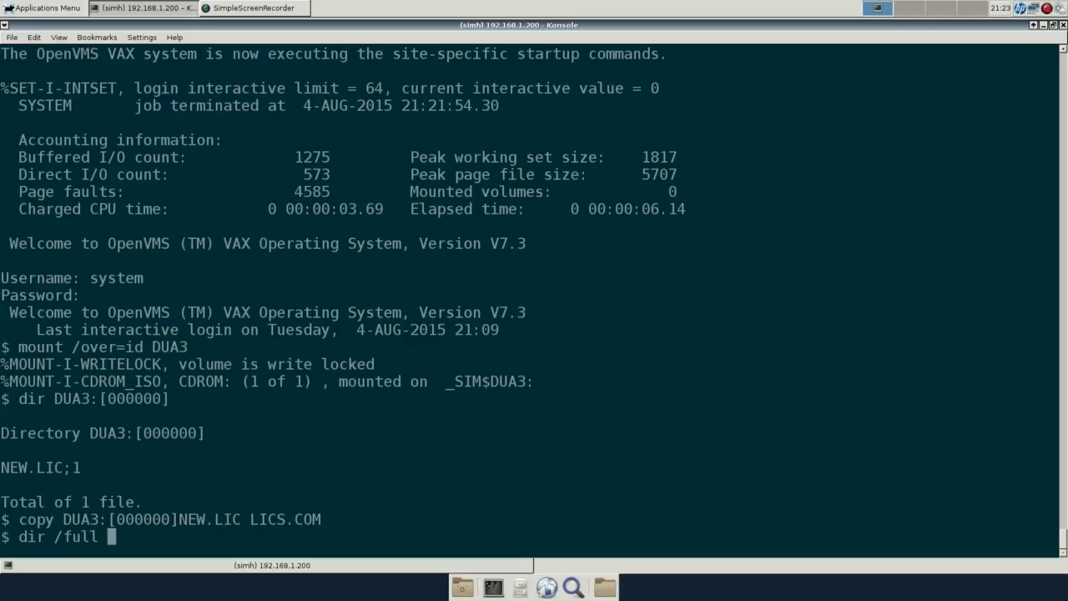
text(LICS.CO)
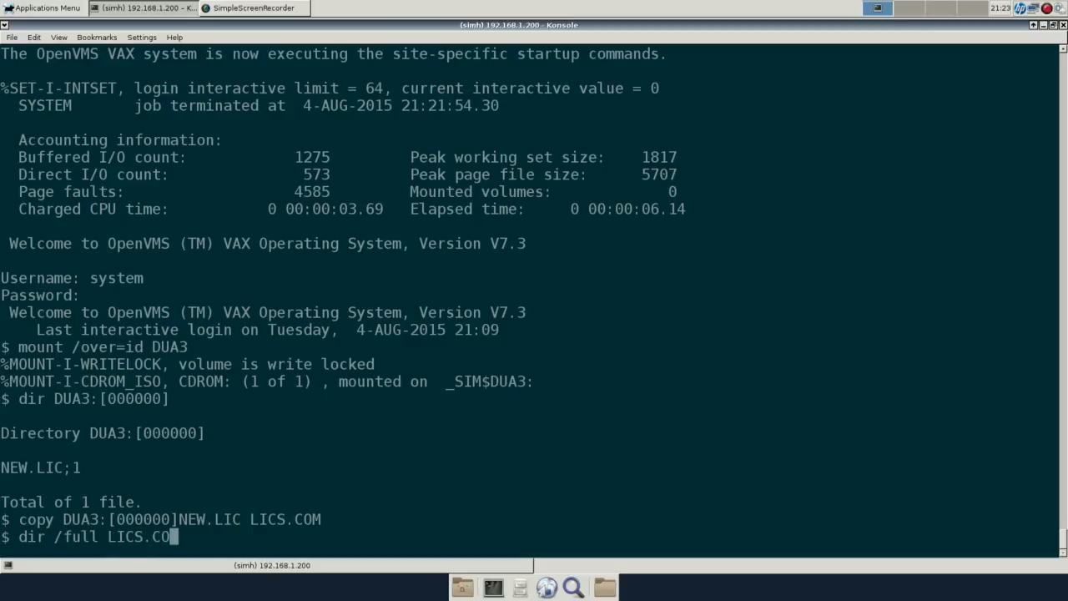
key(Return)
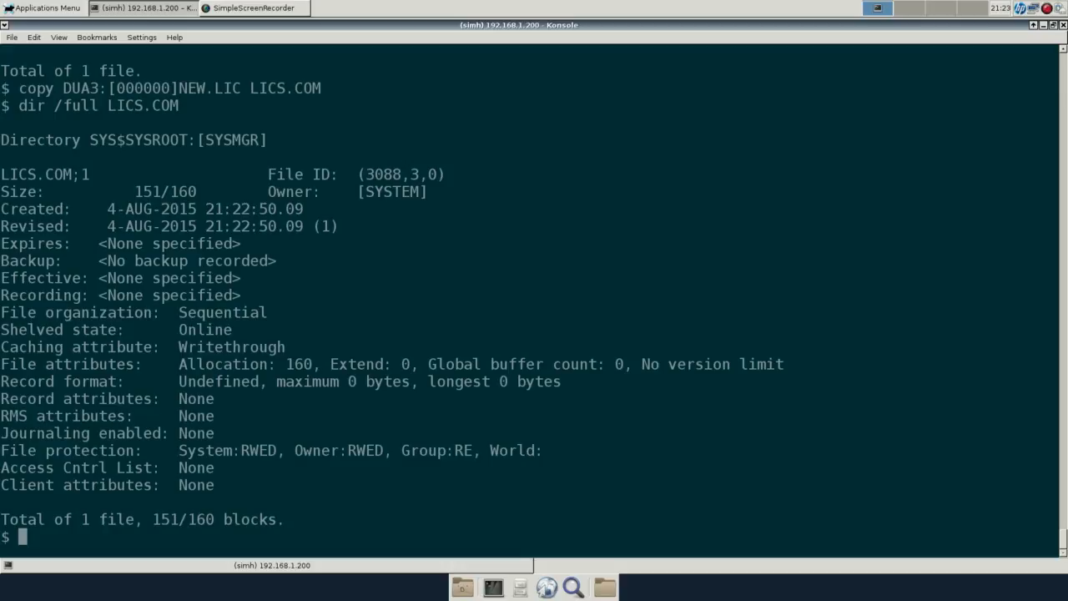
Step: Set LICS.COM's record format to Stream_LF with set file /attrib=(rfm:STMLF)
text(set file)
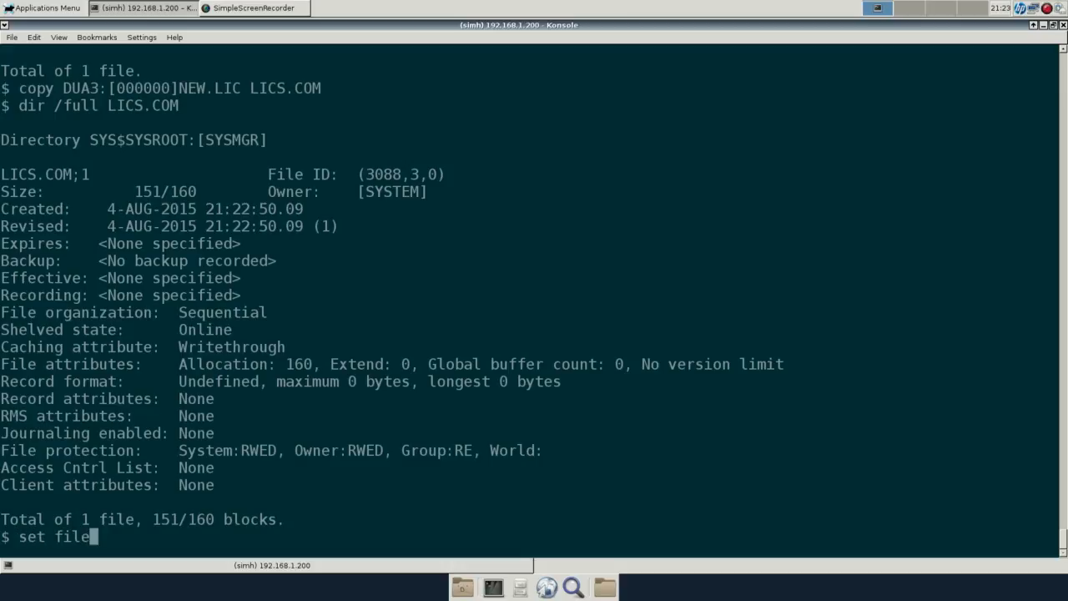
text(LICS.)
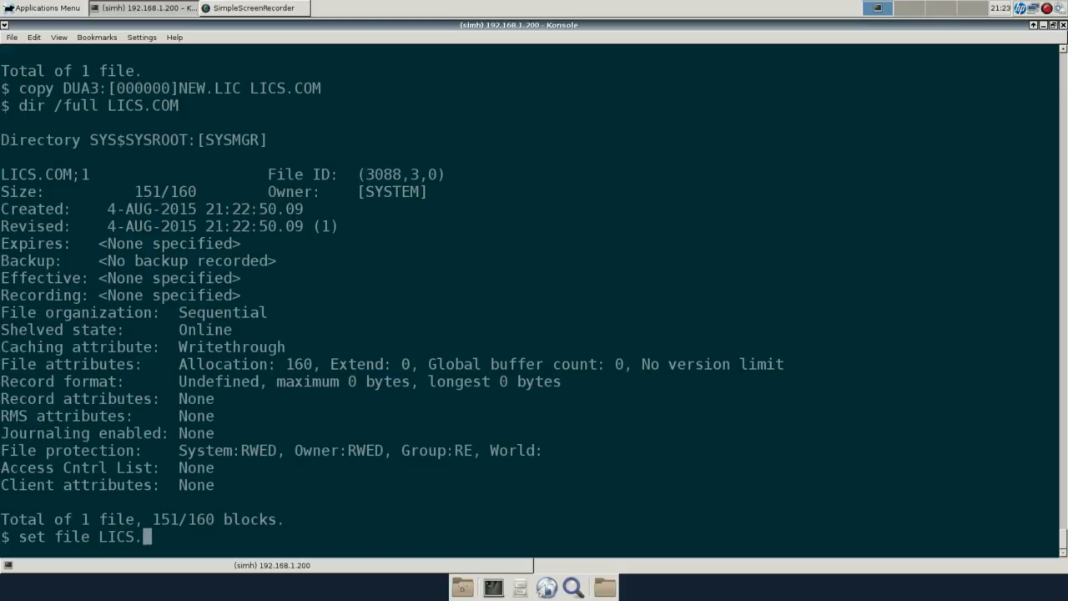
text(COM/att)
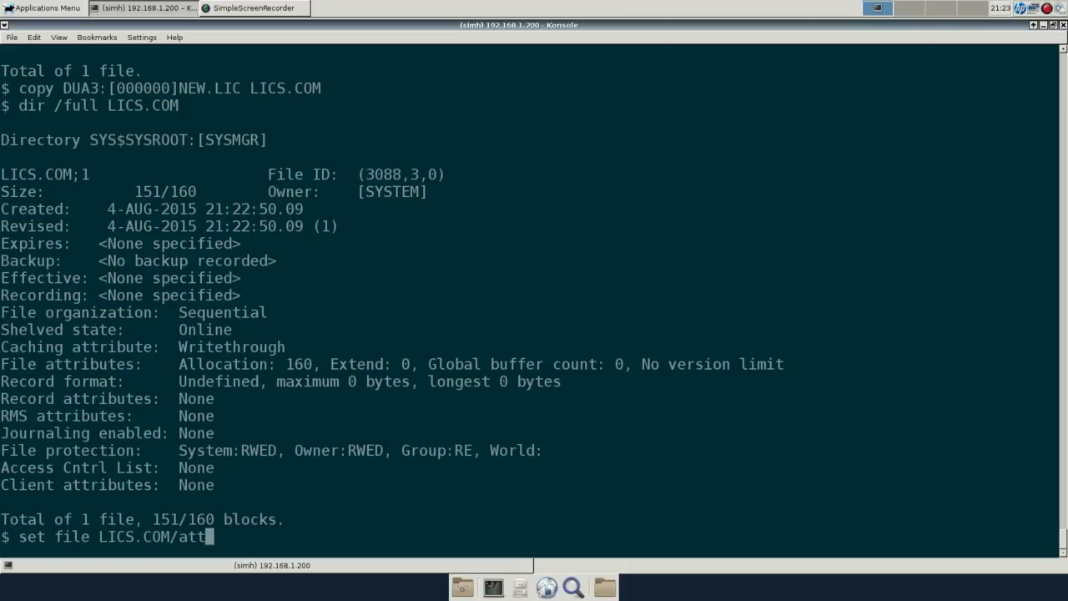
text(rib=)
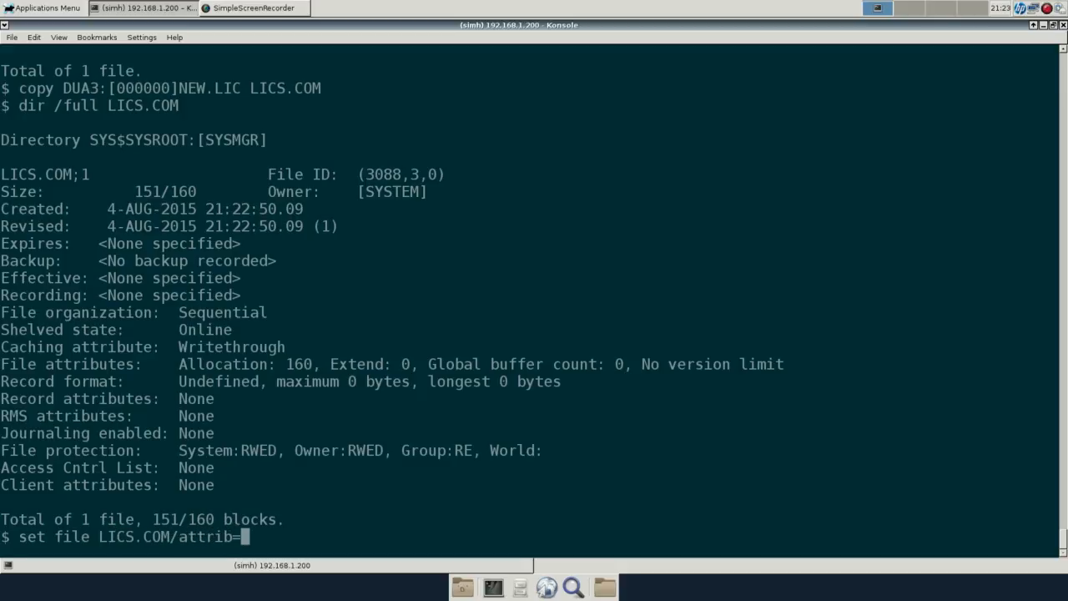
text((f)
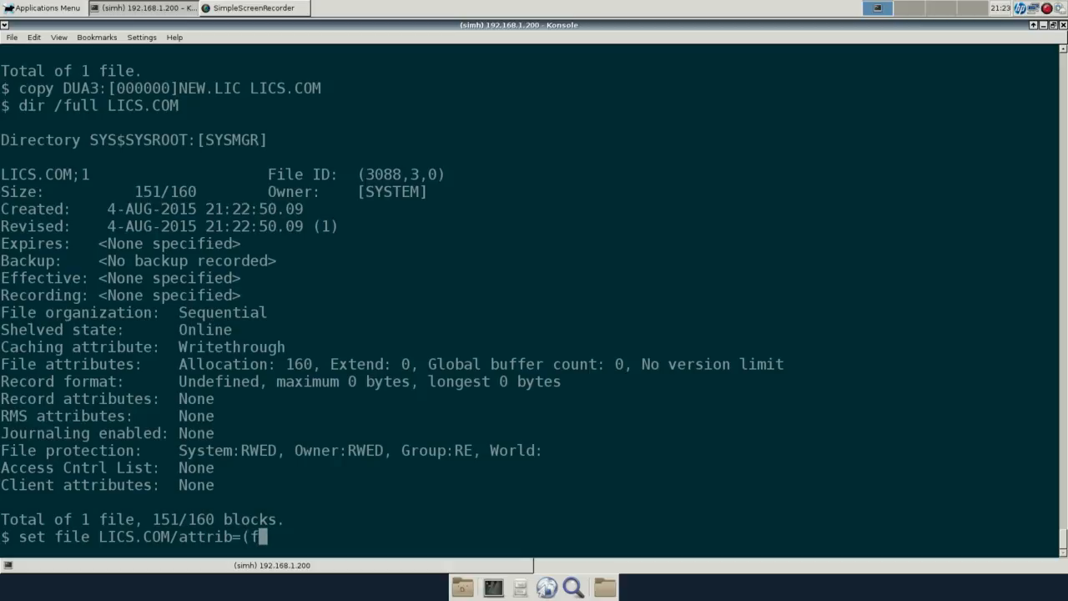
text(rfm:S)
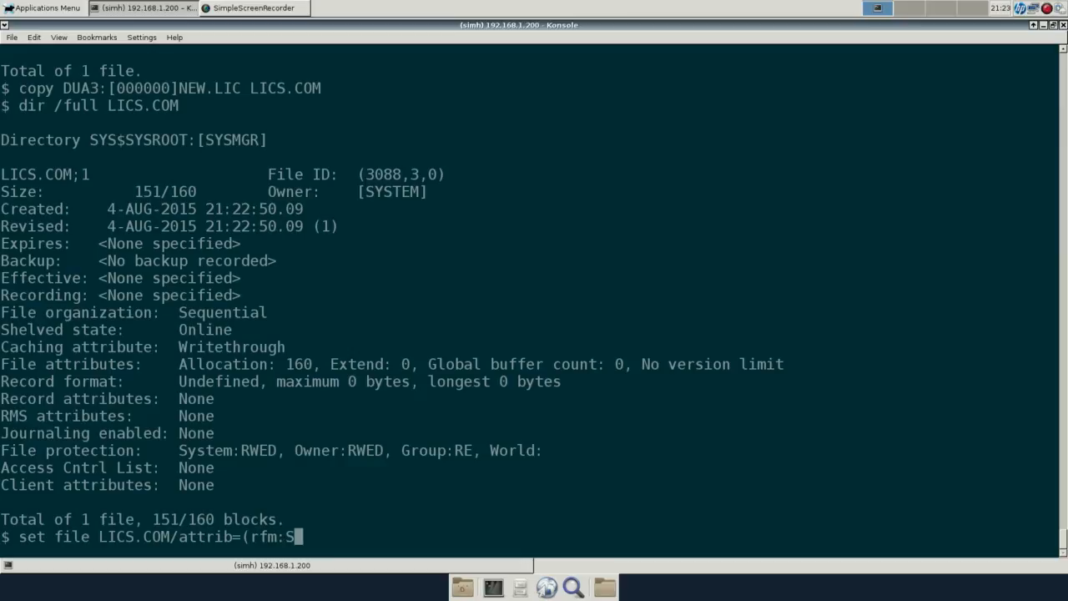
text(TMLF))
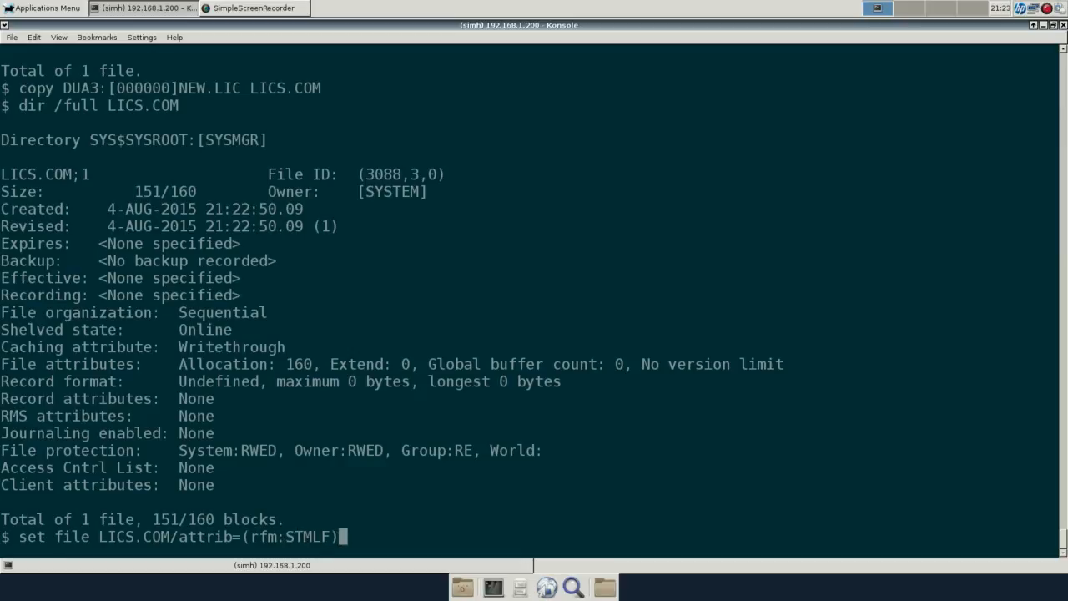
key(Return)
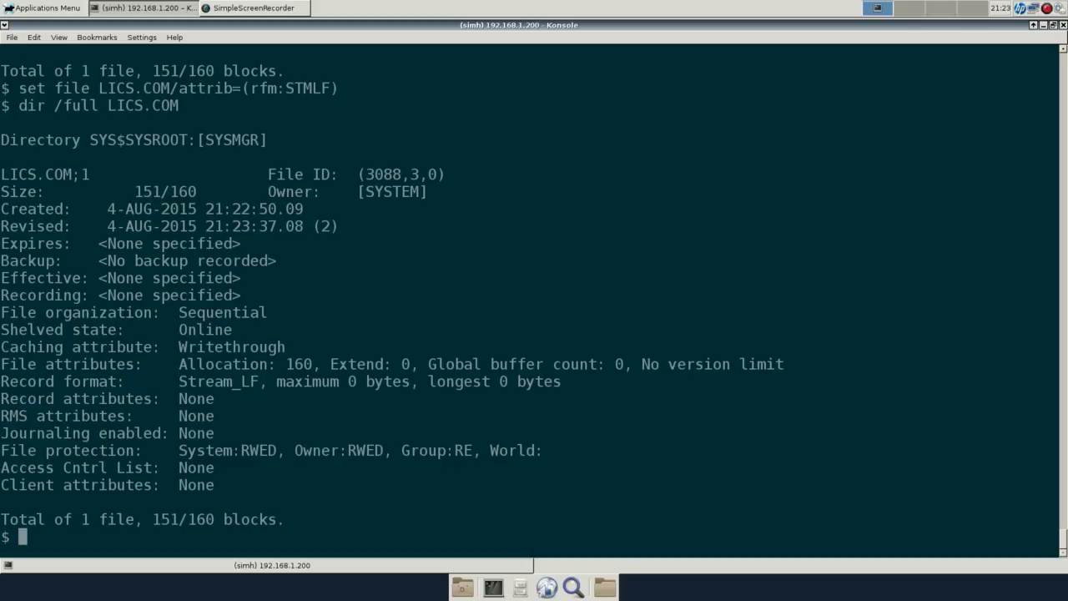
text(edit L)
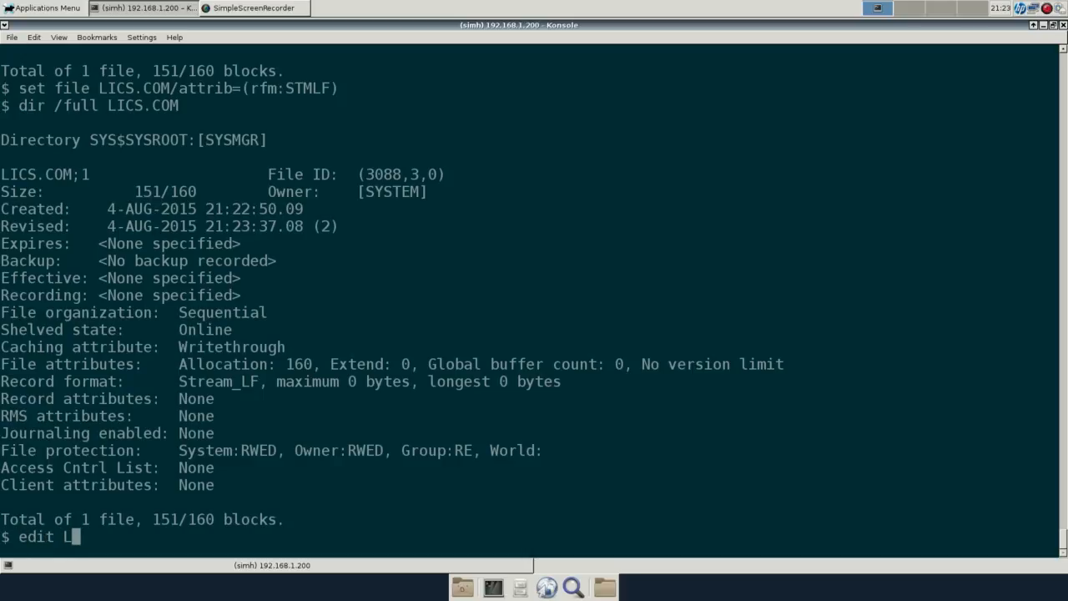
key(Return)
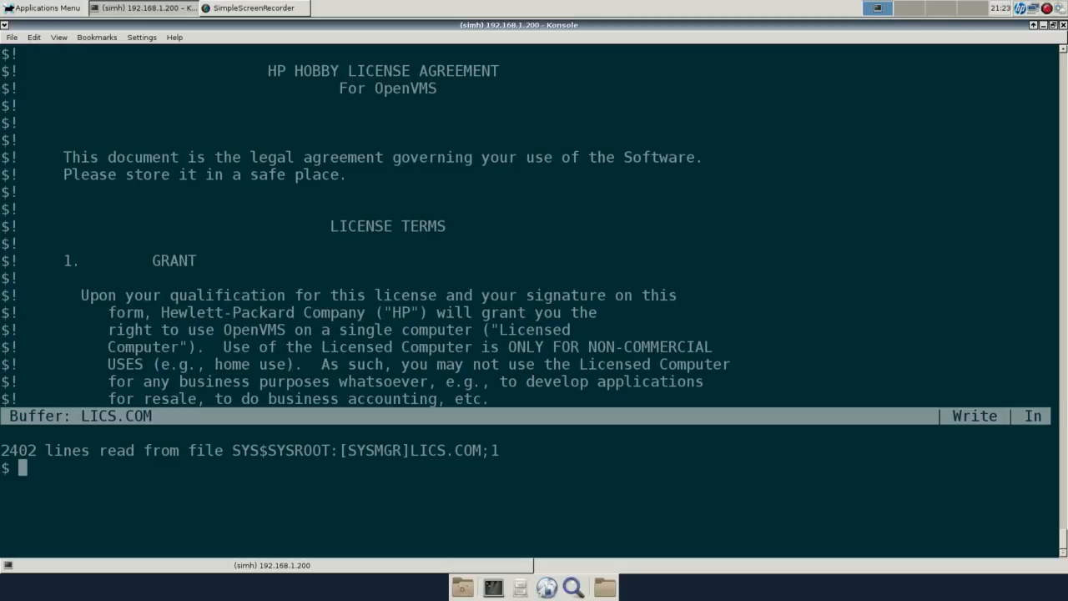
text(@)
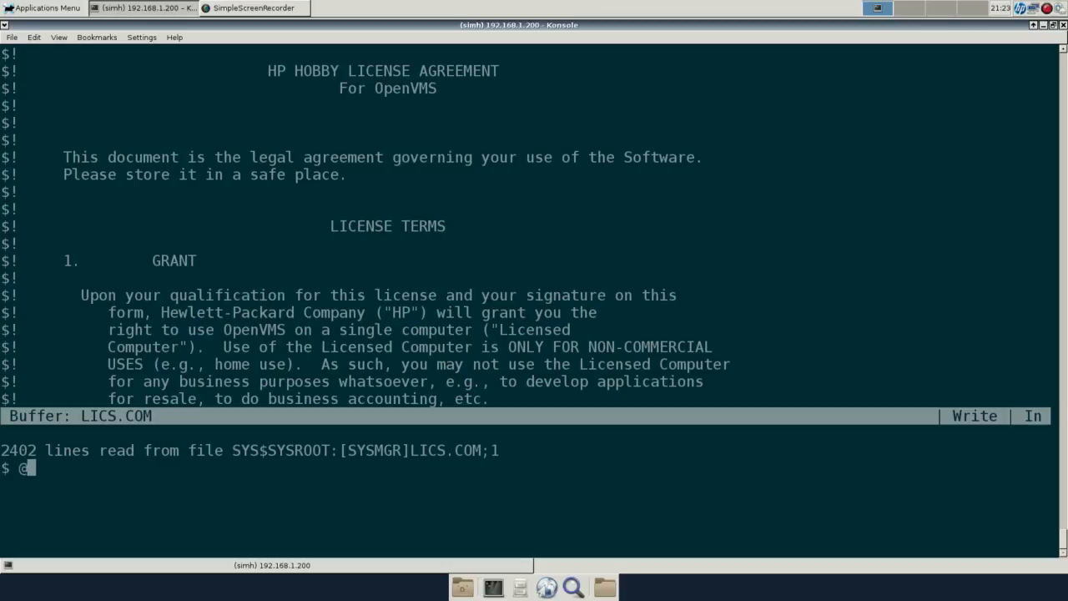
text(LICS.COM)
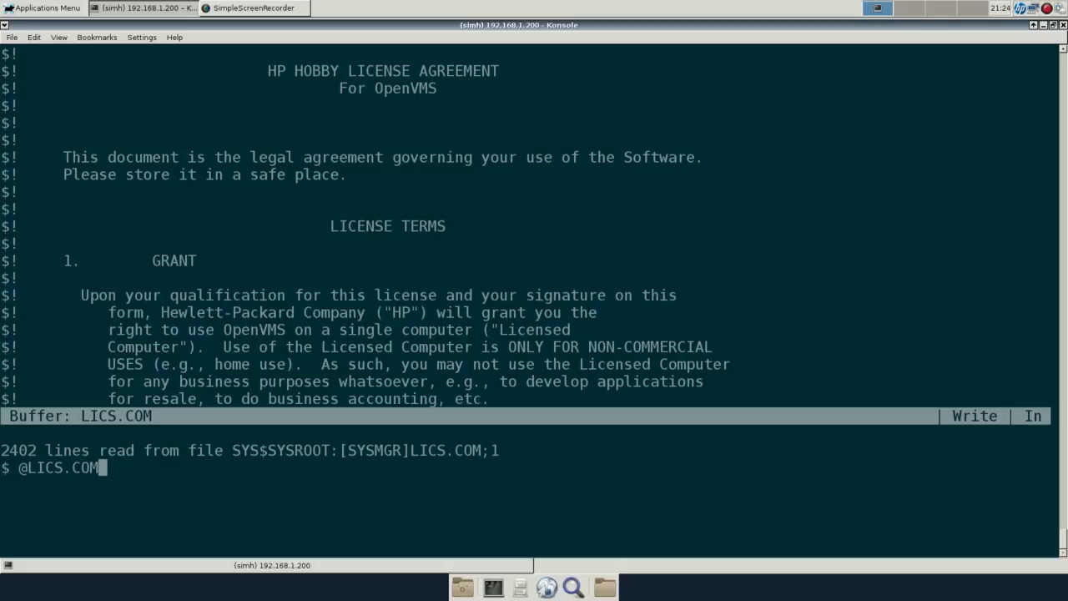
key(Return)
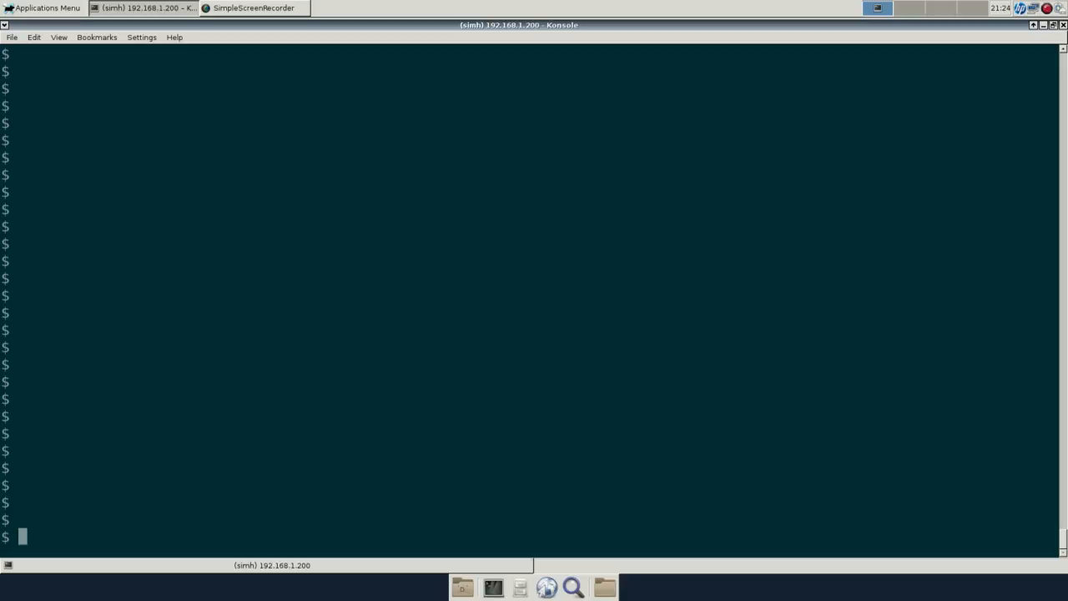
Step: Dismount the DUA3 disk
text(dism)
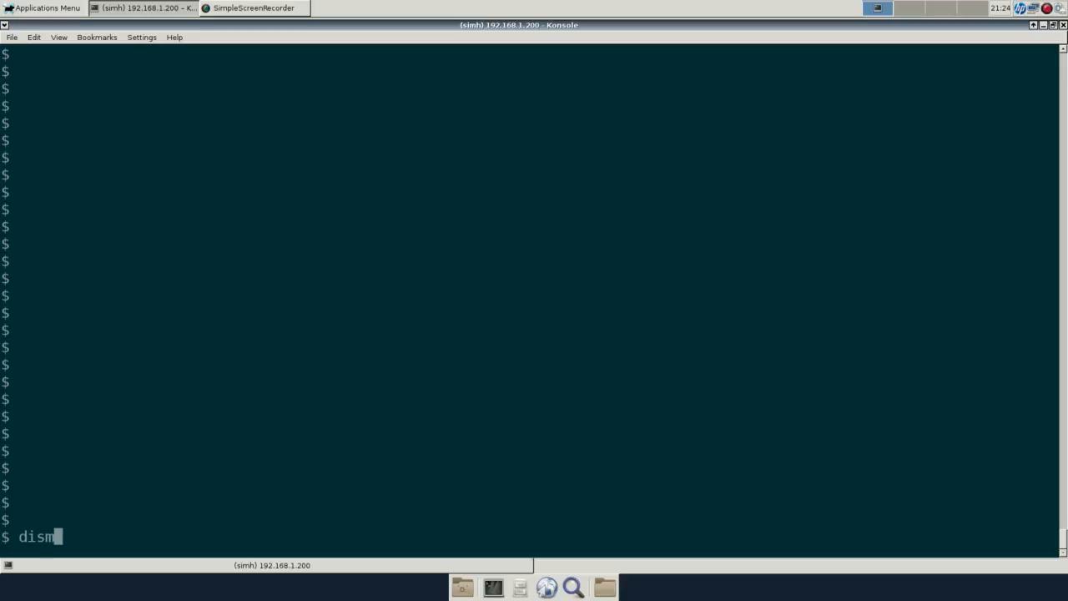
text(ount D)
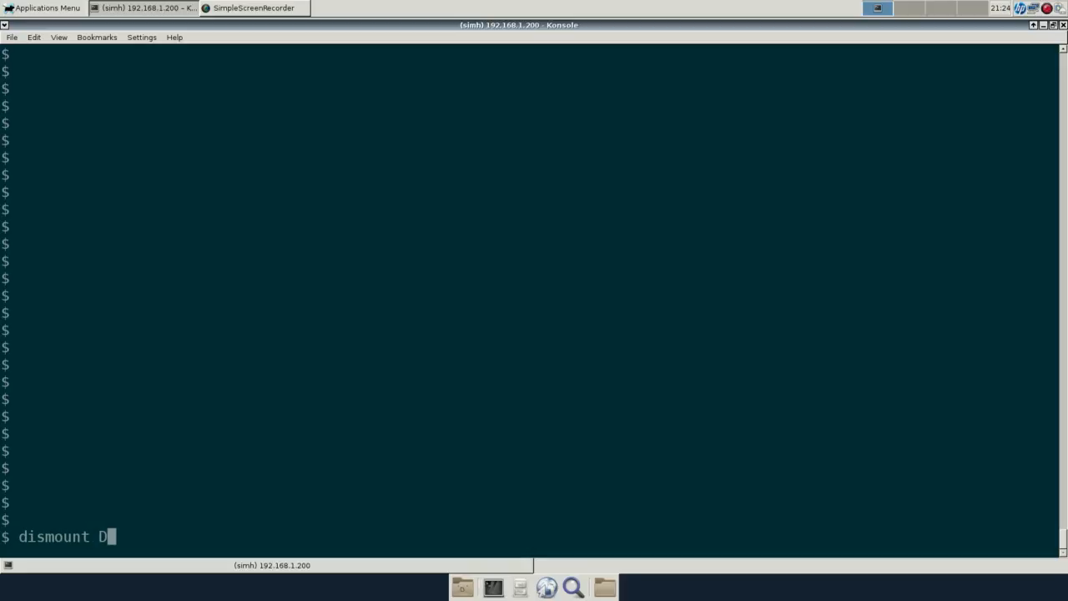
text(UA3)
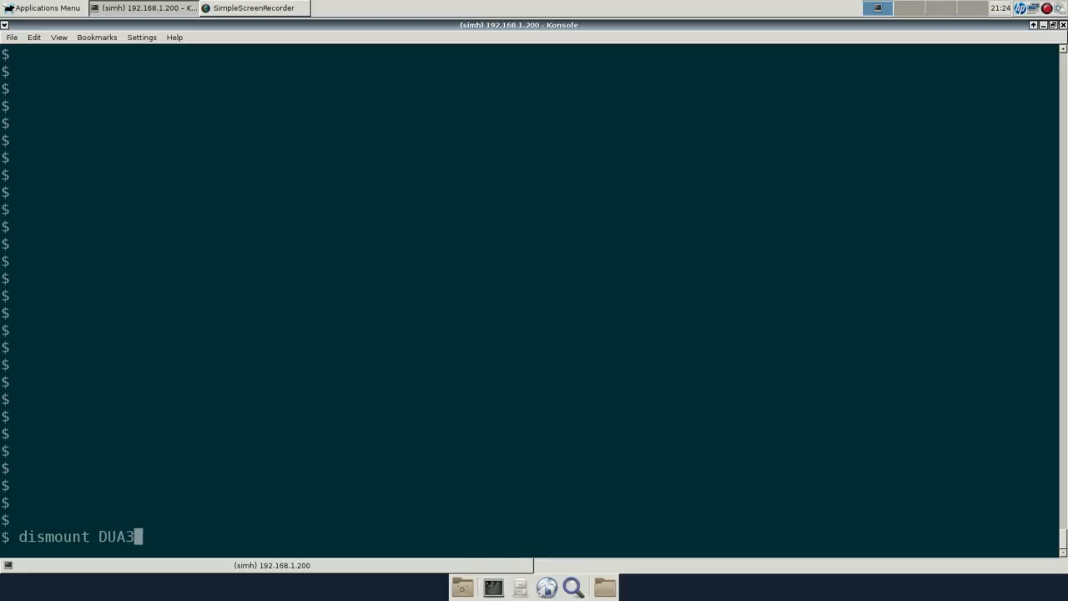
key(Return)
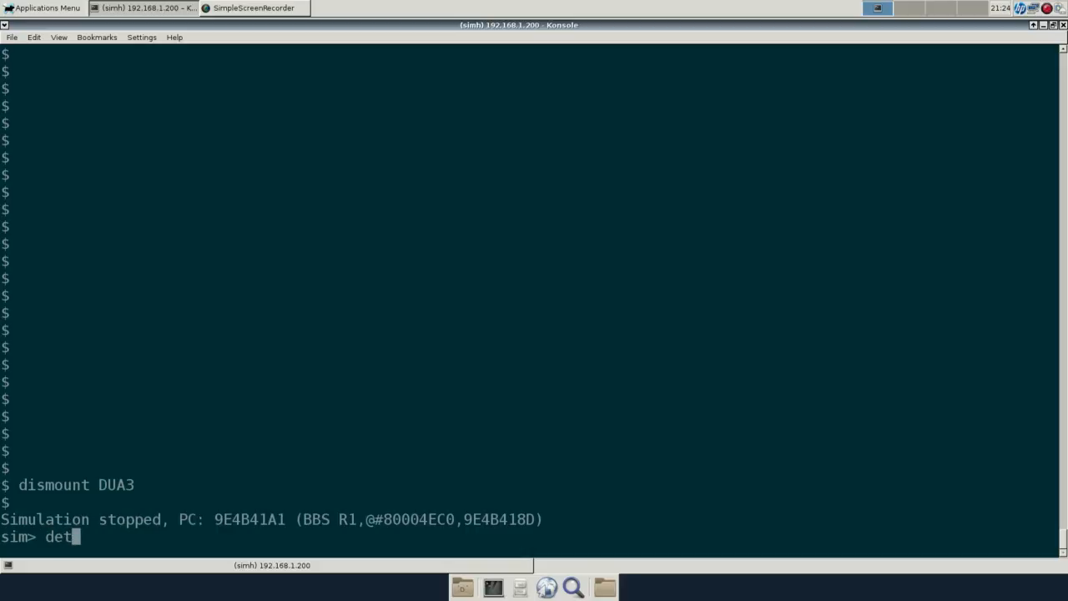
Step: Attach /home/simh/VMS73/dist/OpenVMSVAX0730S.iso to rq3 and resume the simulation
text(ach rq3)
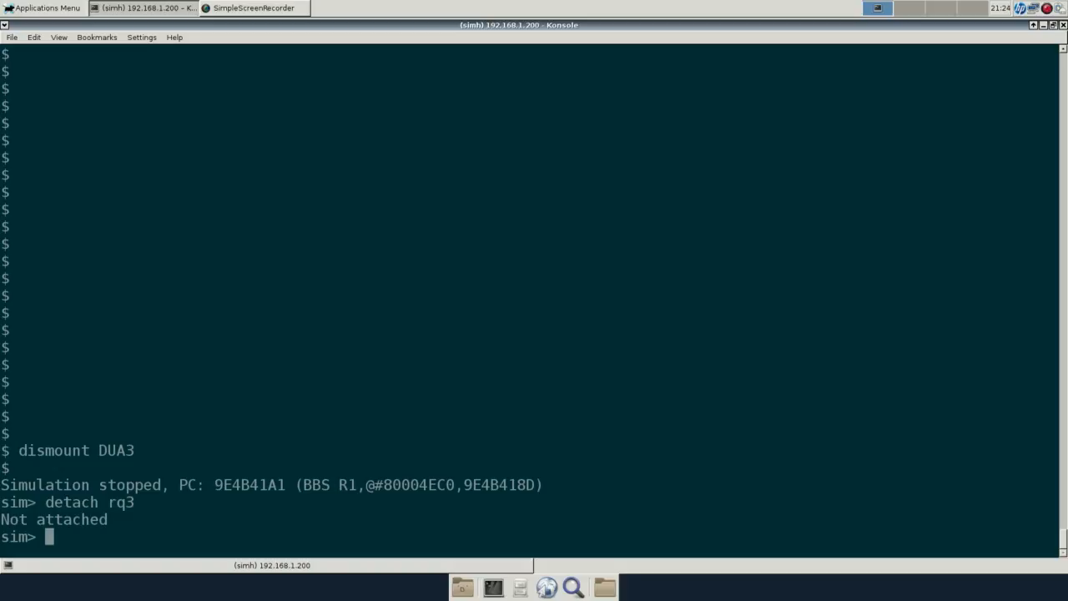
text(at)
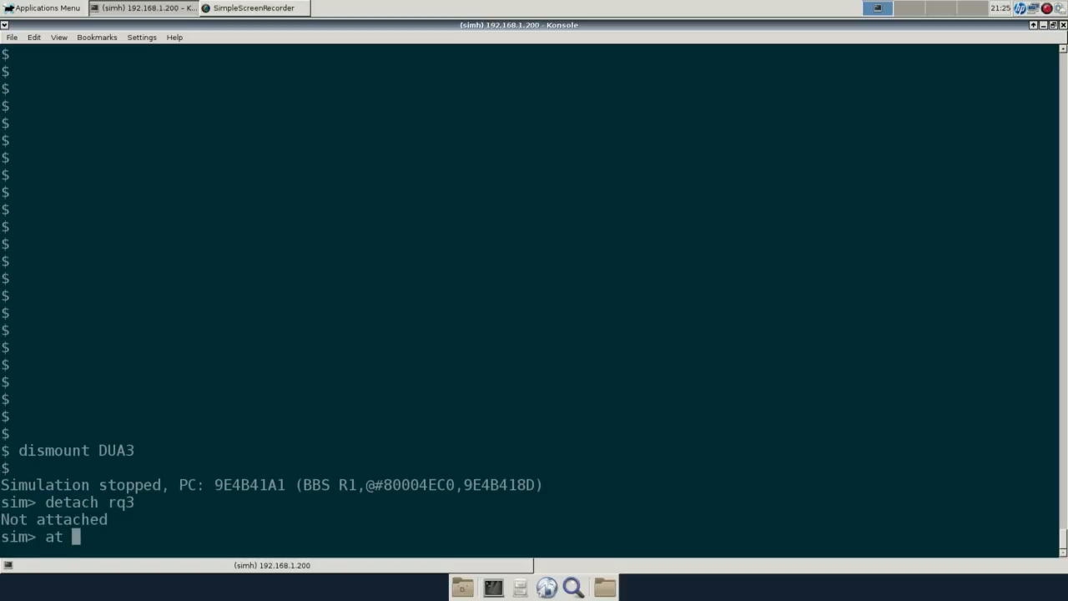
text(rq3)
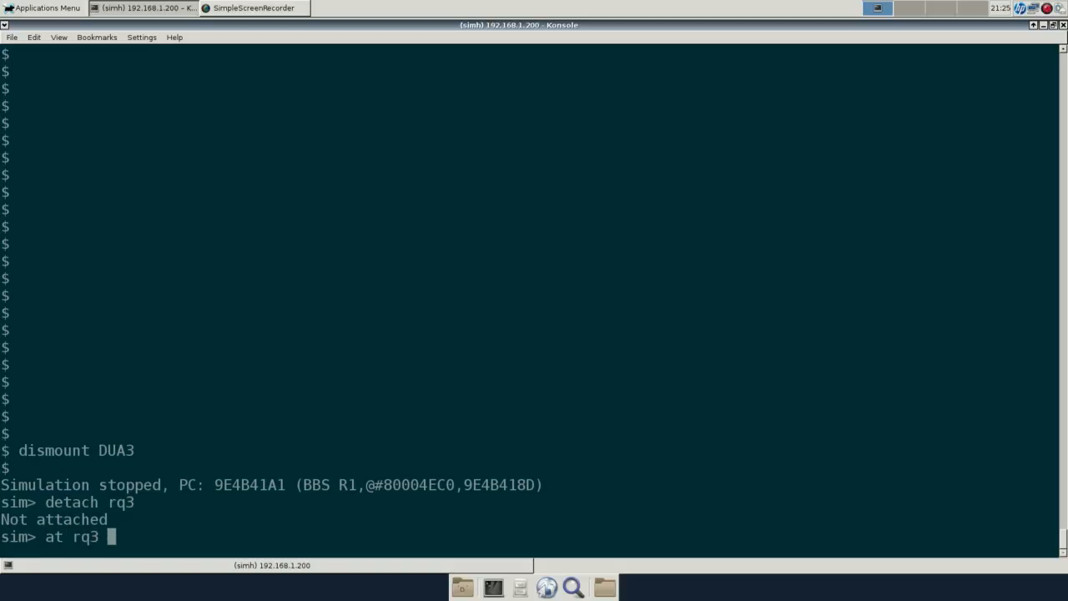
text(/home/simh/VMS73/dist/OpenVMSVAX0730S.iso)
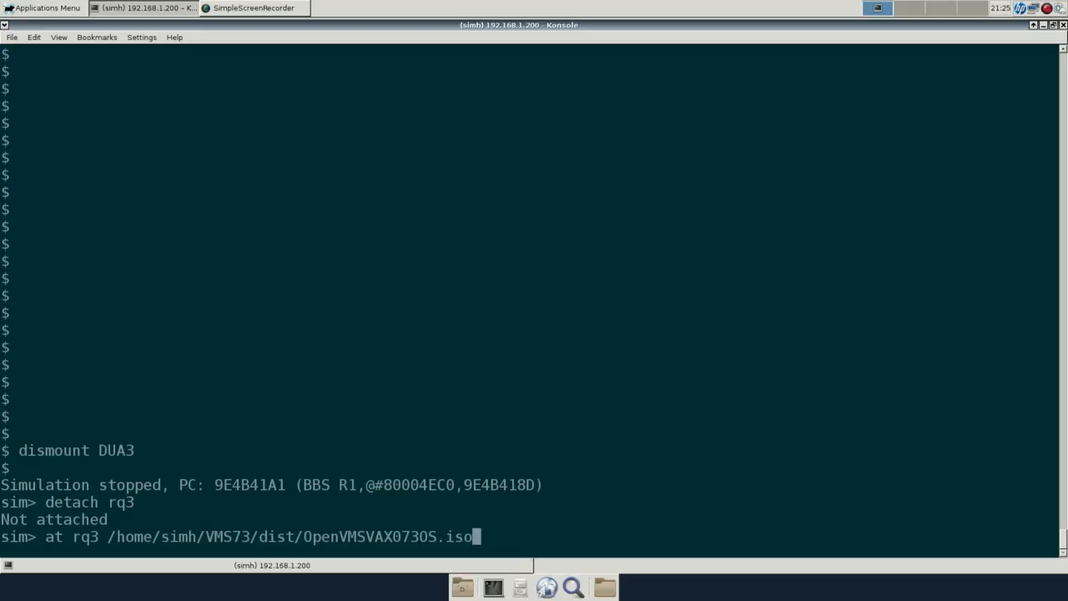
key(Return)
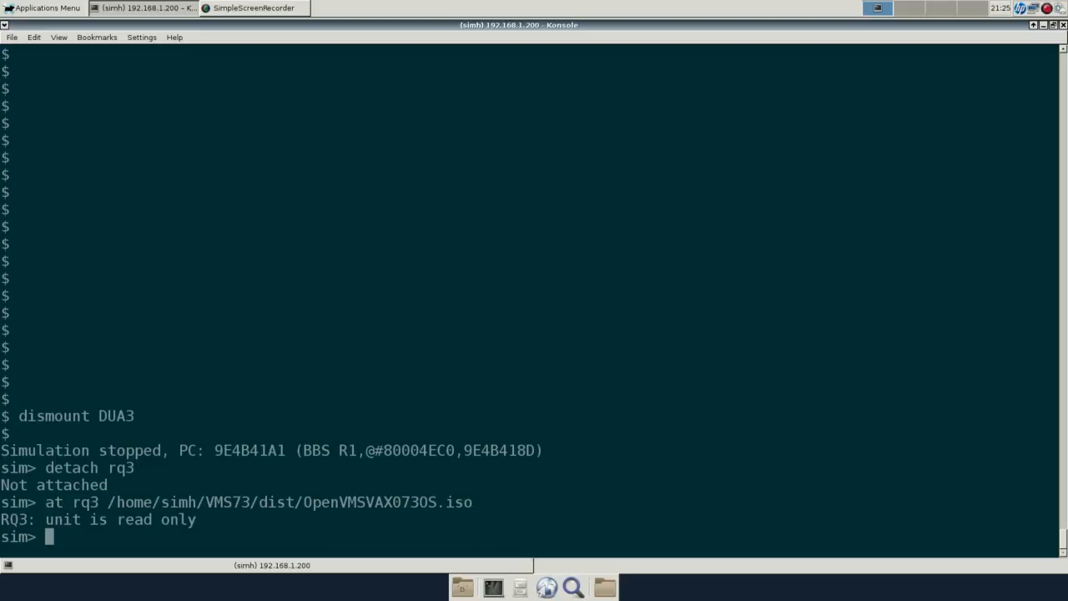
text(cont)
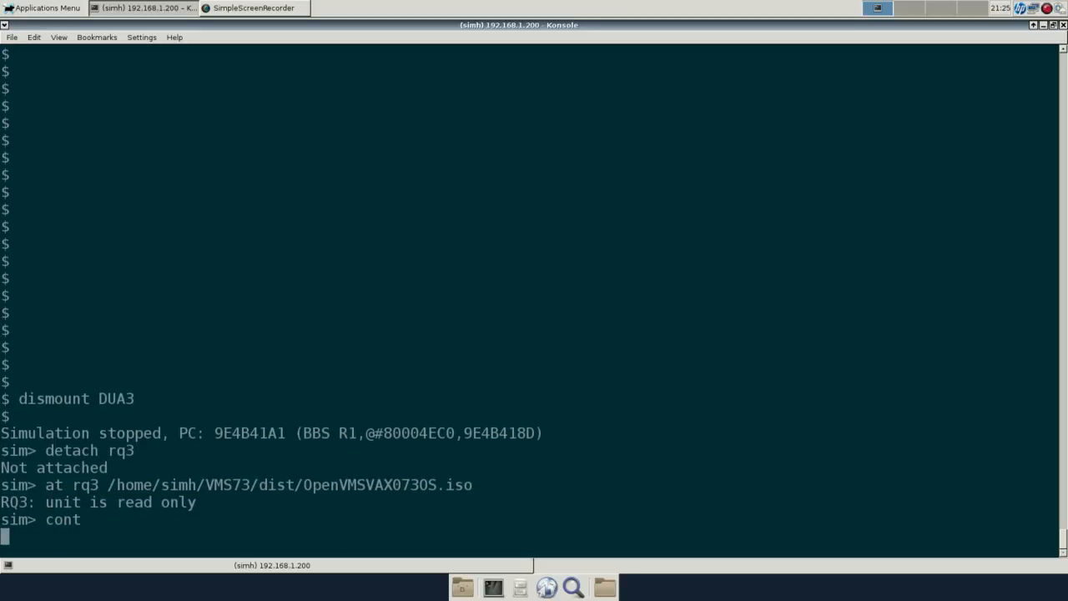
key(Return)
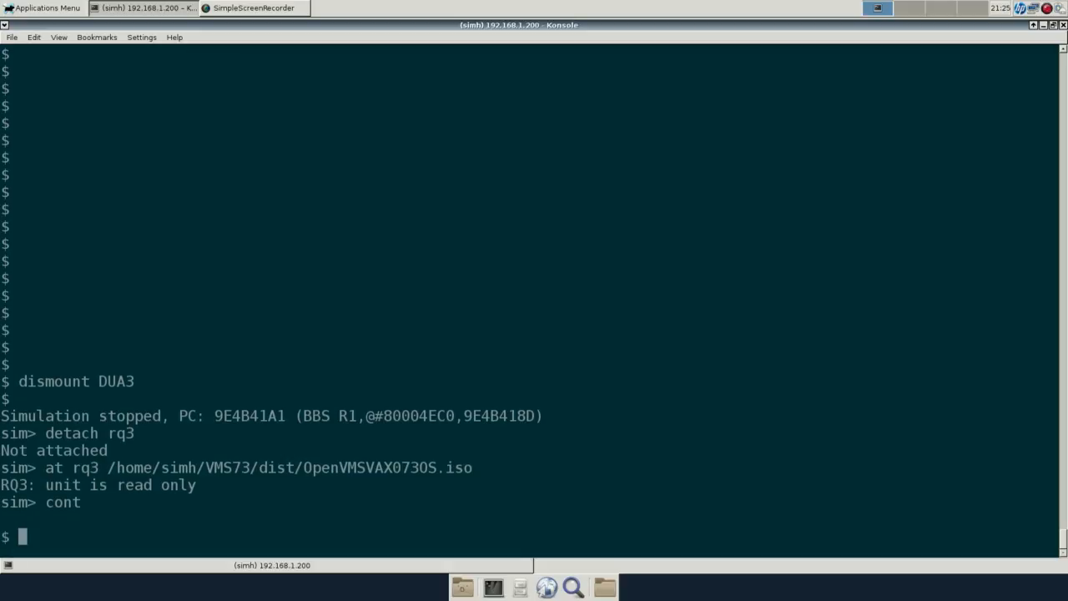
Step: Mount the distribution volume on DUA3 with /over=id and check its device status
text(set def)
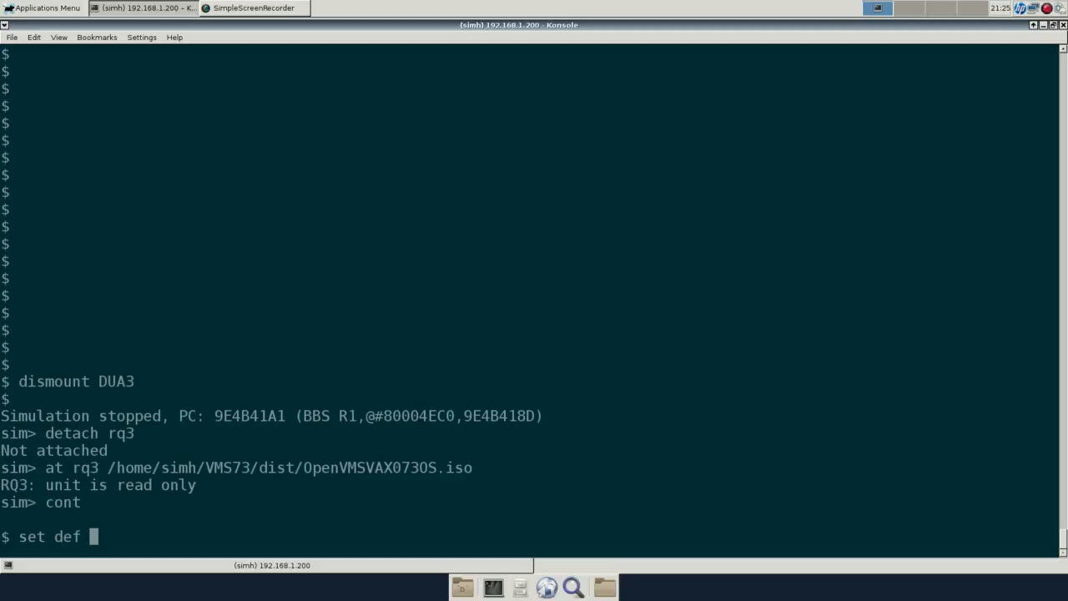
text(mount)
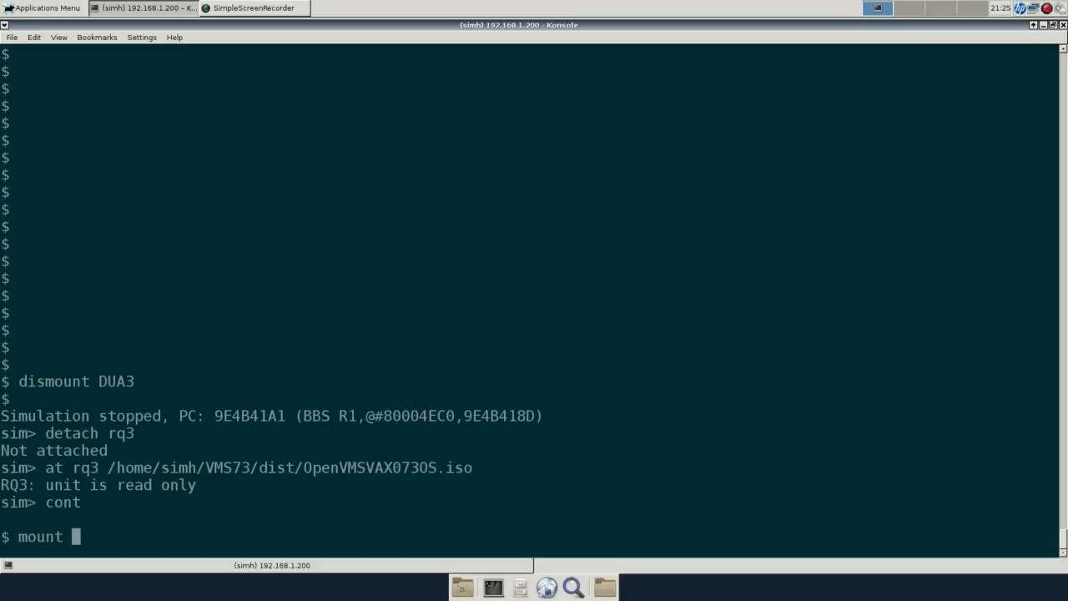
text(/over=id DUA)
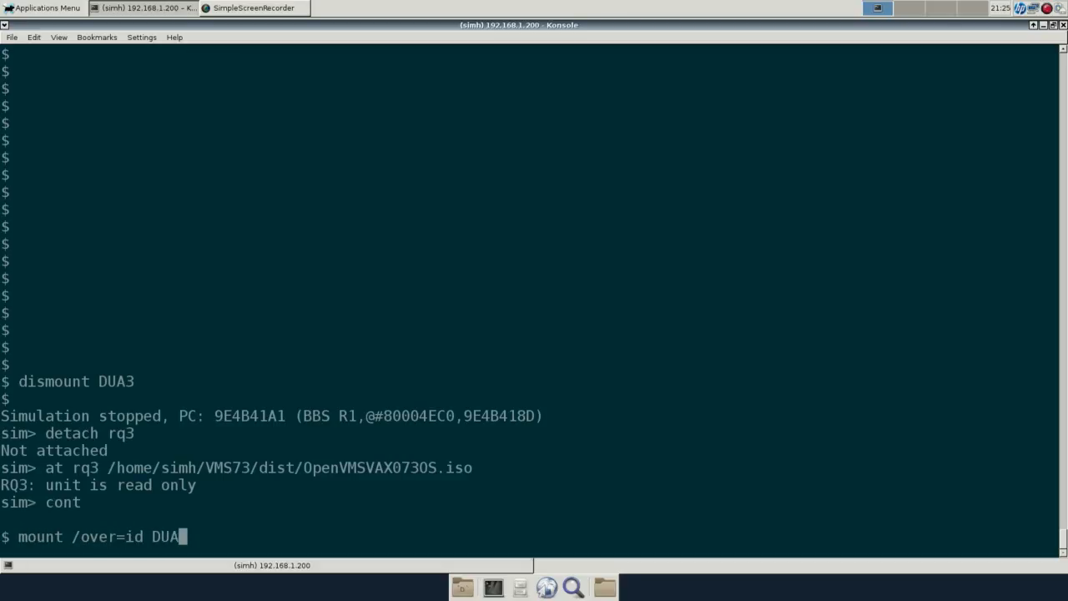
key(Return)
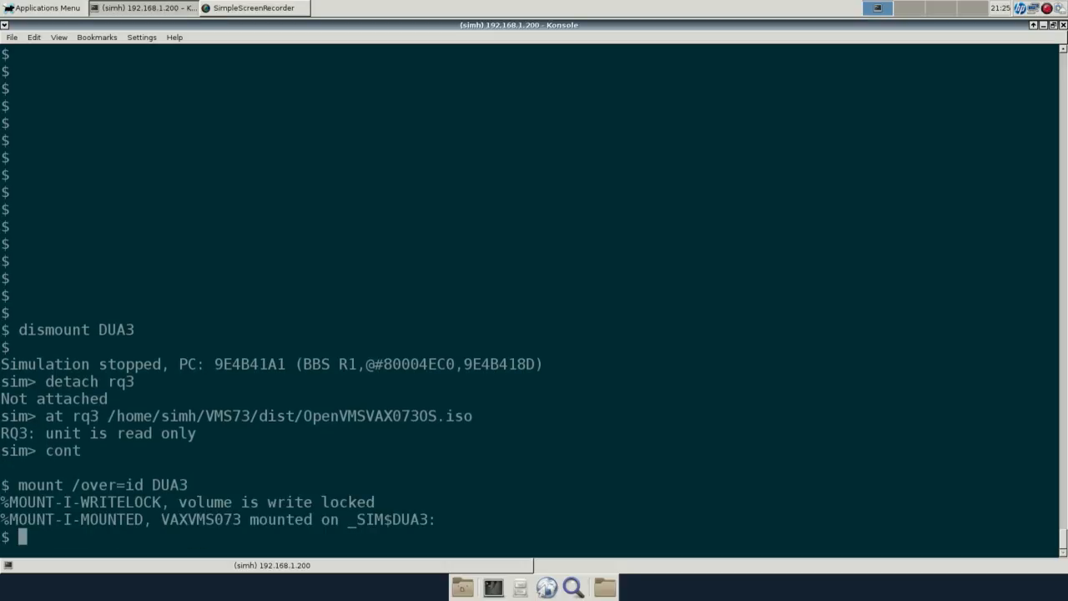
text(show dev DUA)
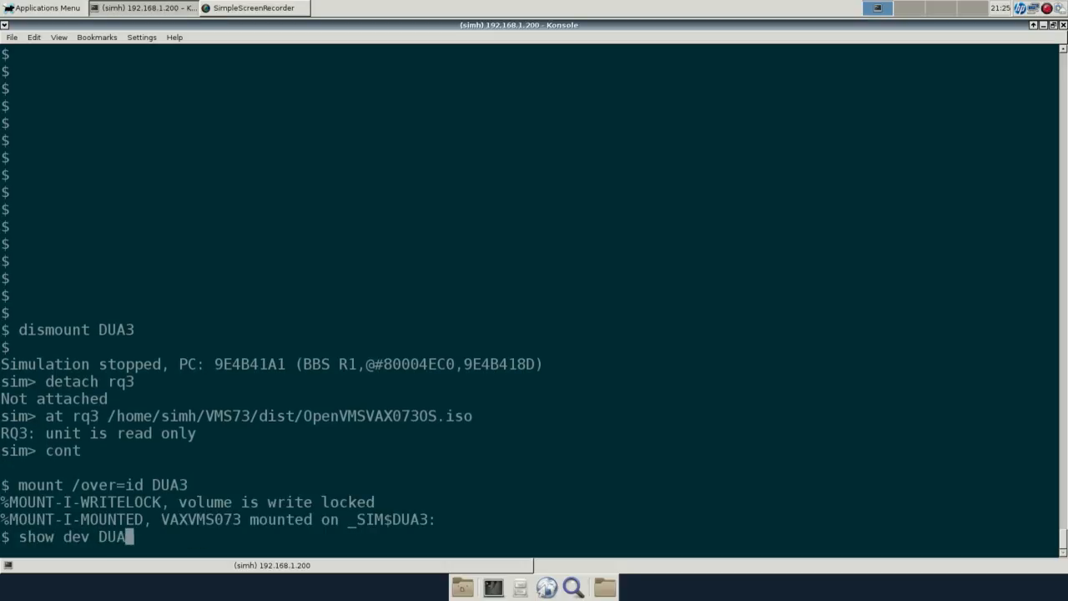
key(Return)
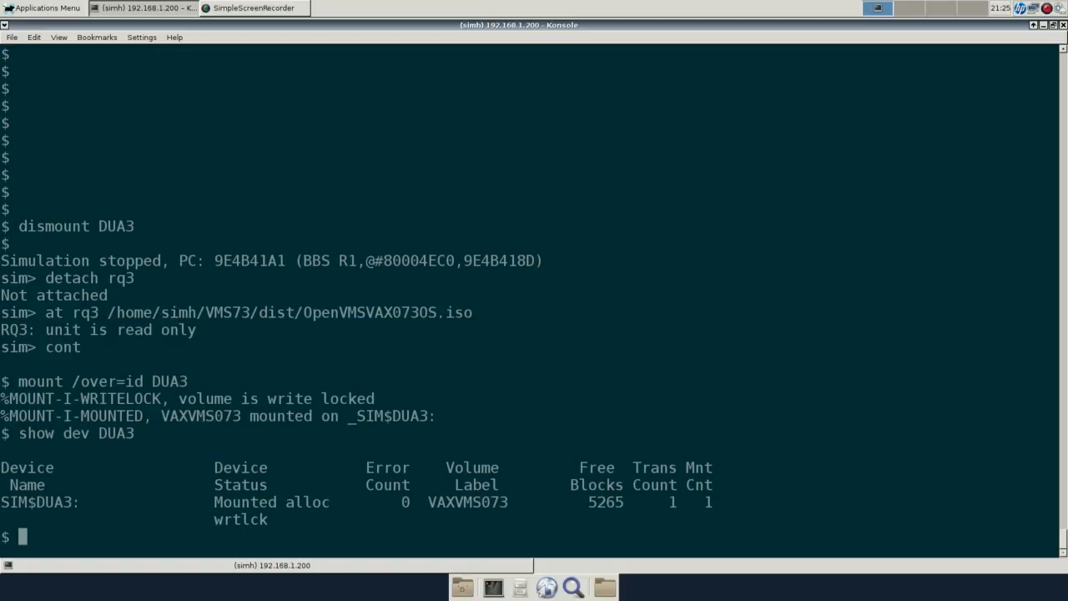
Step: Make DUA3:[000000] the default directory
text(set d)
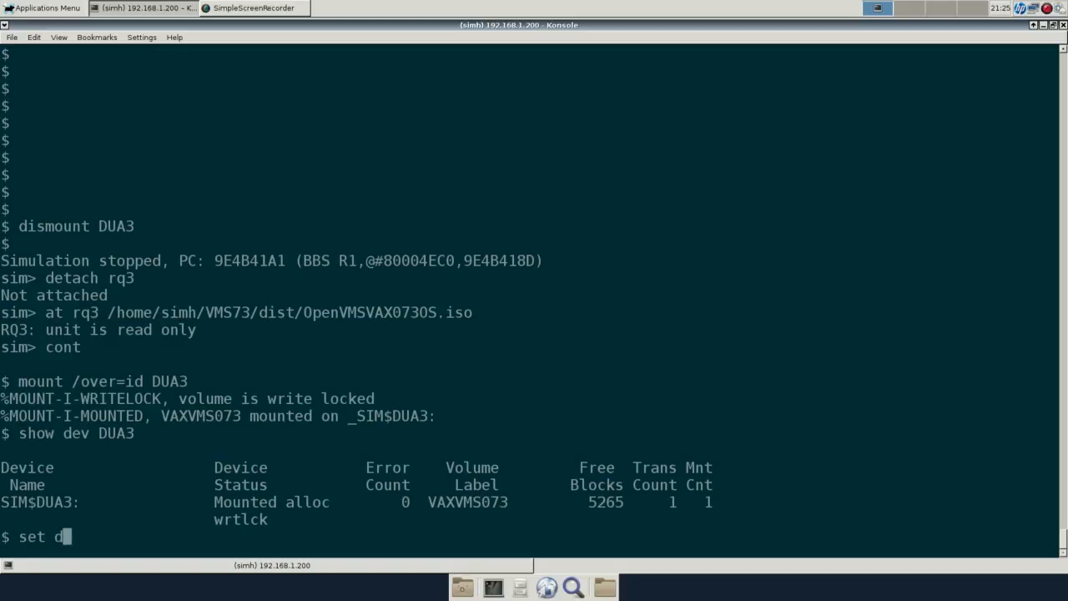
text(ef [DUA3)
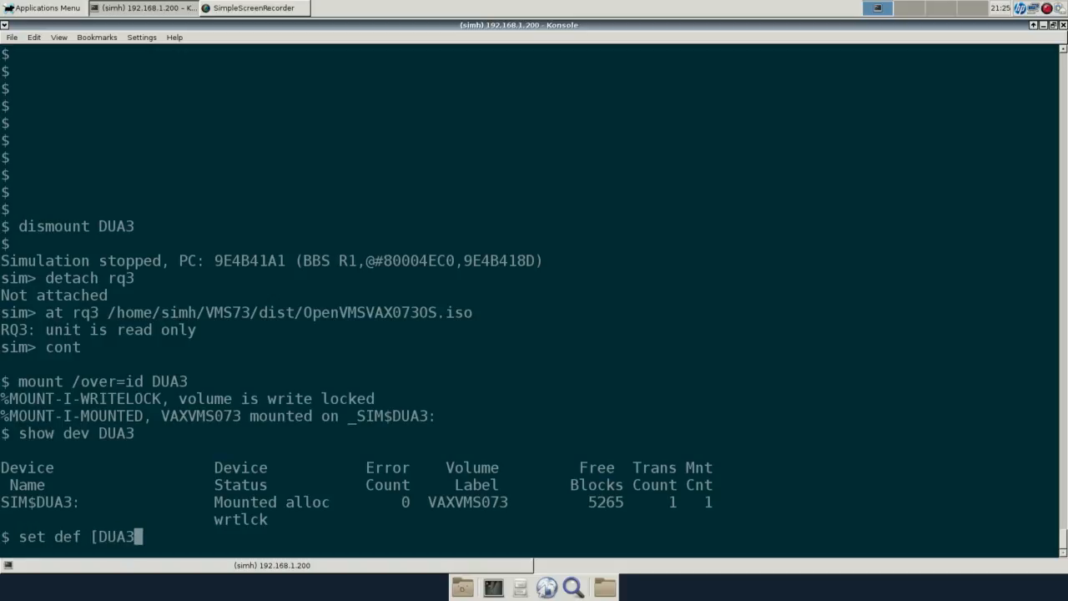
key(BackSpace)
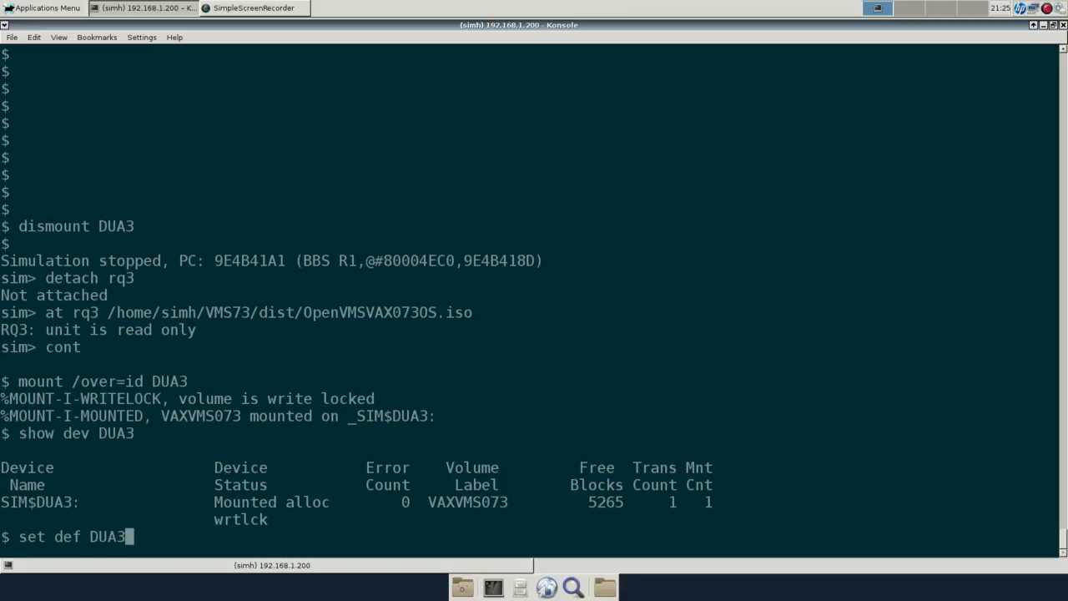
text([000000])
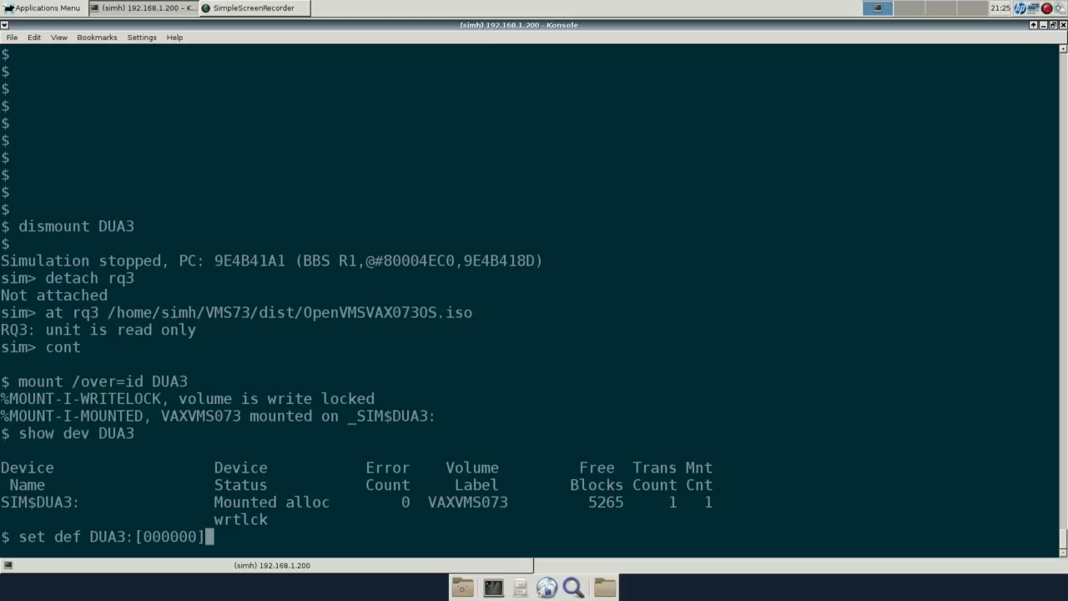
key(Return)
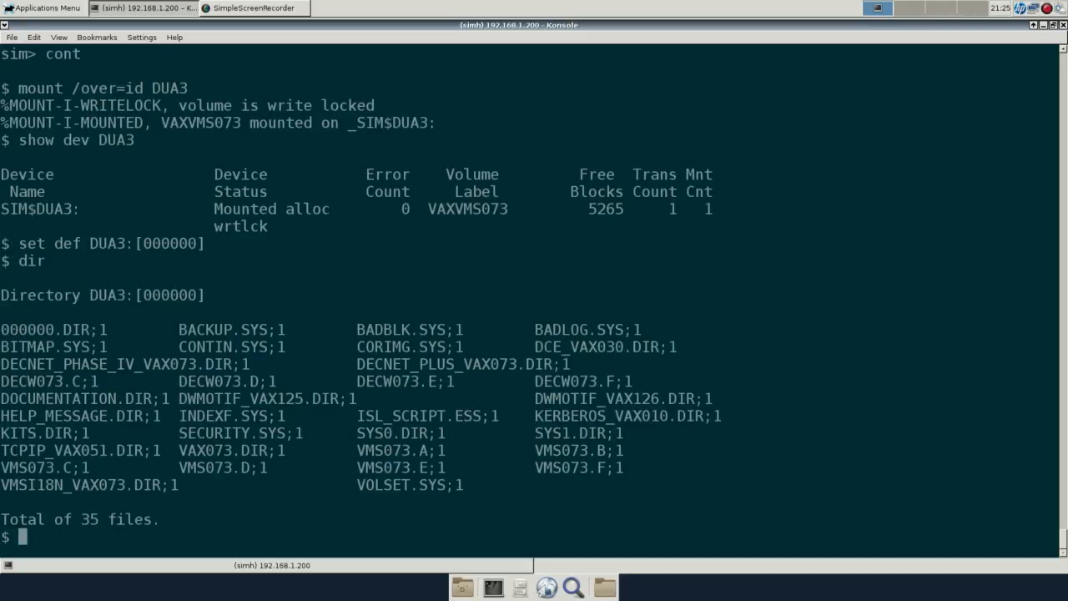
Step: Move into [TCPIP_VAX051.KIT] and list its PCSI installation kit
text(set)
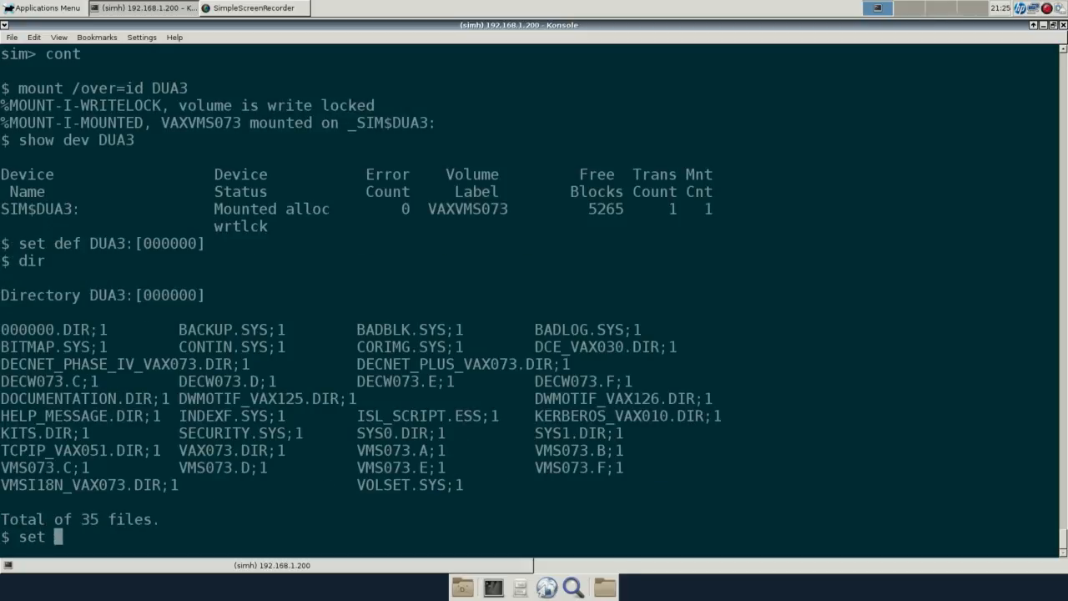
text(def)
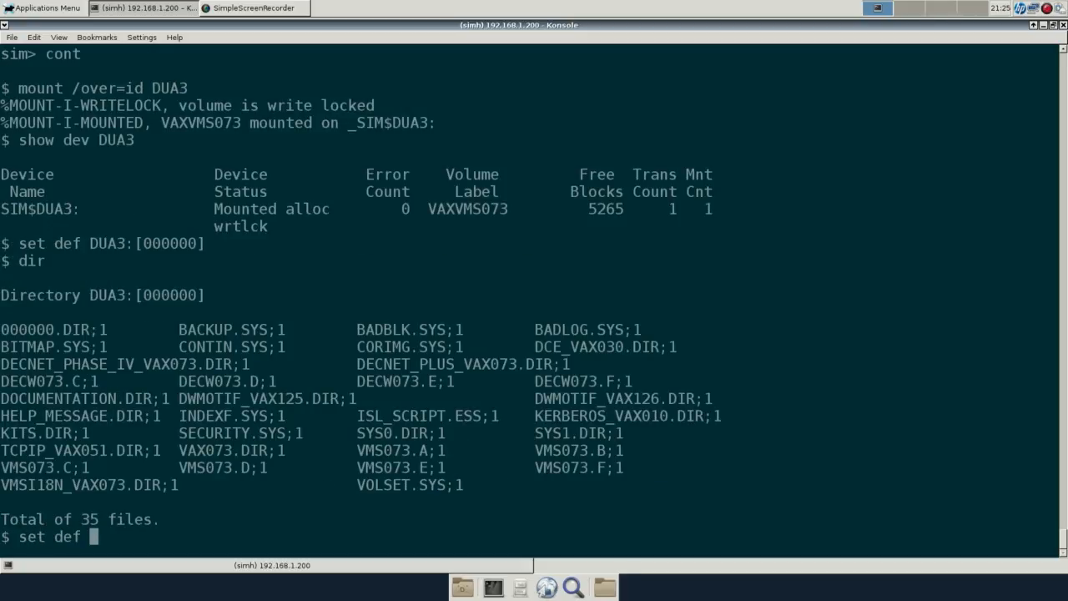
text(p)
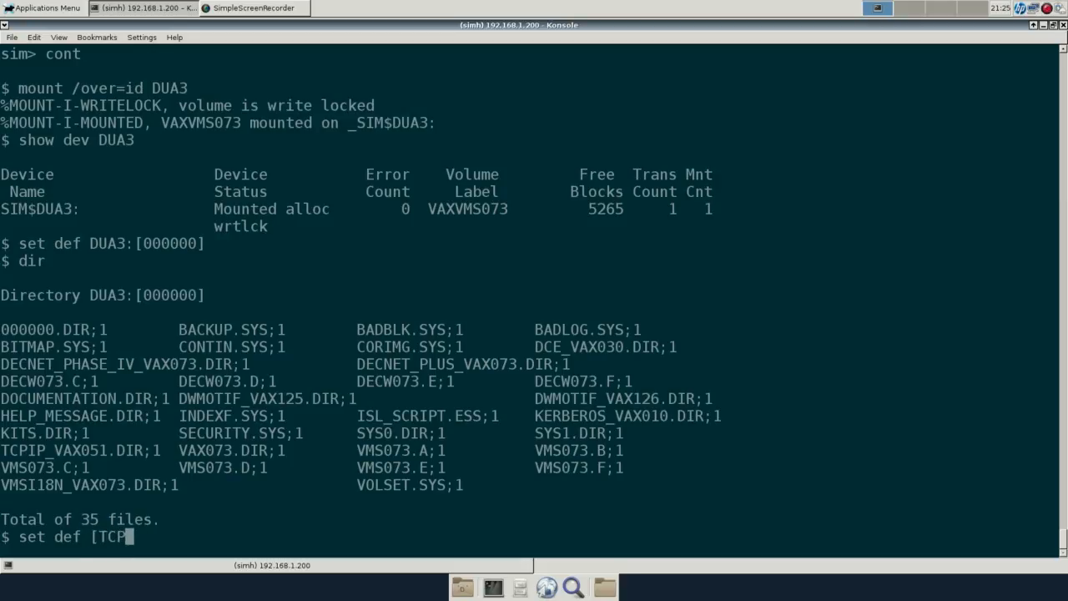
text(IP_VAX)
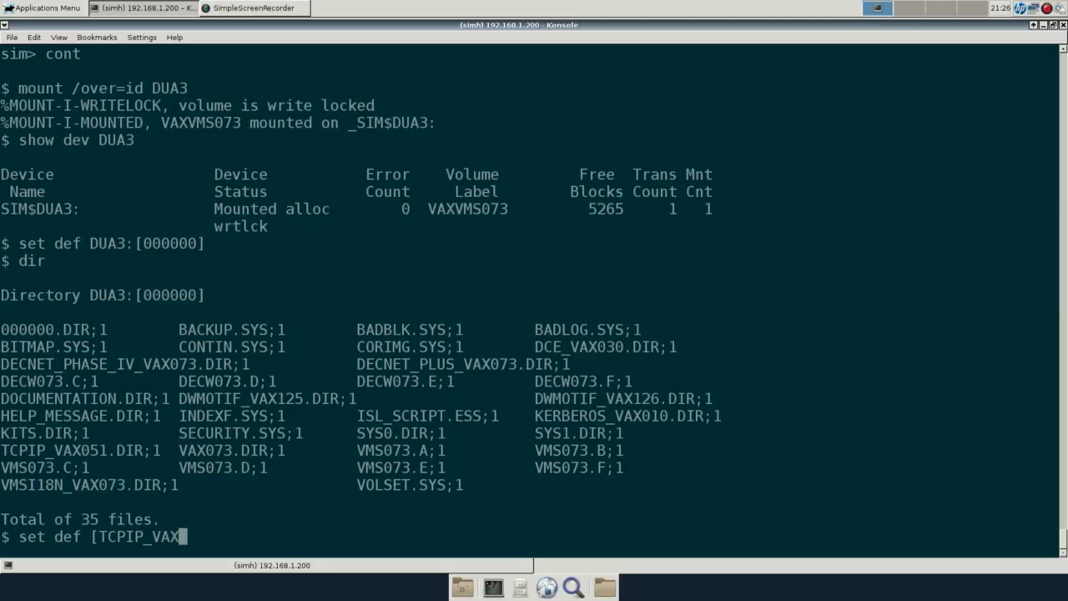
text(051])
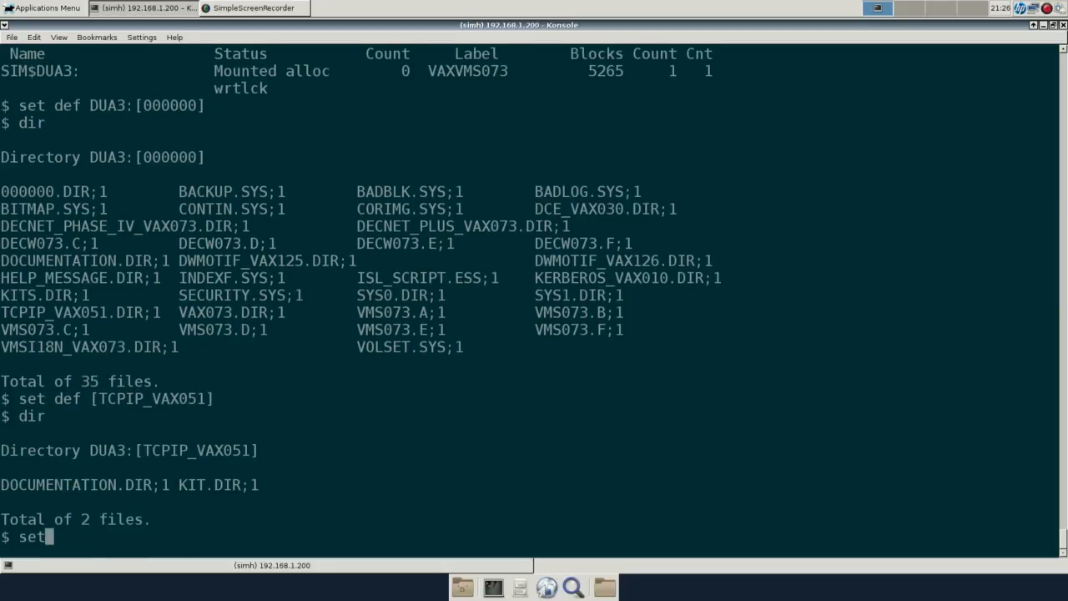
text(def [.KIT)
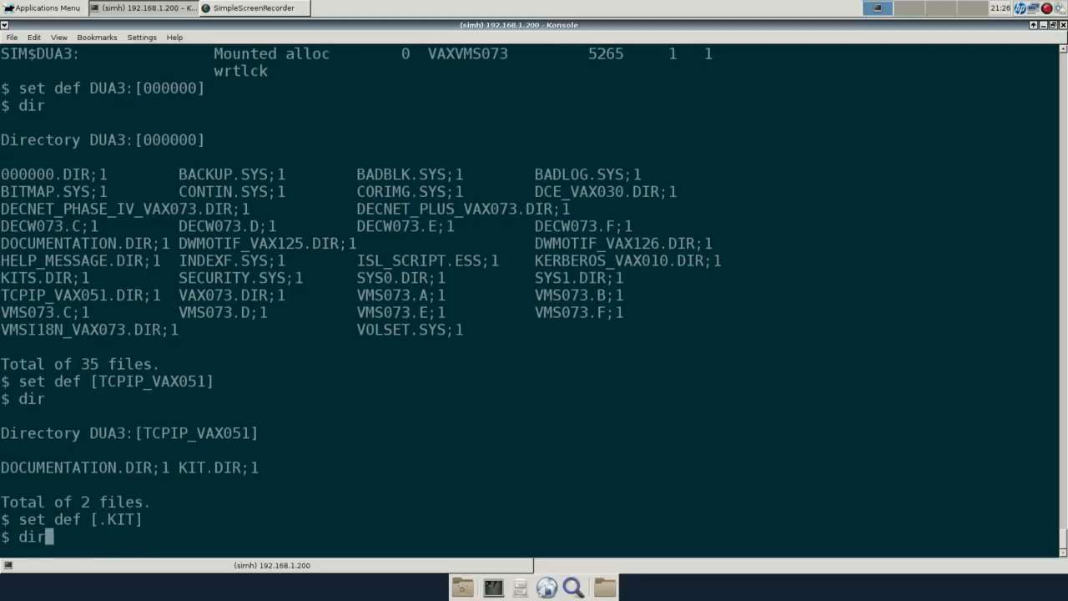
key(Return)
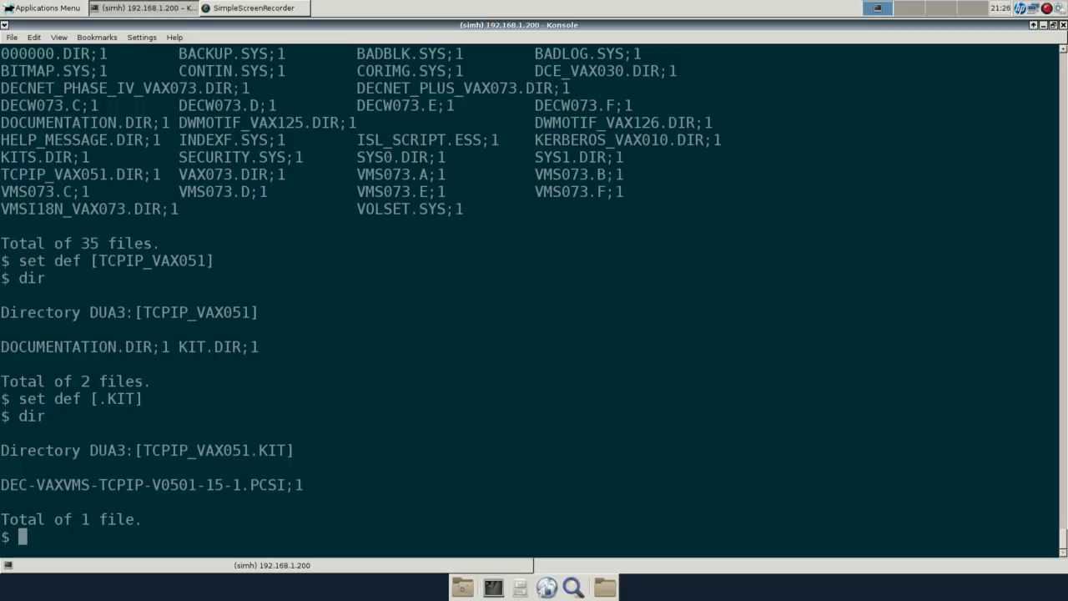
text(product)
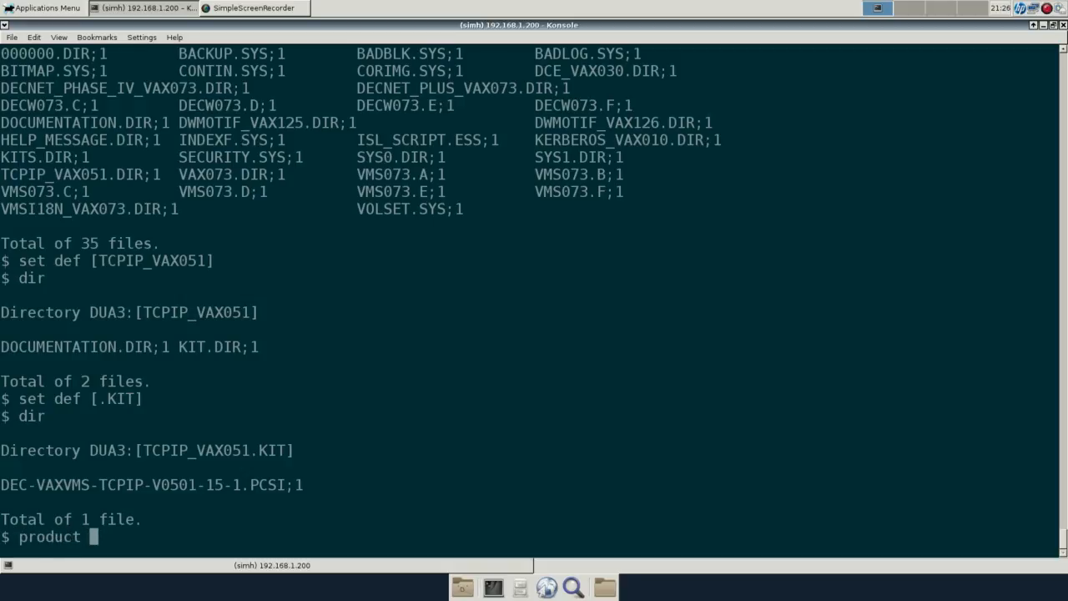
Step: Run product install, accepting continue, default options and no review for TCPIP V5.1-15
text(install *)
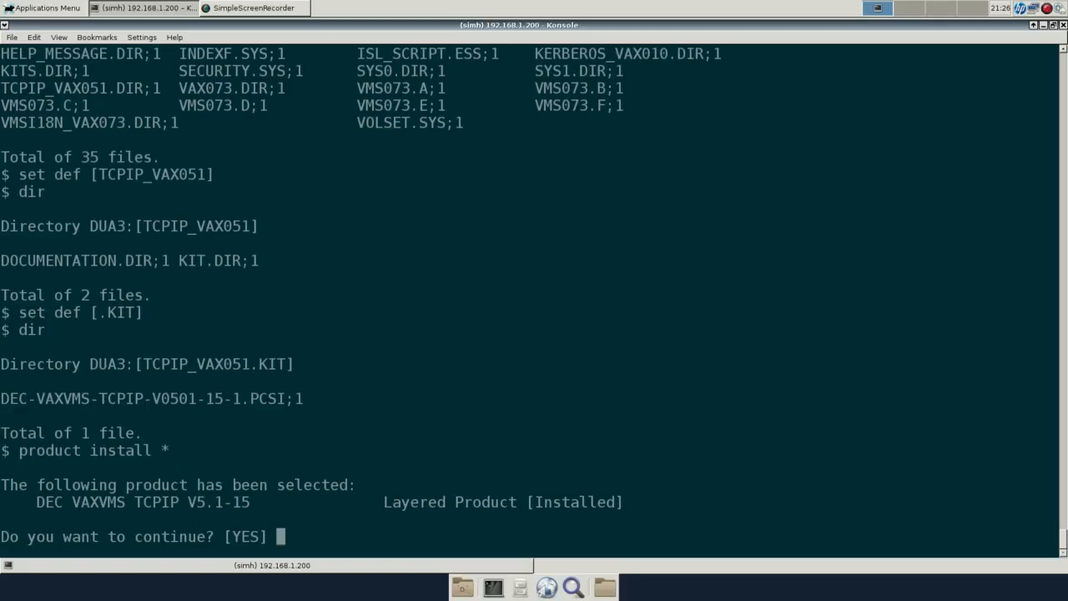
key(Return)
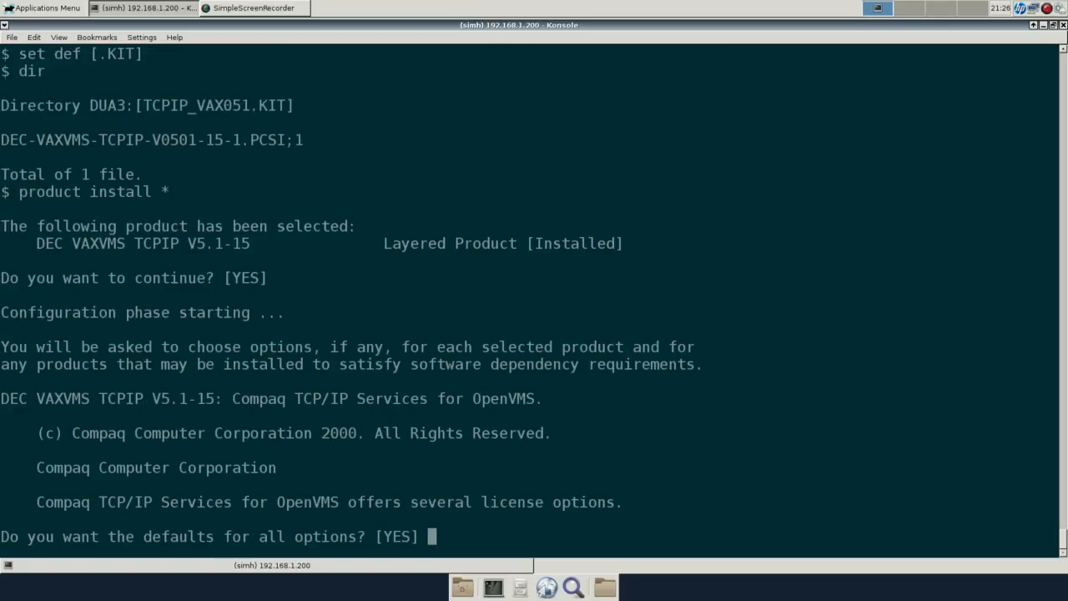
key(Return)
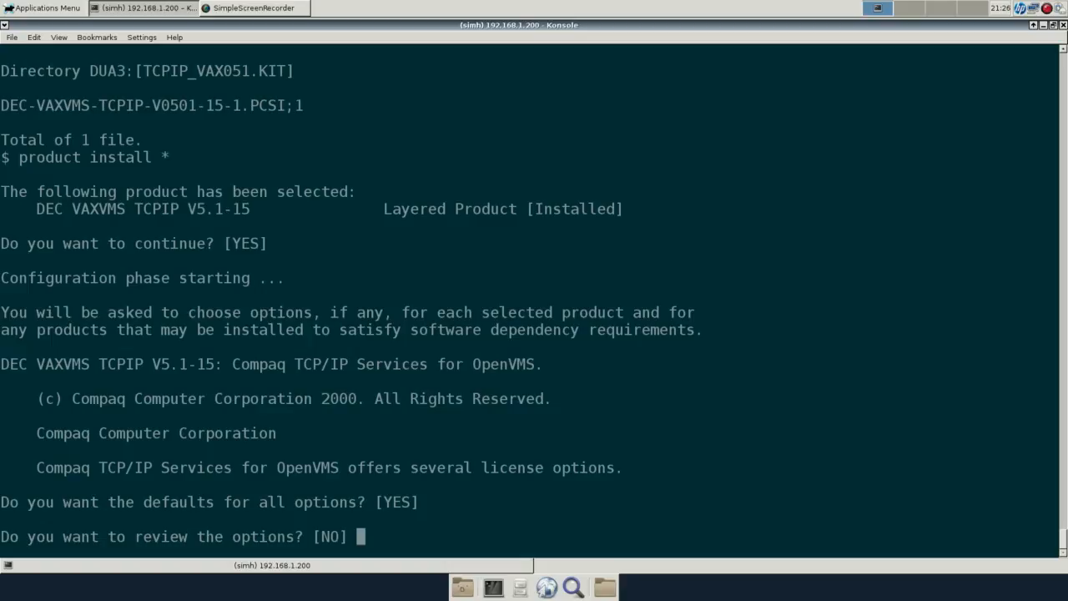
key(Return)
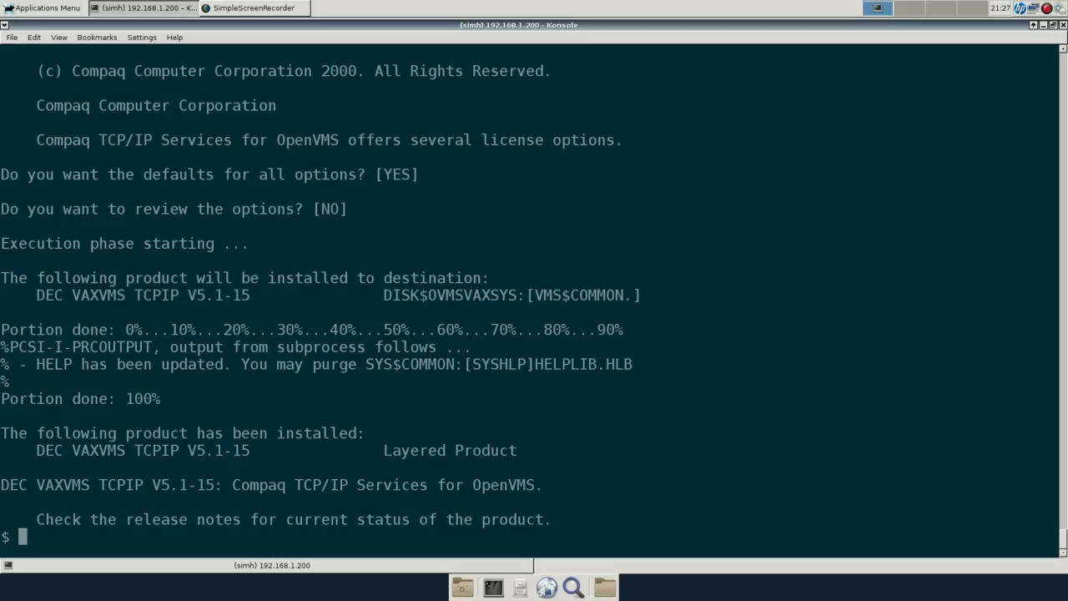
text(@SYS)
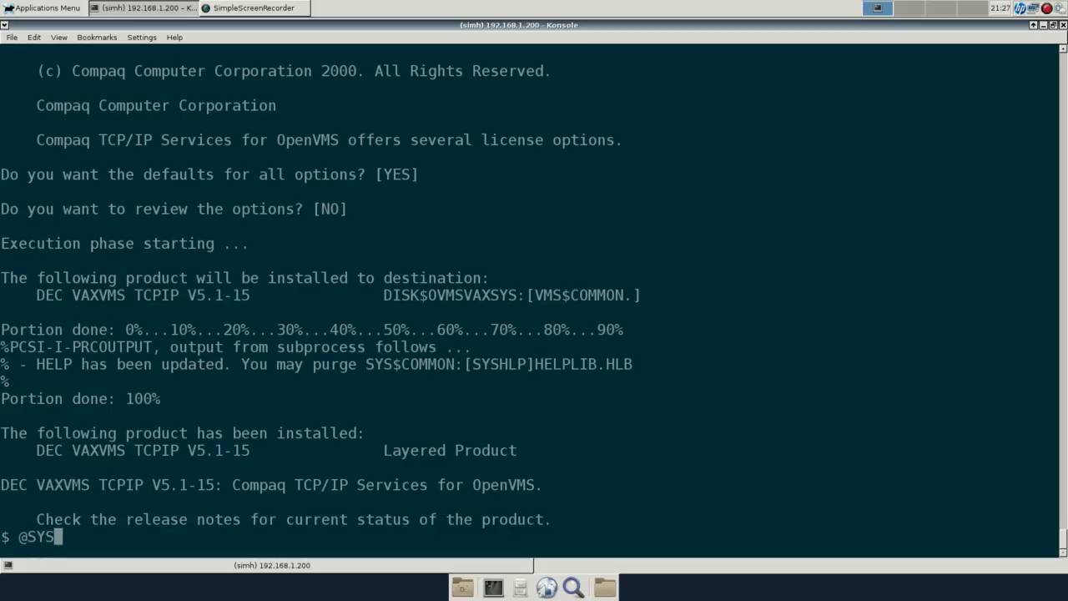
text($MANA)
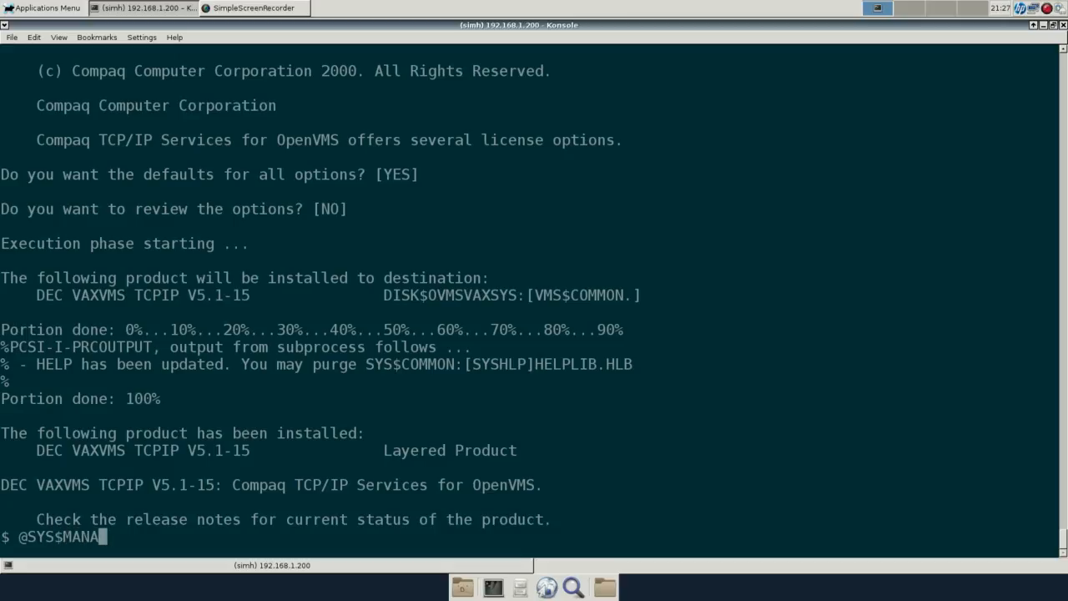
text(GER:T)
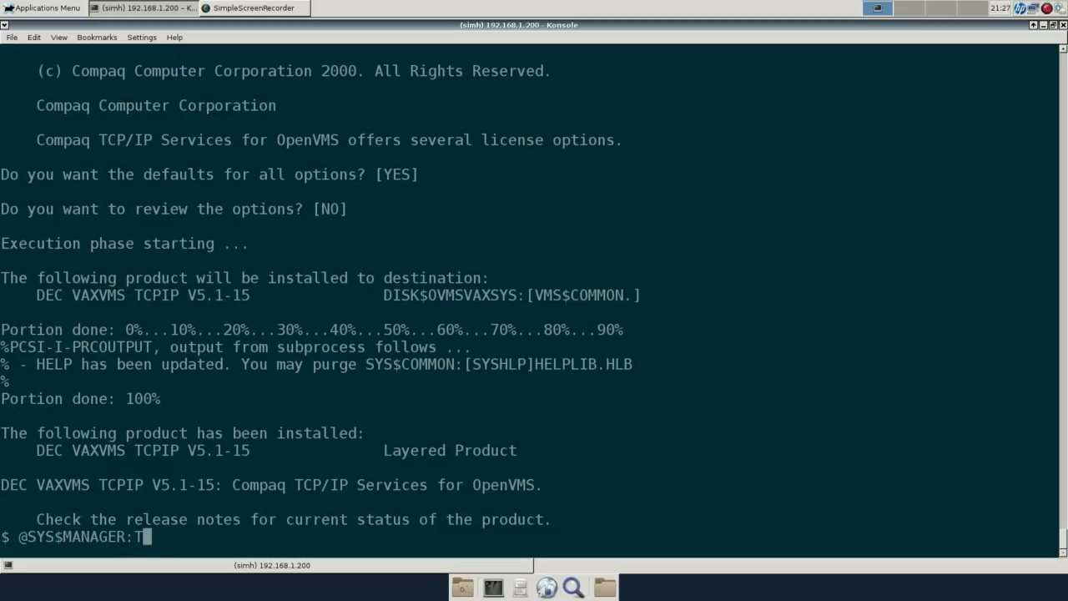
text(CPIP$)
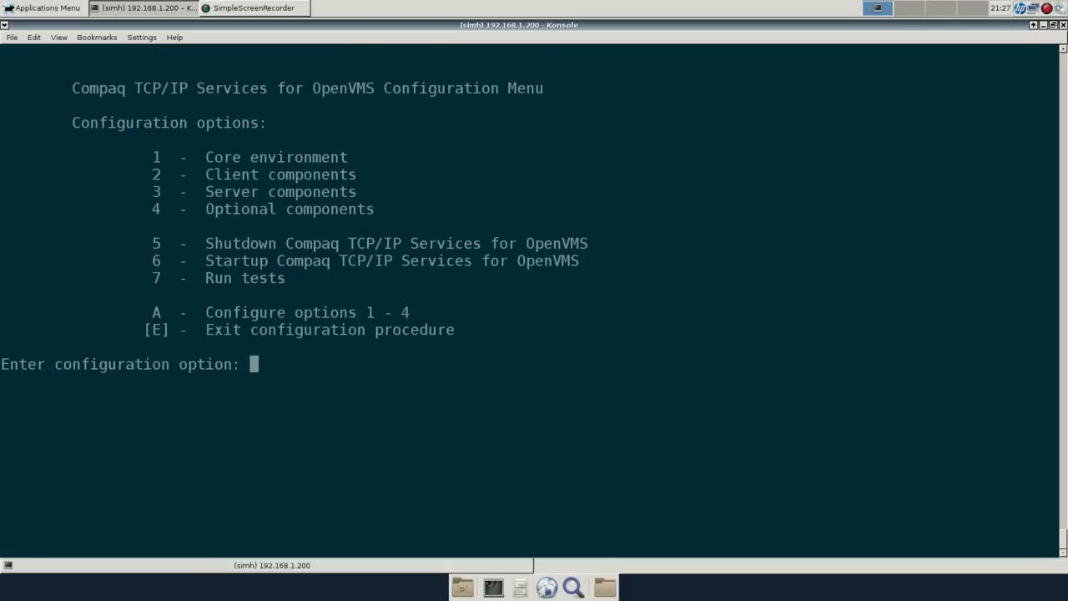
Step: Configure interface QE0 manually as vax2.home.com at 192.168.1.251 with default masks
text(1)
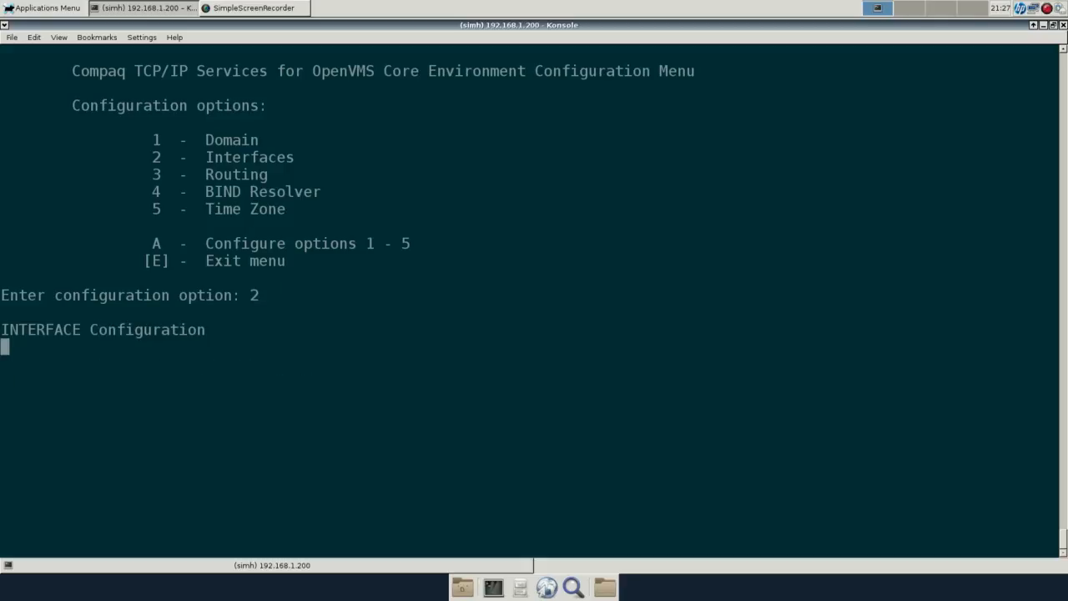
key(Return)
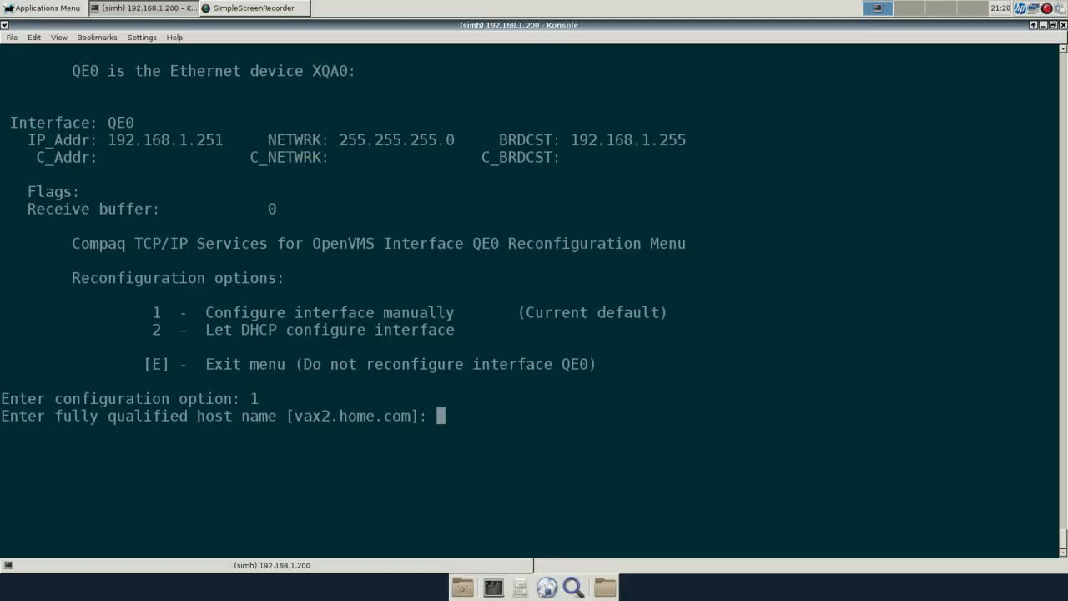
key(Return)
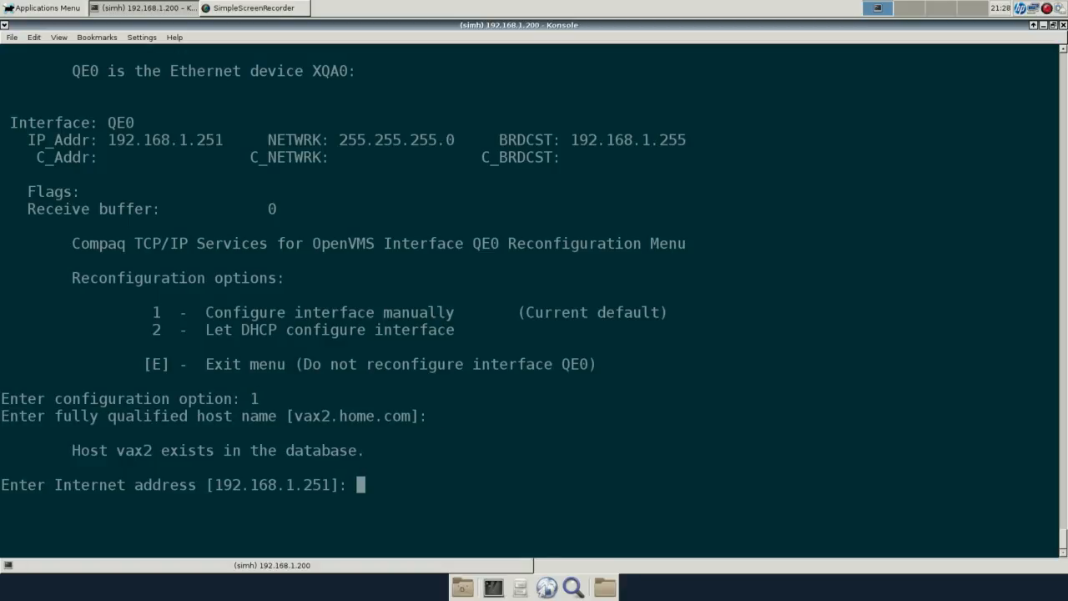
key(Return)
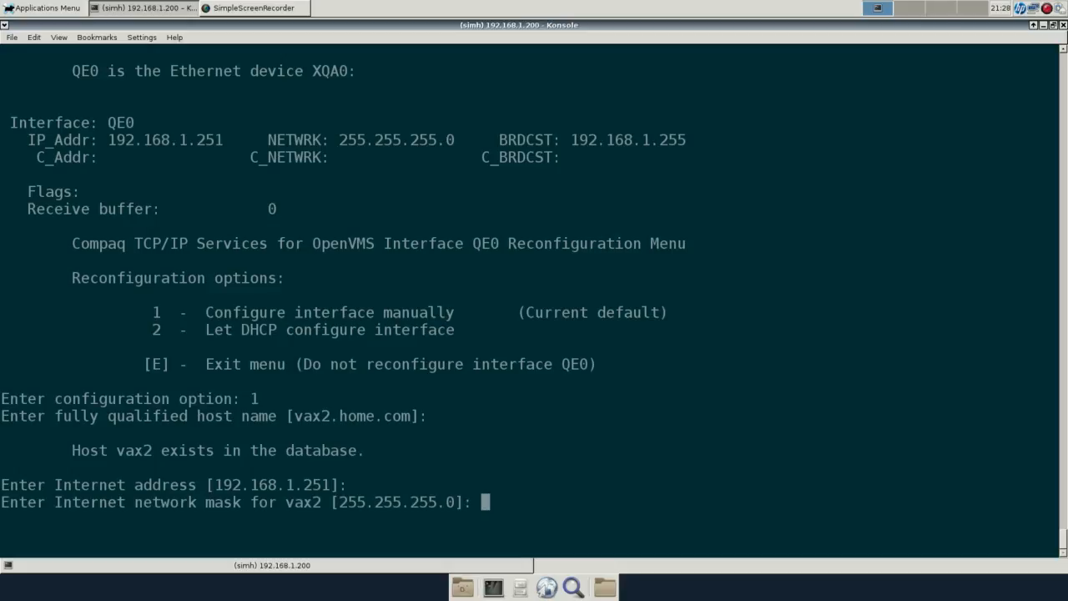
key(Return)
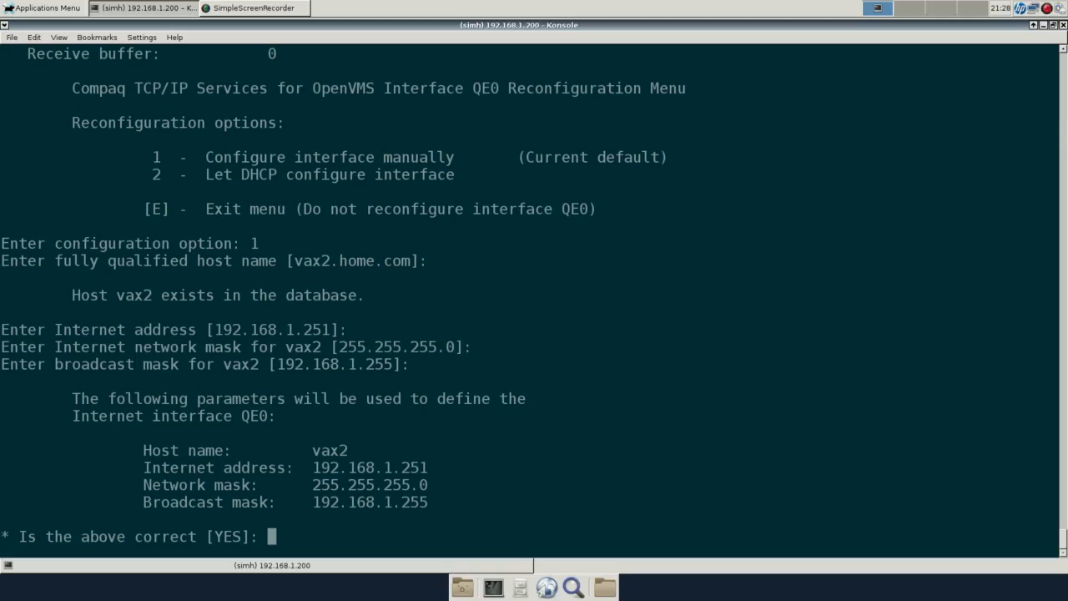
key(Return)
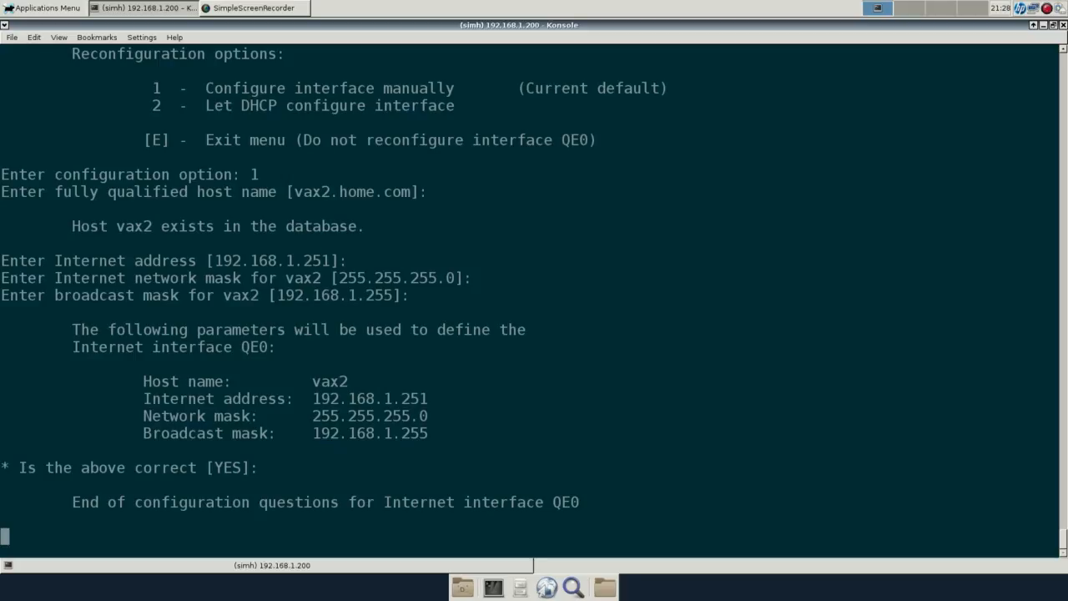
key(Return)
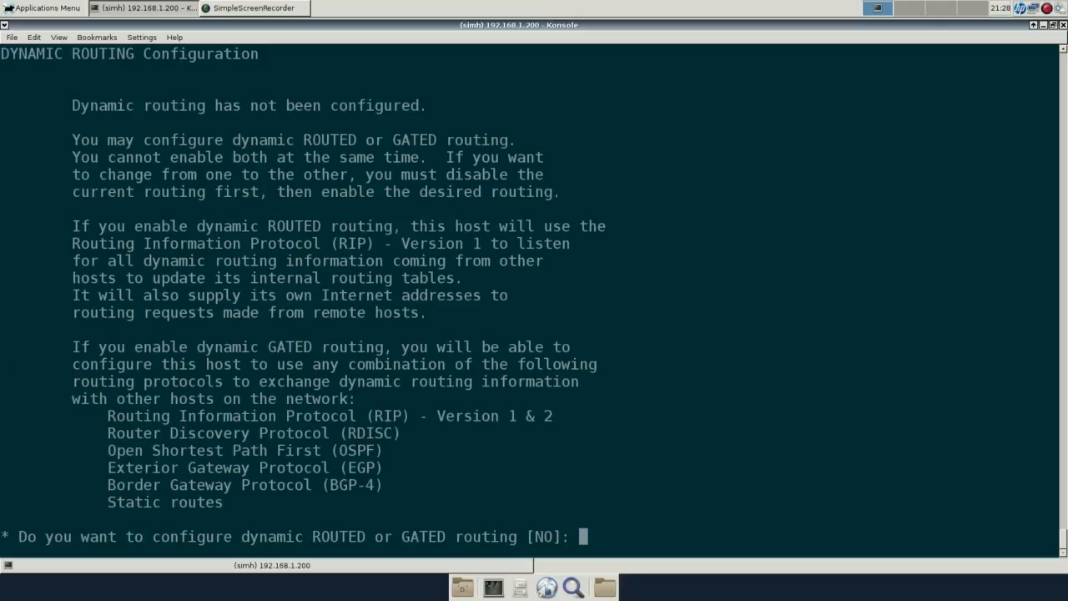
Step: Decline dynamic routing and set 192.168.1.1 as the default gateway with no host name
key(Return)
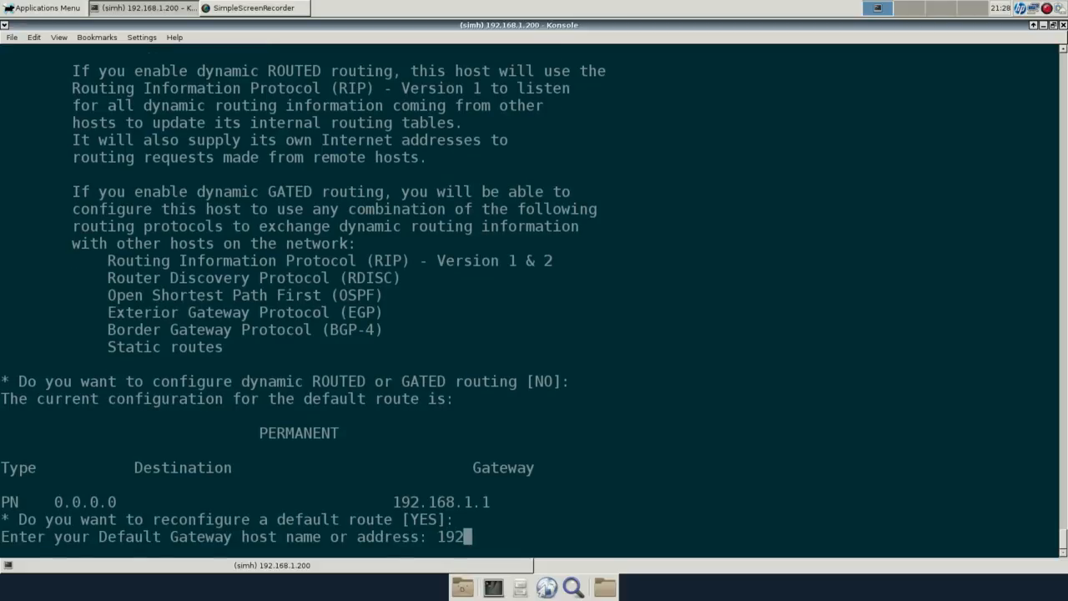
text(.168)
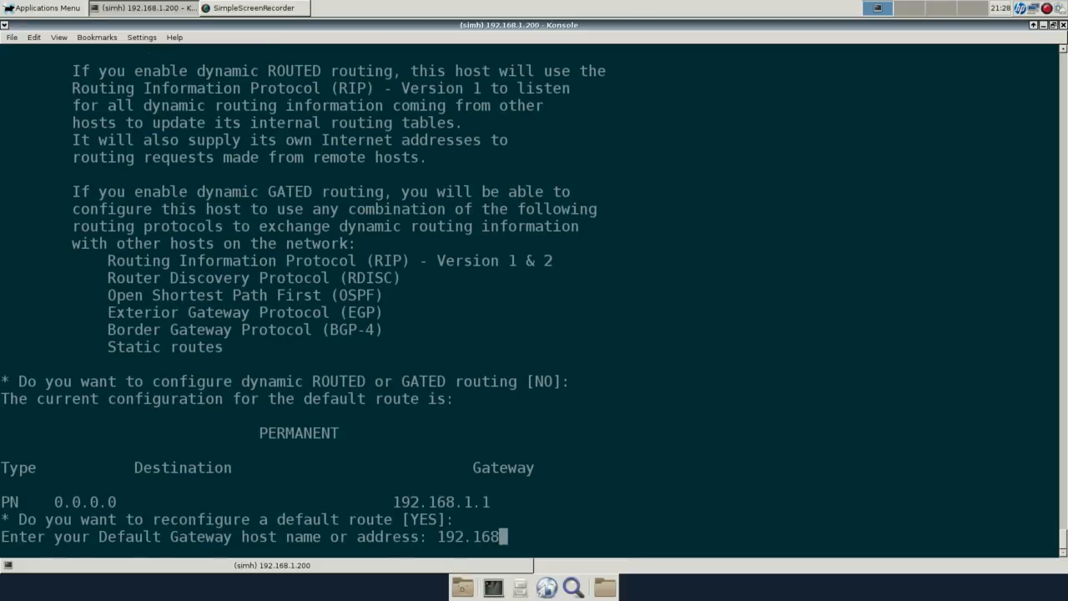
key(Return)
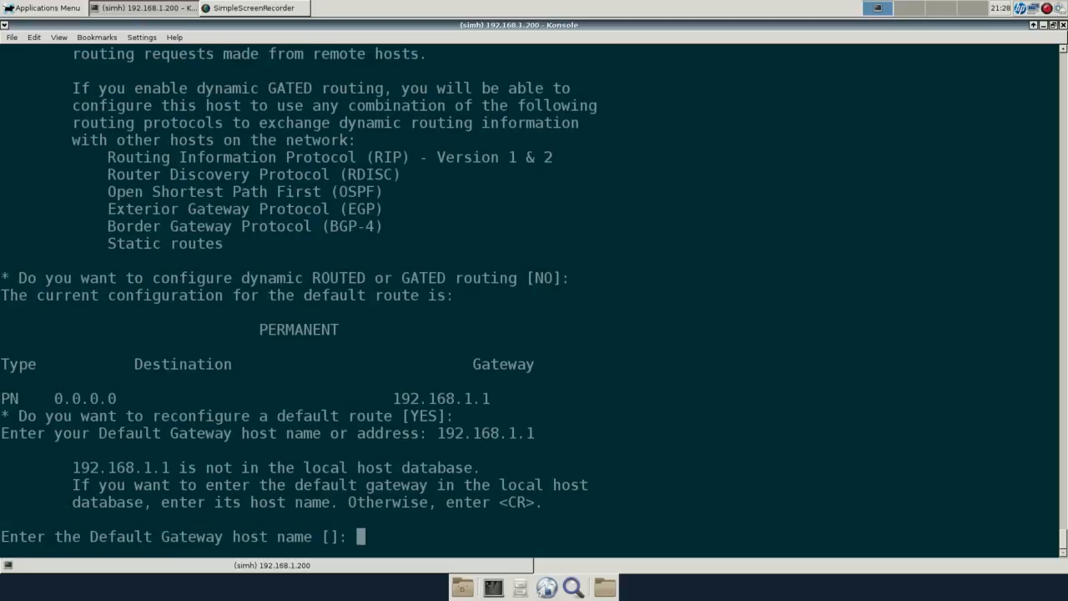
key(Return)
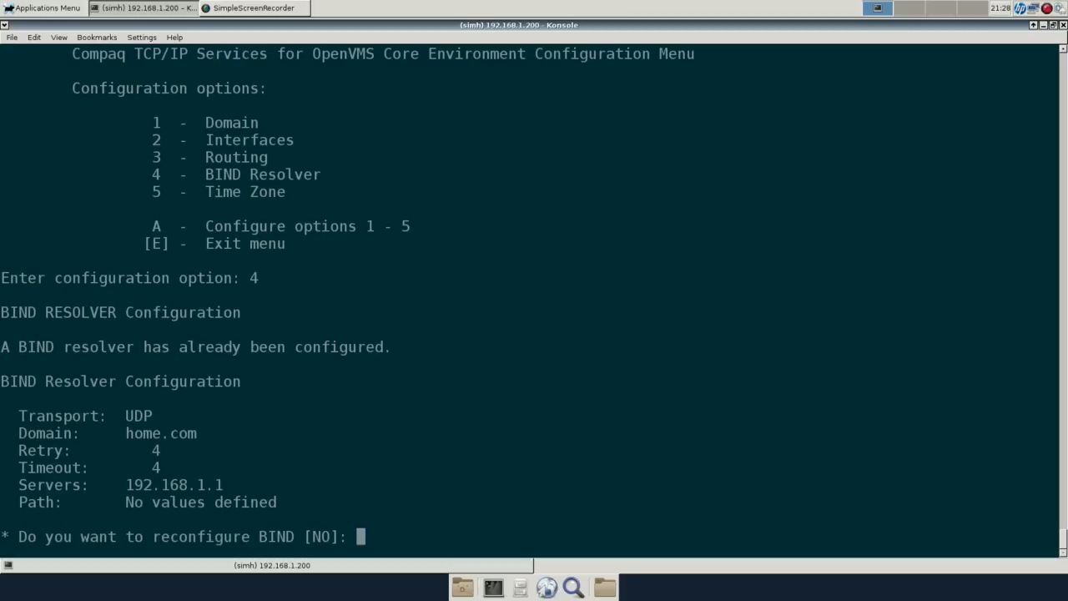
Step: Skip BIND reconfiguration, view Client components (FTP enabled), then exit back to the main menu
key(Return)
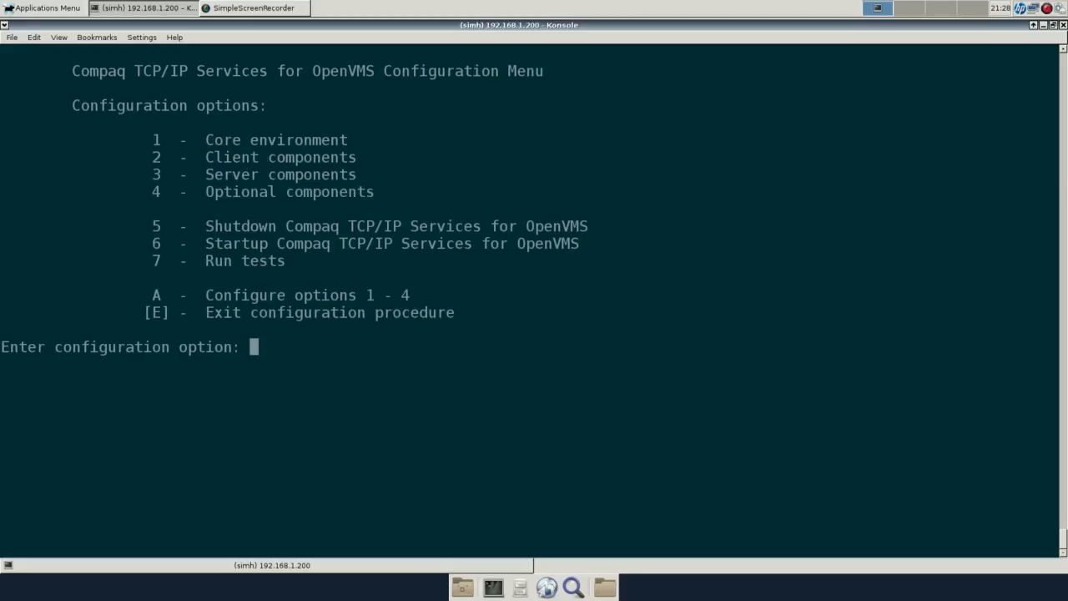
text(2)
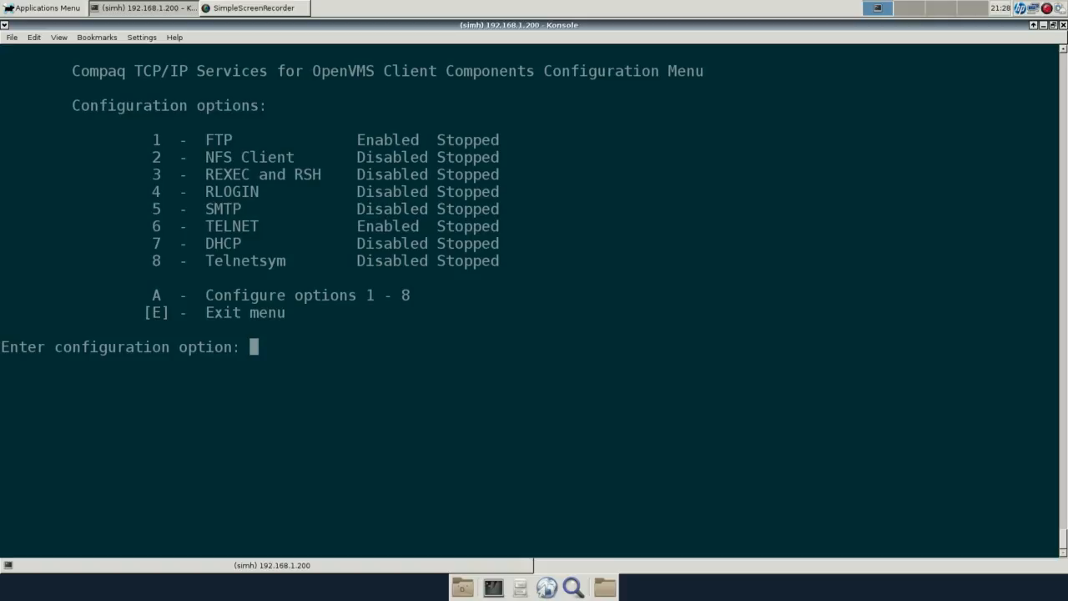
text(e)
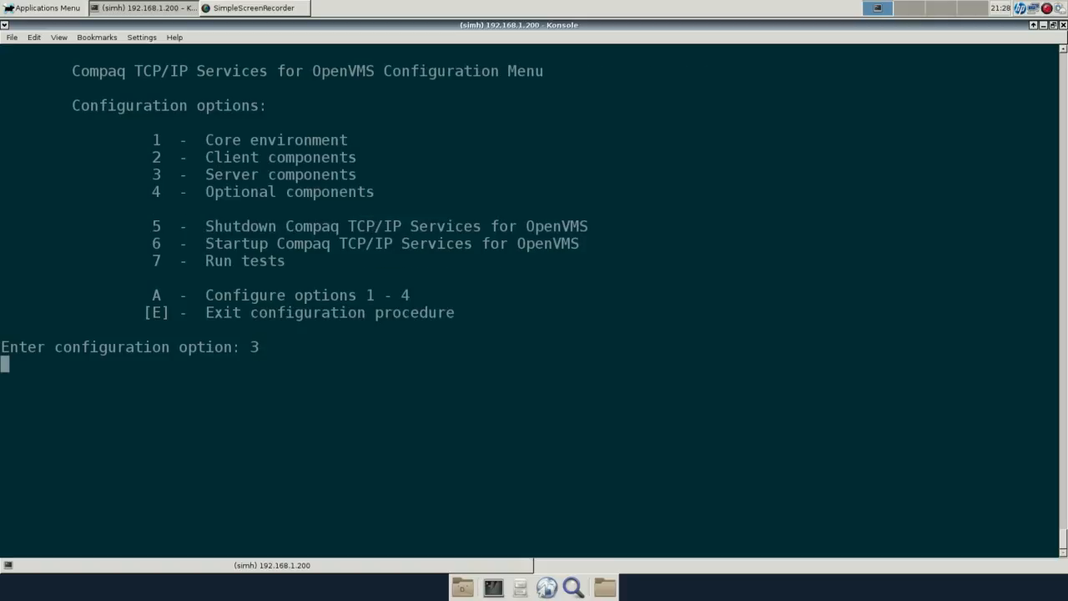
key(Return)
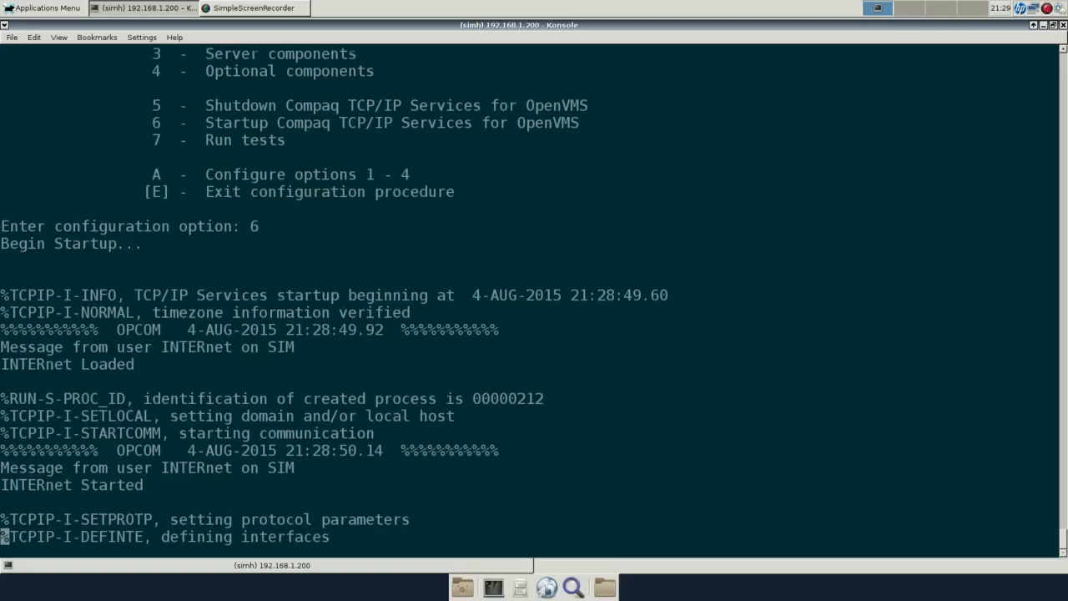
Step: Dismiss the startup message and answer Y to start FTP, FTP_CLIENT and TELNET services
scroll(down, 3)
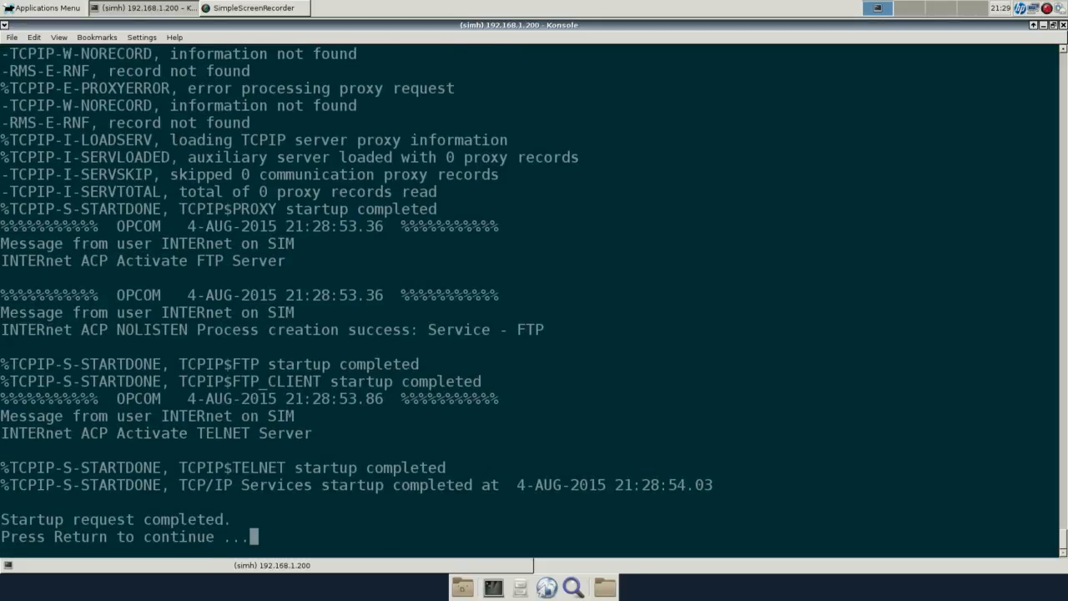
key(Return)
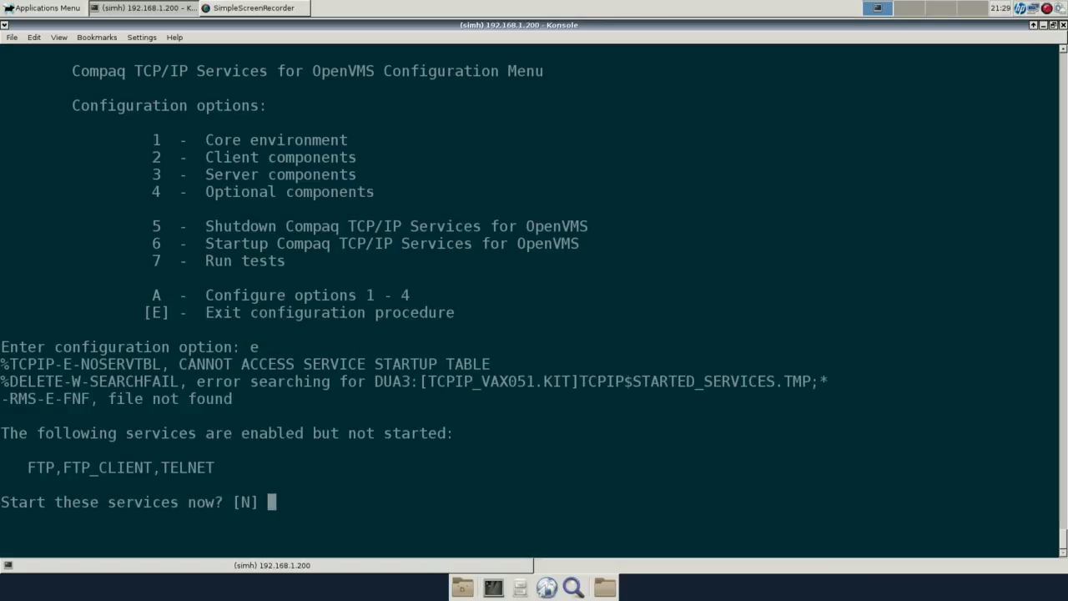
text(y)
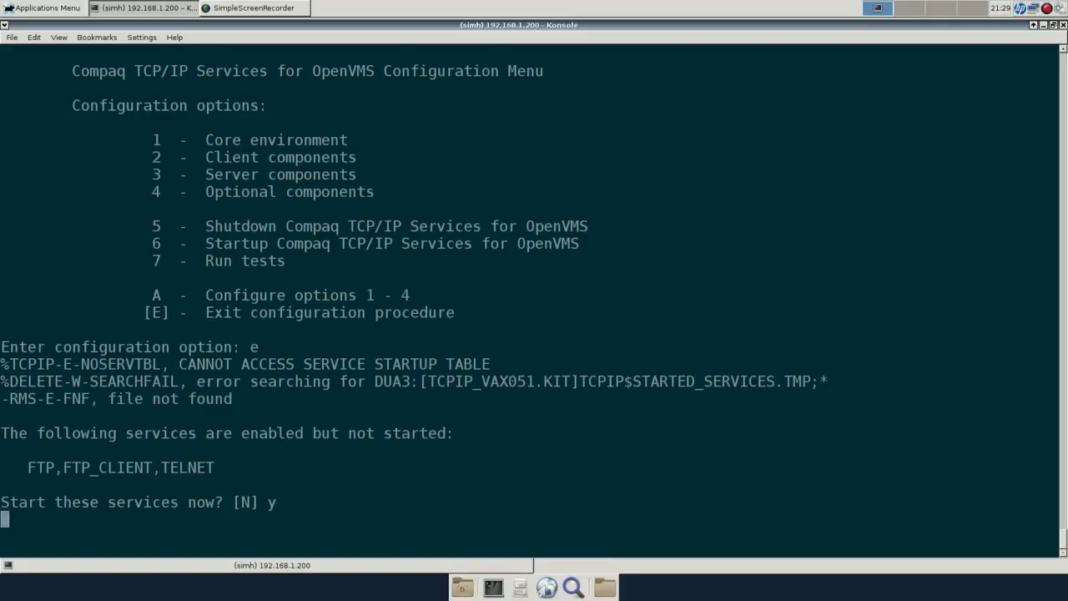
key(Return)
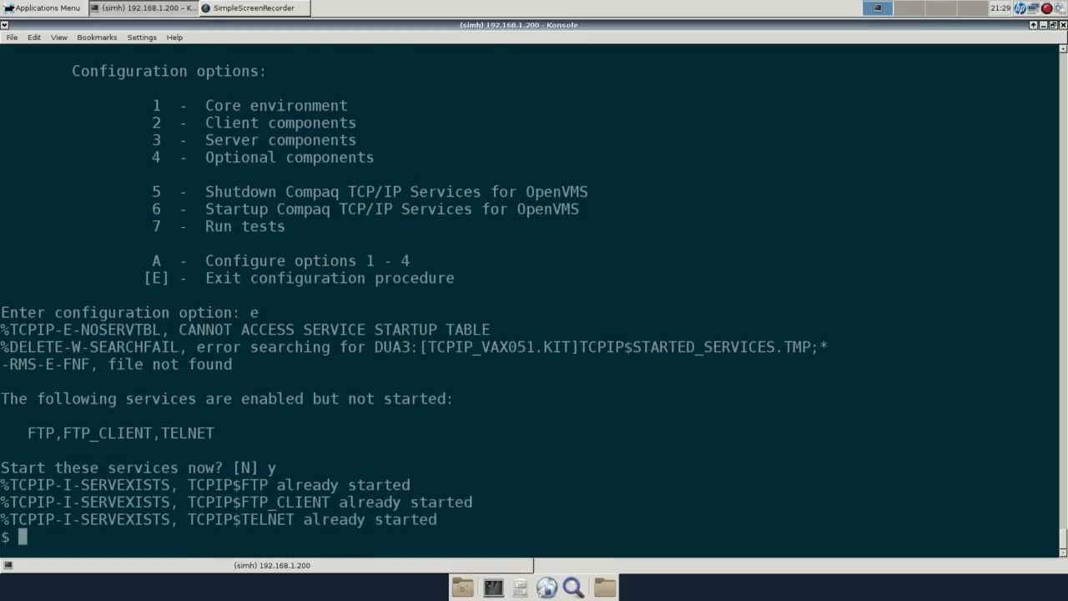
text(cl)
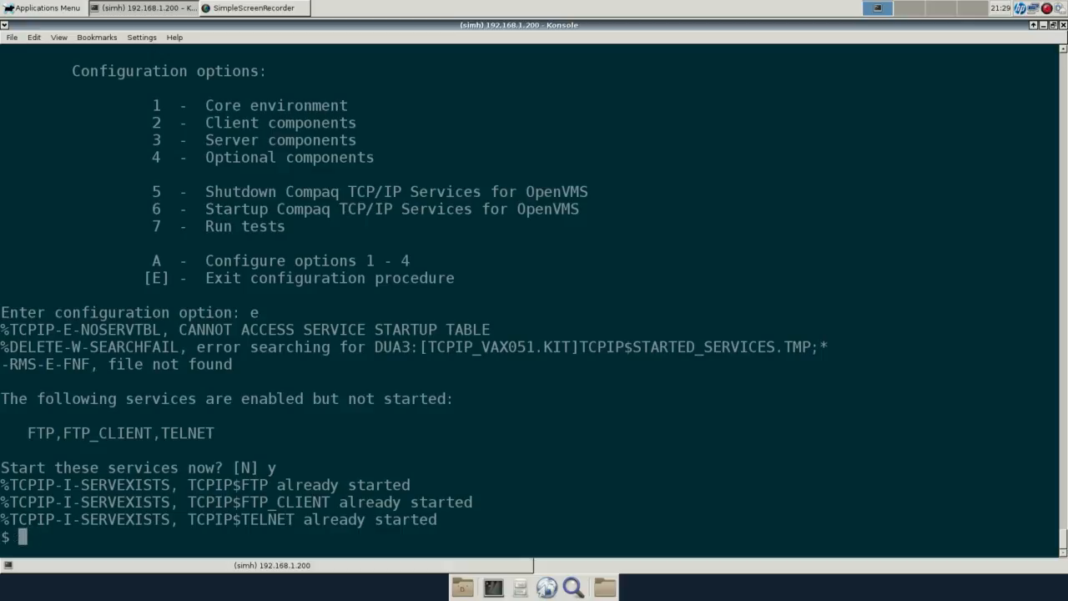
Step: Set the default directory to the top of the disk, DUA0:[000000]
text(se)
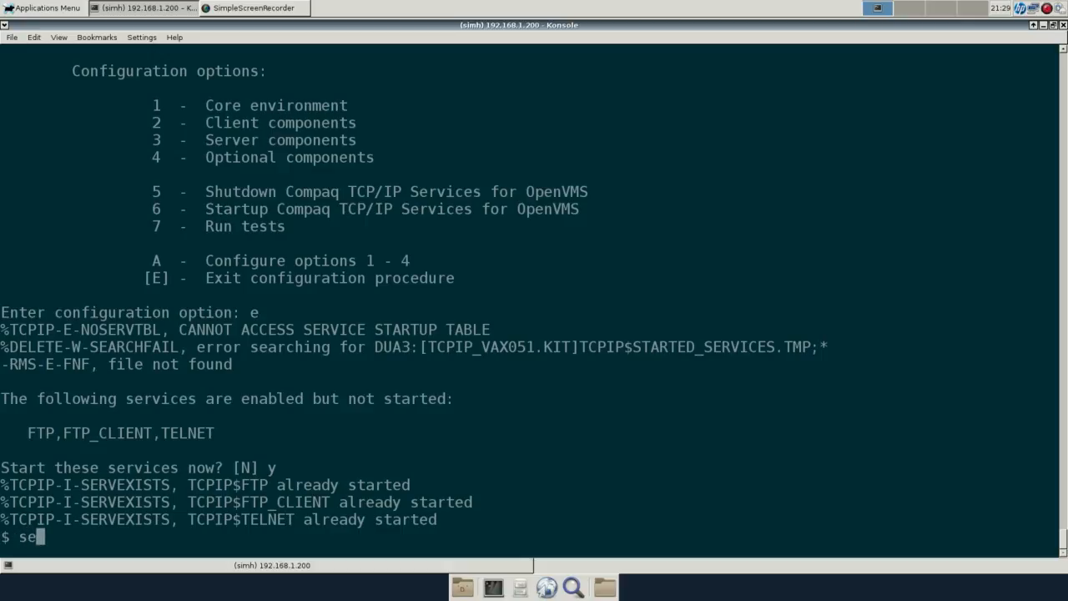
text(t def)
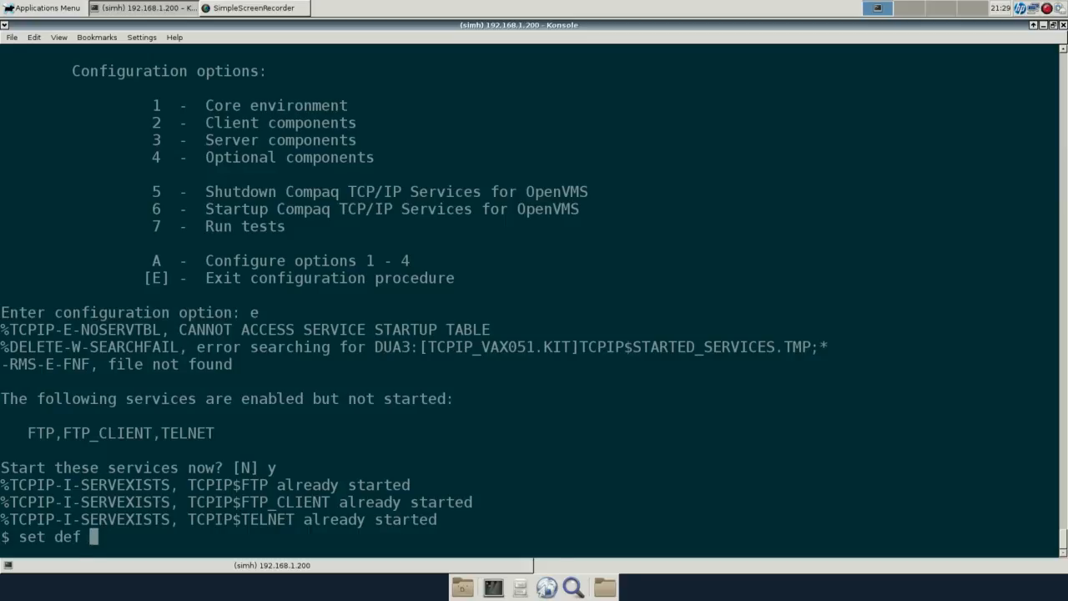
text(DUA0:[000000)
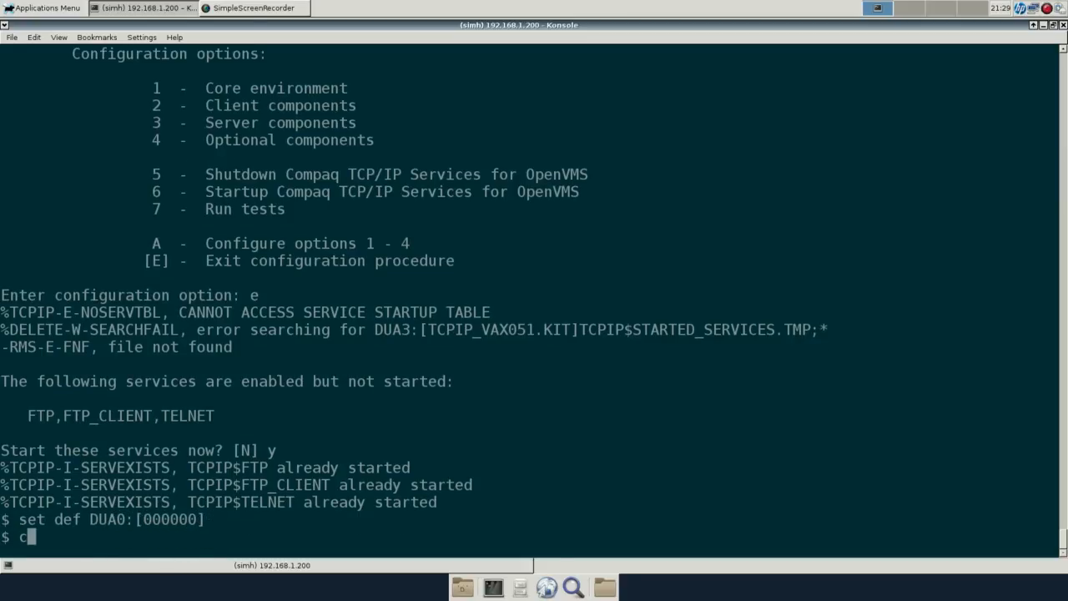
Step: Create the [.SWDL] subdirectory and make it the current default directory
text(reate/dir)
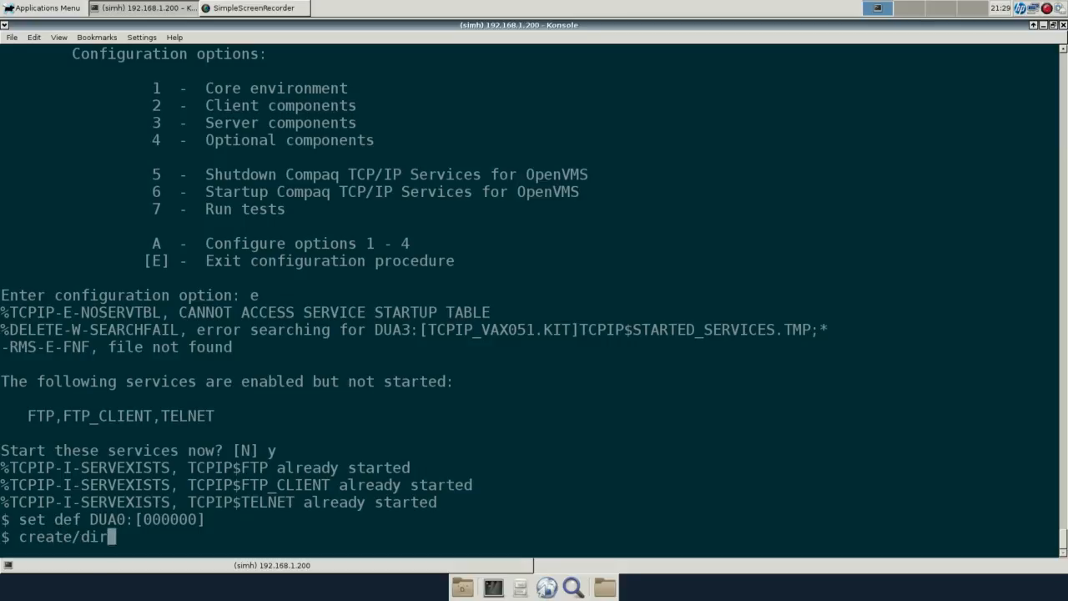
text(SWDL)
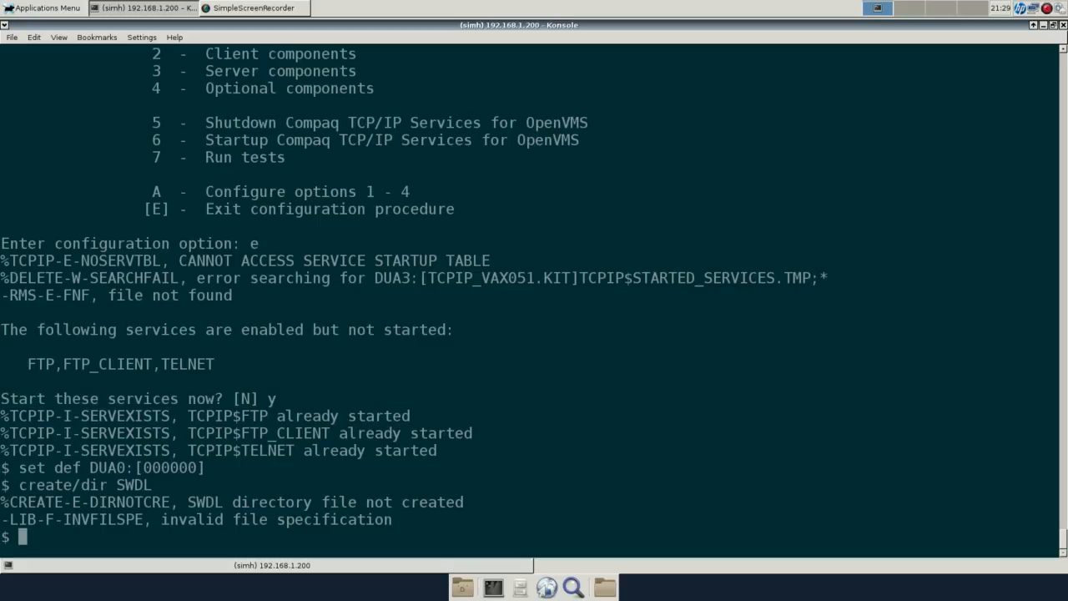
text(create/di)
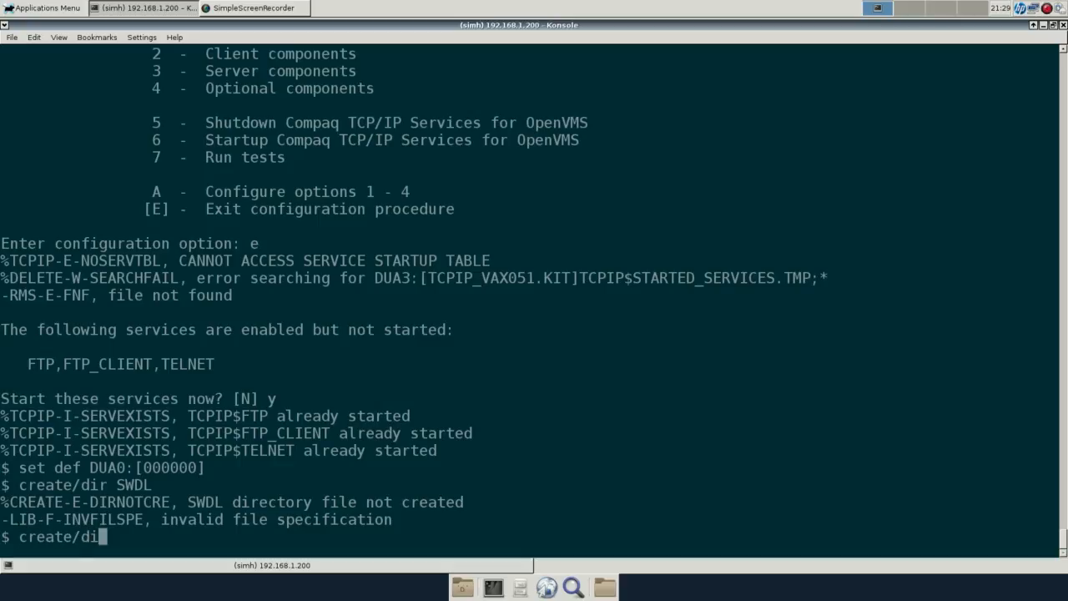
text(r)
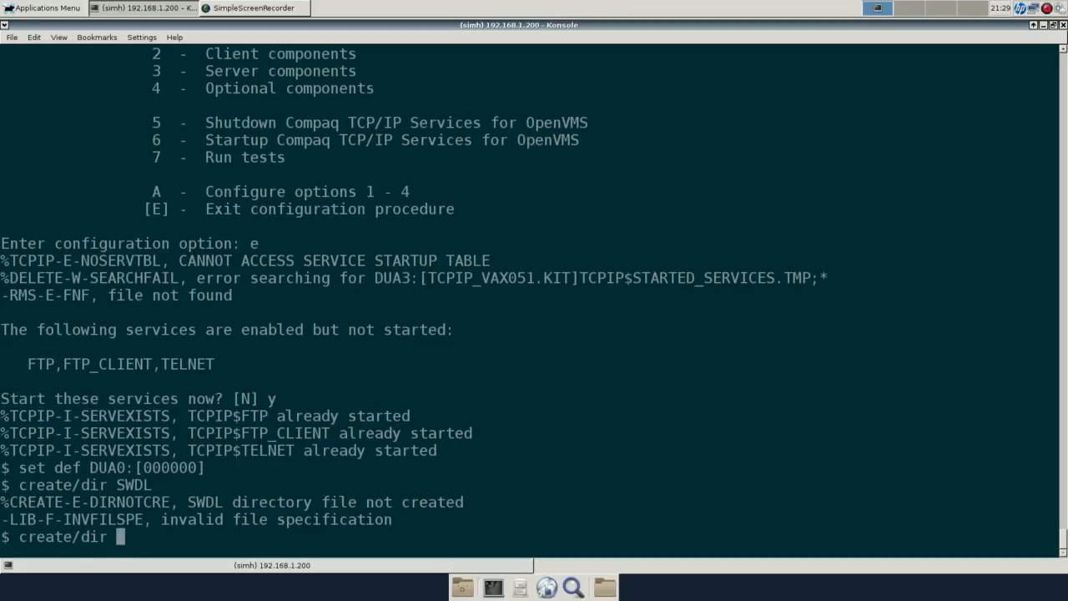
text([)
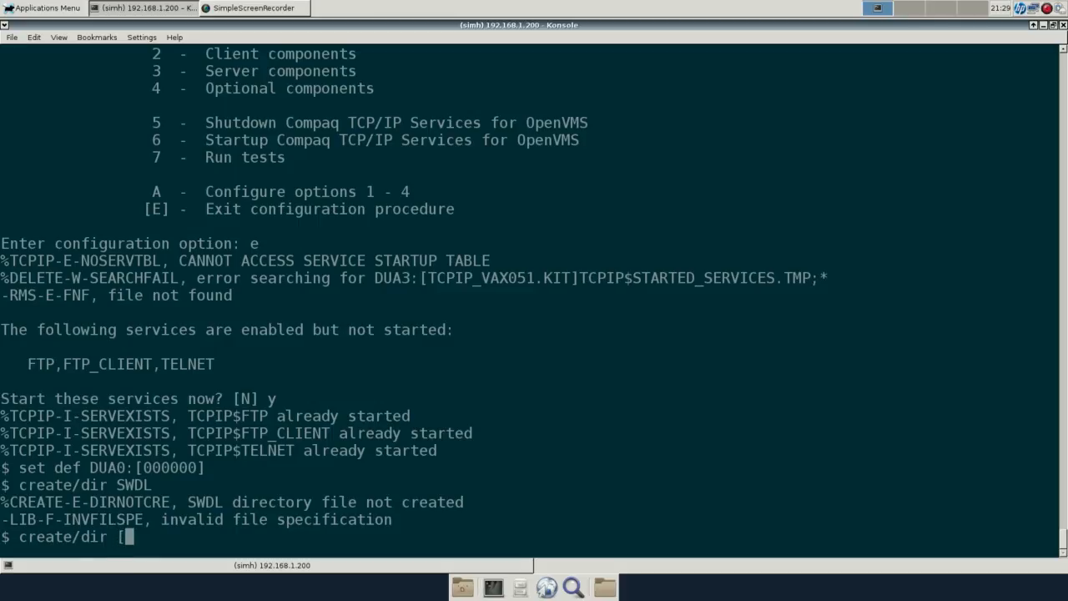
text(.SWDL)
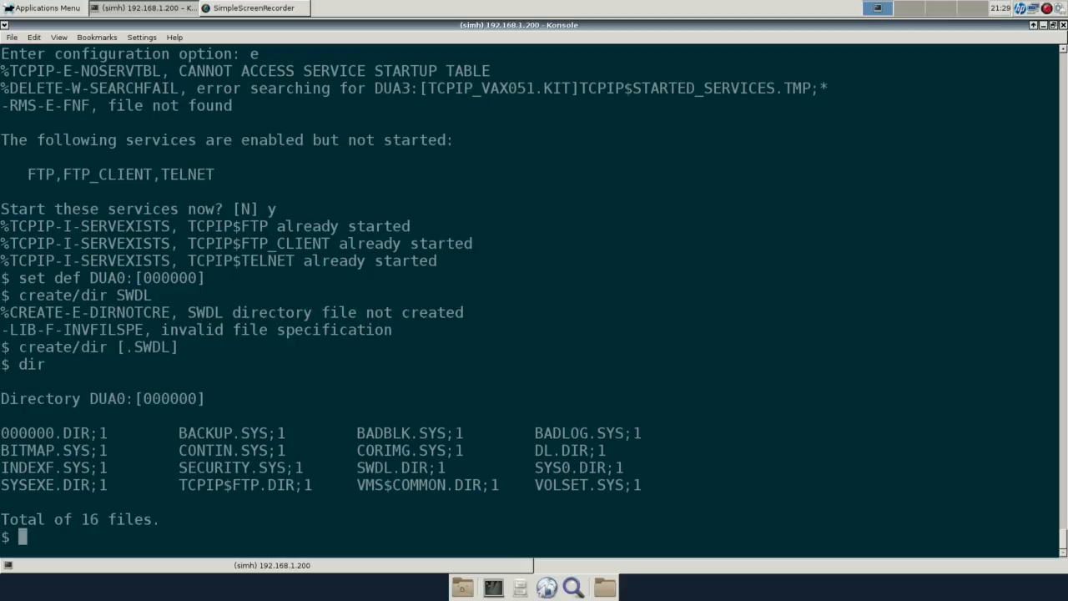
text(set def [.)
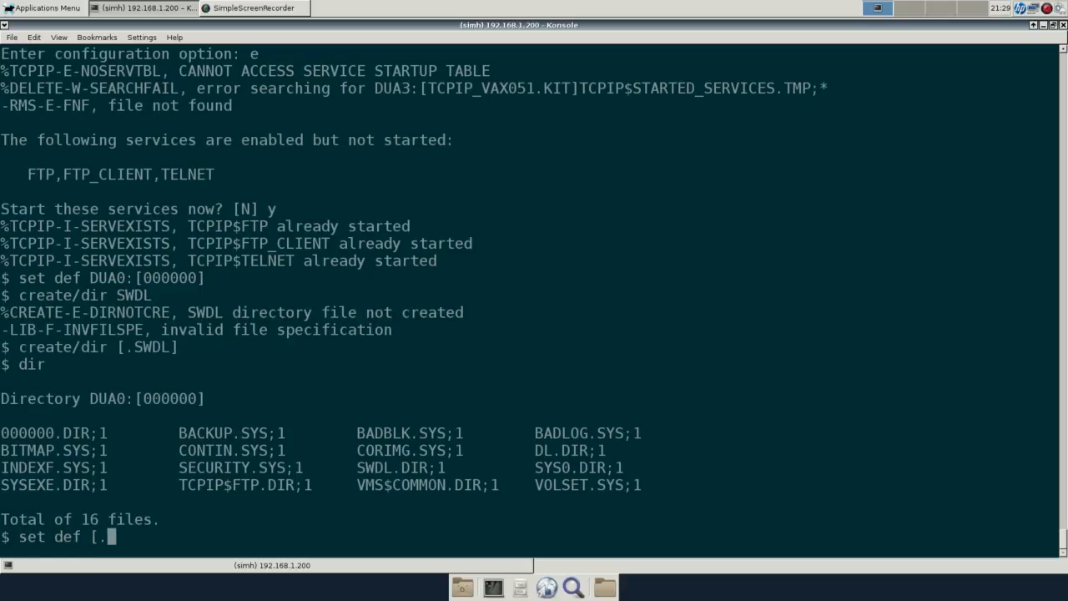
text(SWDL)
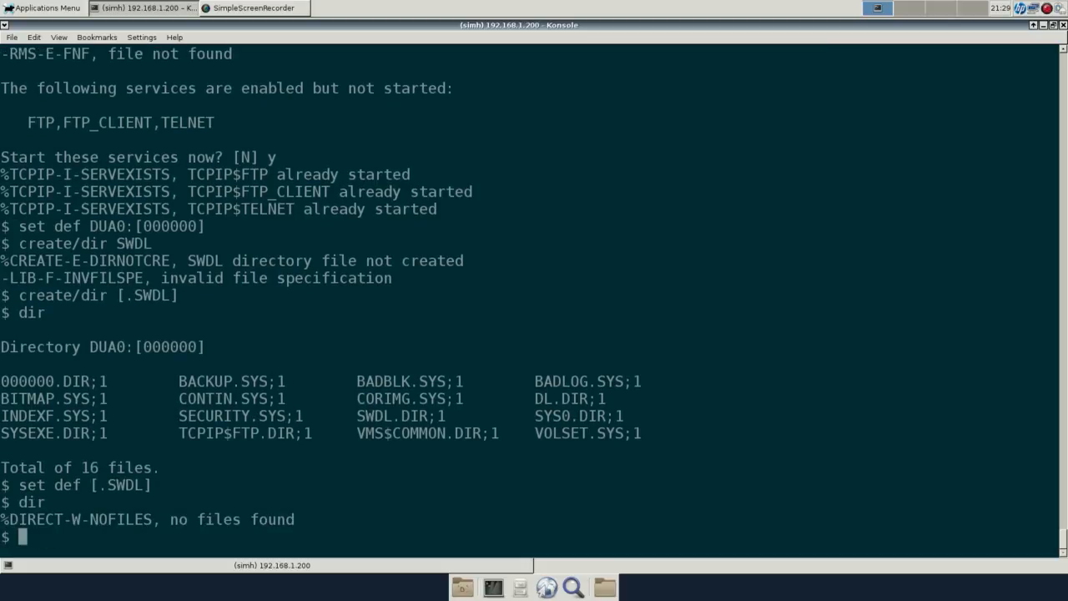
text(ftp)
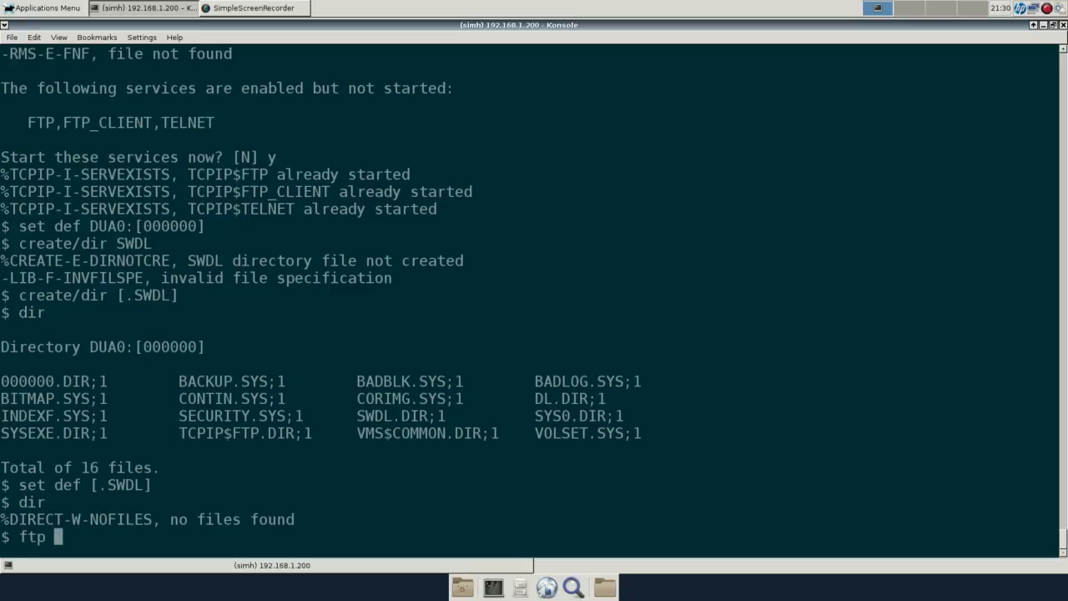
Step: Connect to ftp.process.com as user ftp, retry after Ctrl+C, and list the directories
text(ftp.process.com)
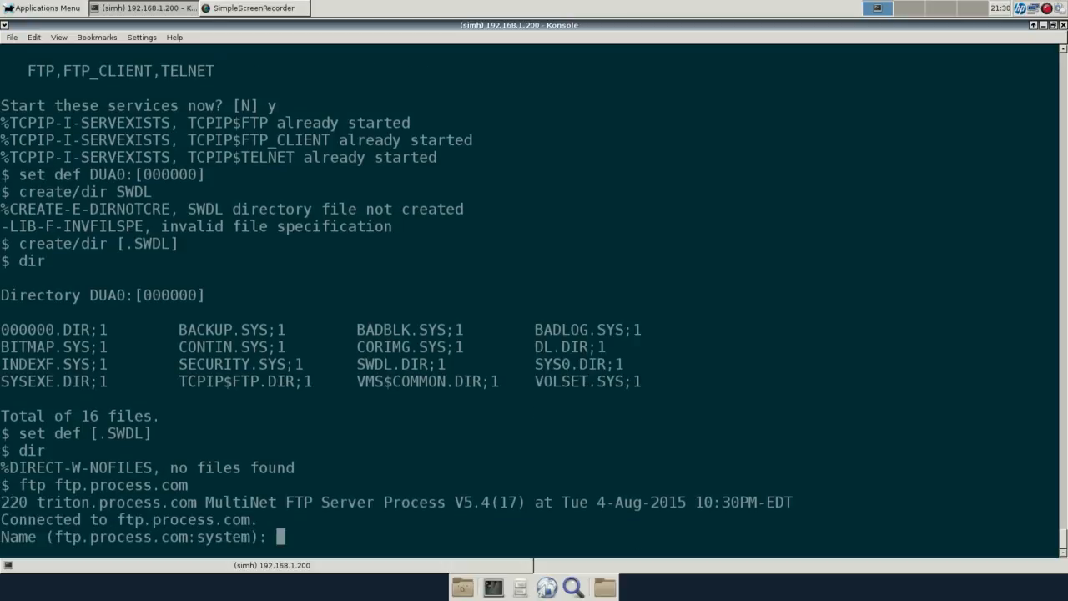
text(ftp)
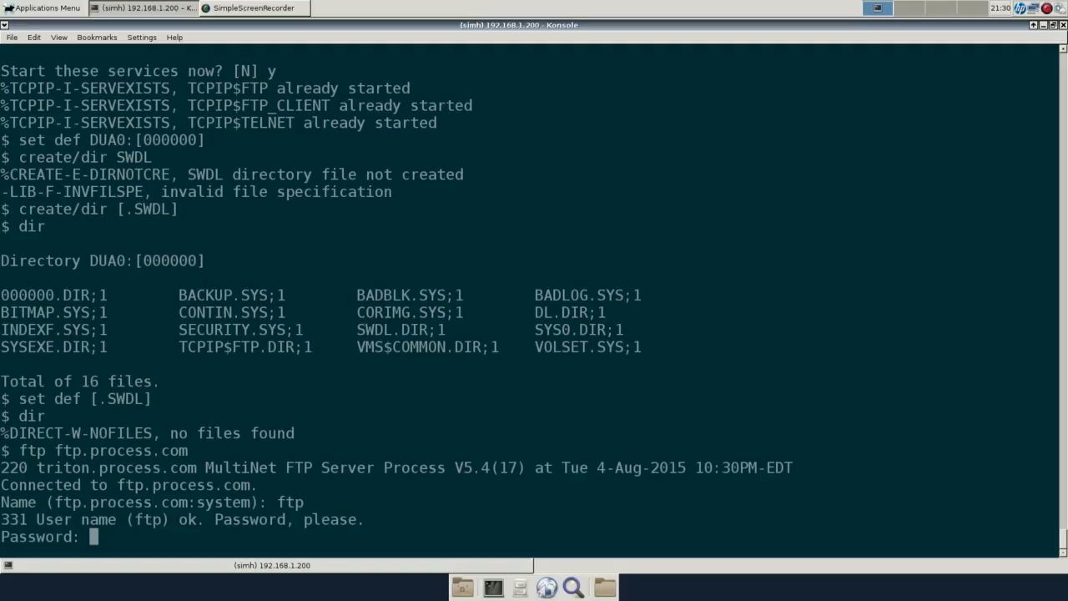
key(ctrl+c)
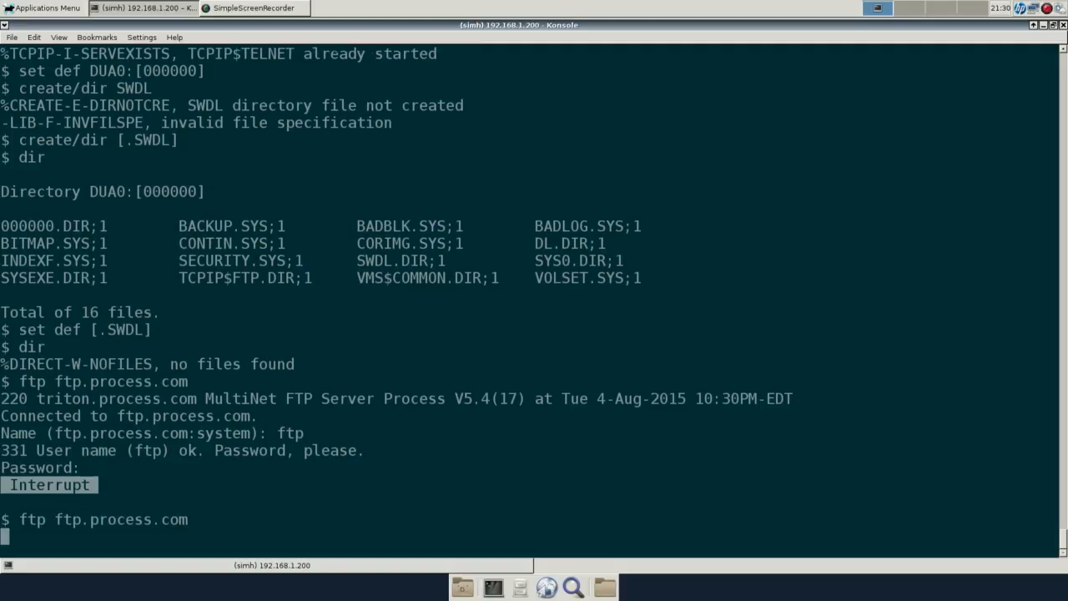
key(Return)
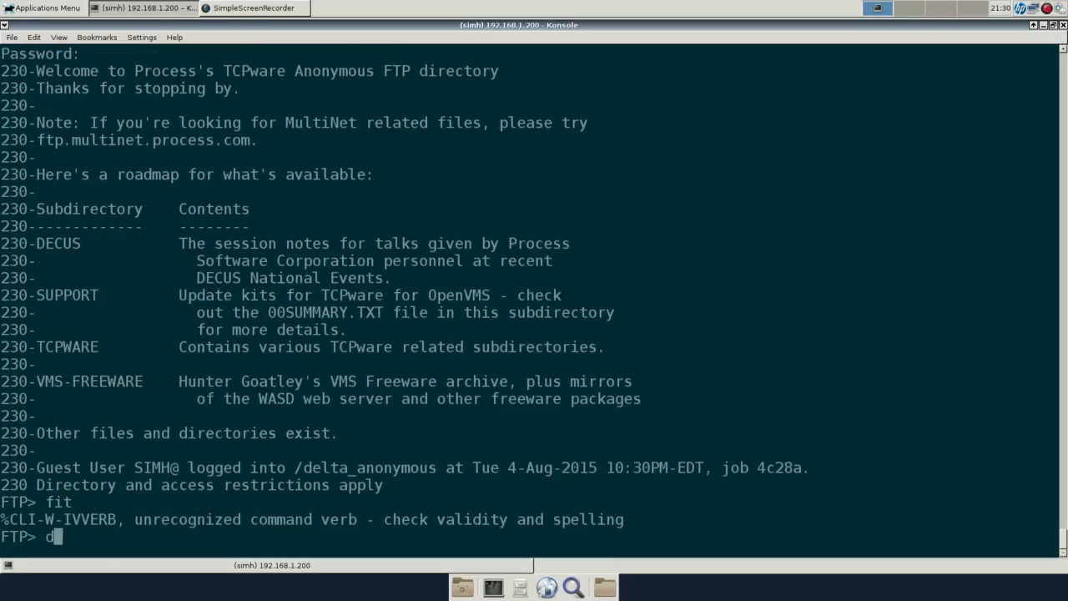
key(Return)
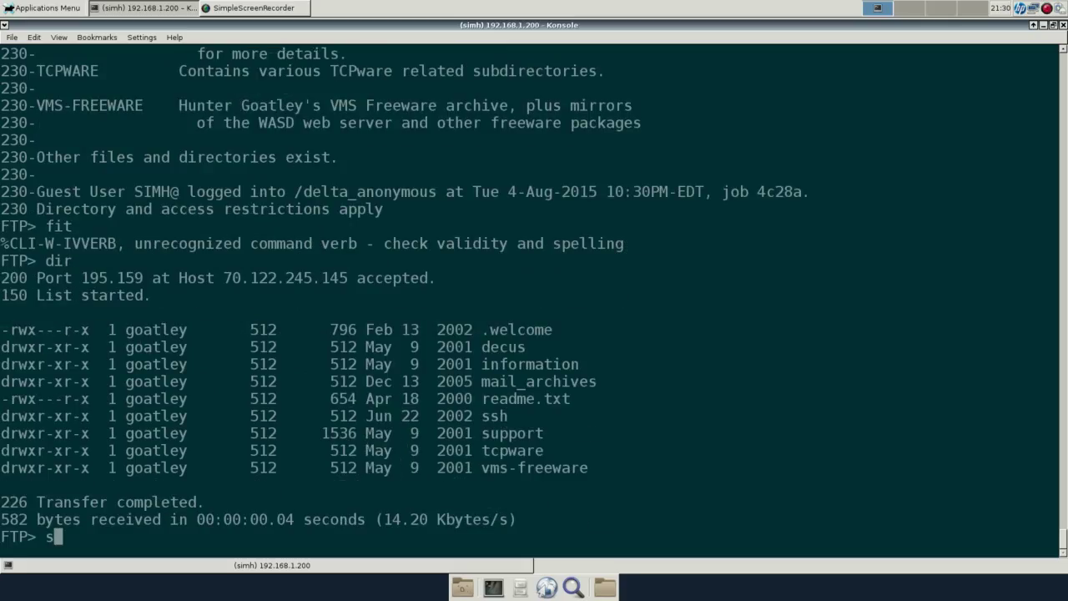
text(cd vms-)
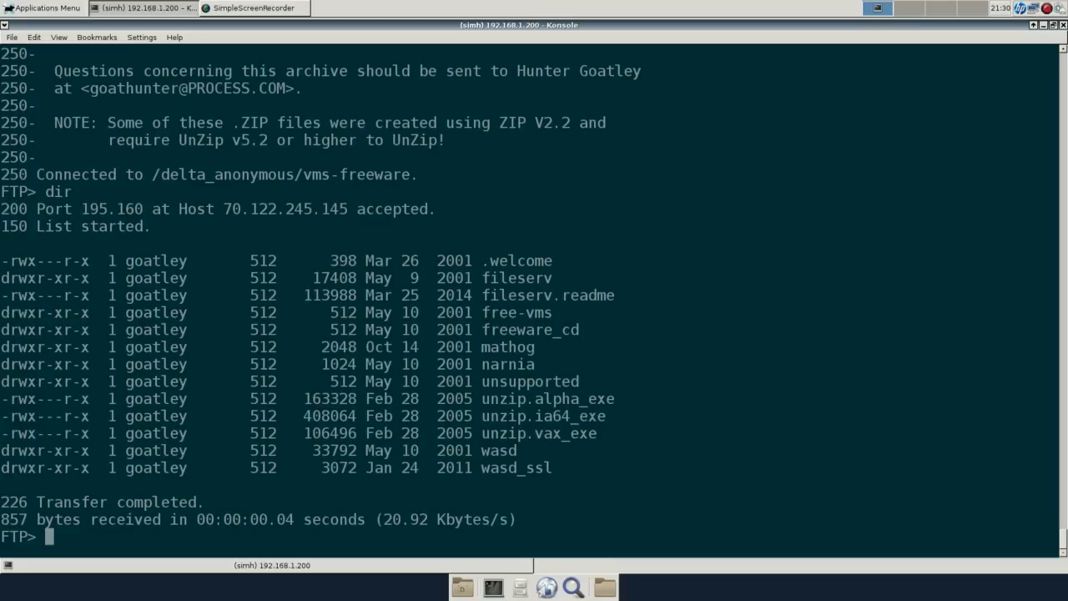
Step: Switch to binary mode and get unzip.vax_exe
text(bin)
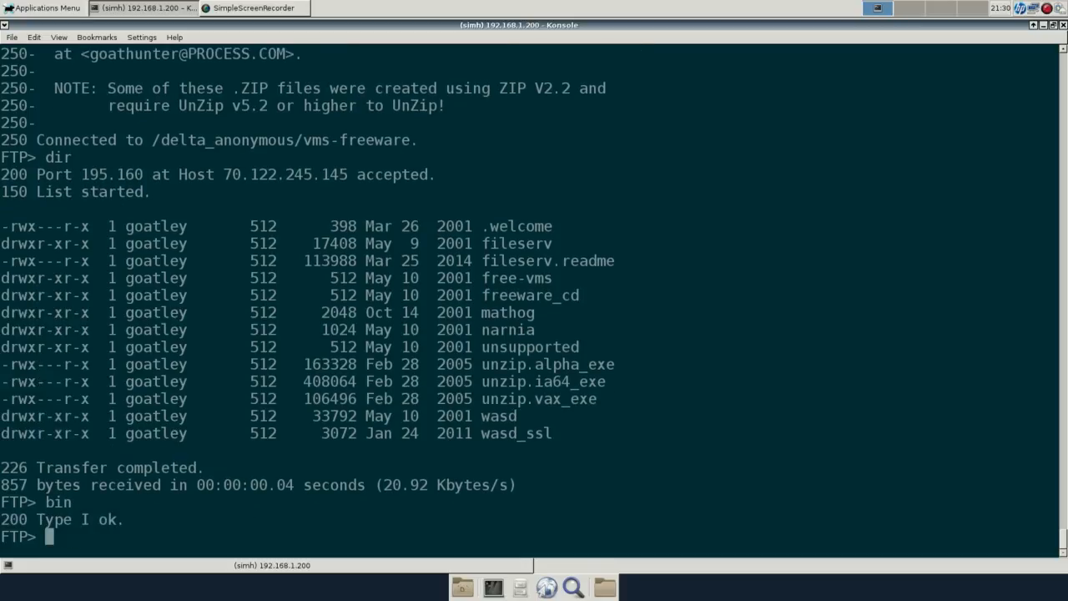
text(get unzio)
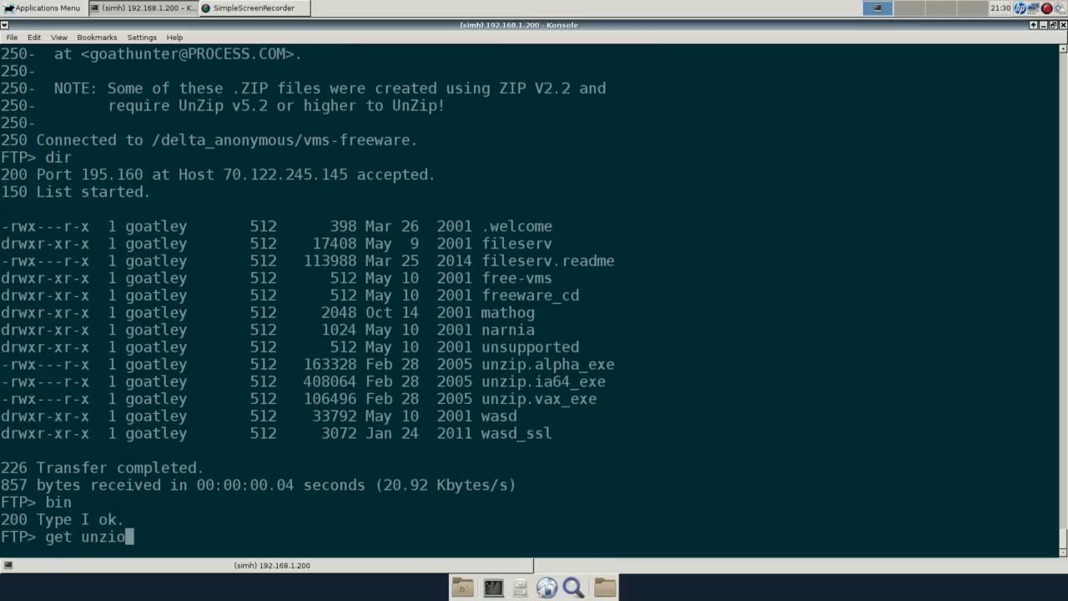
text(p.vax_)
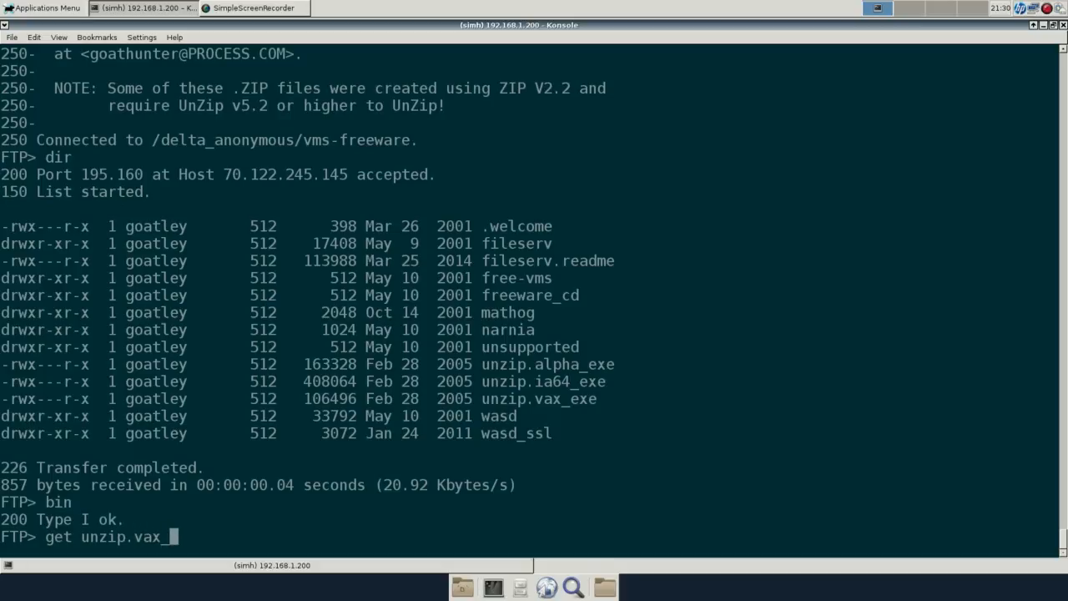
key(Return)
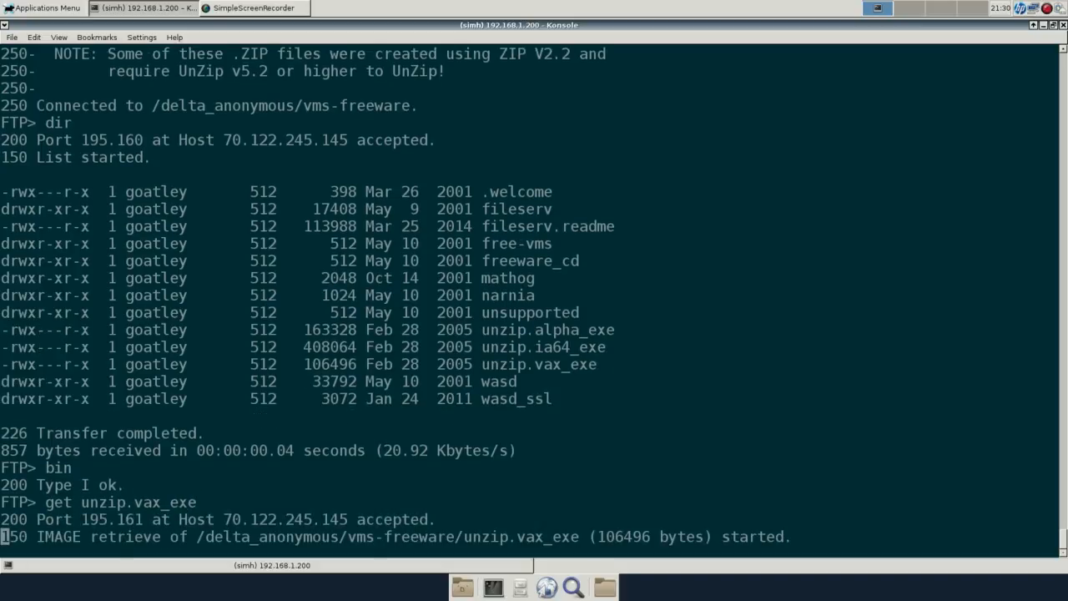